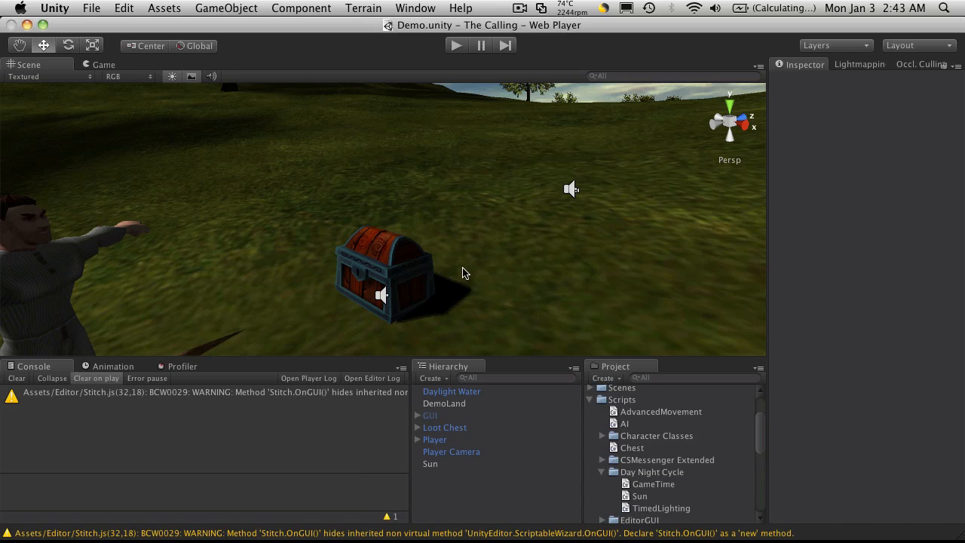
mouse_move(488, 227)
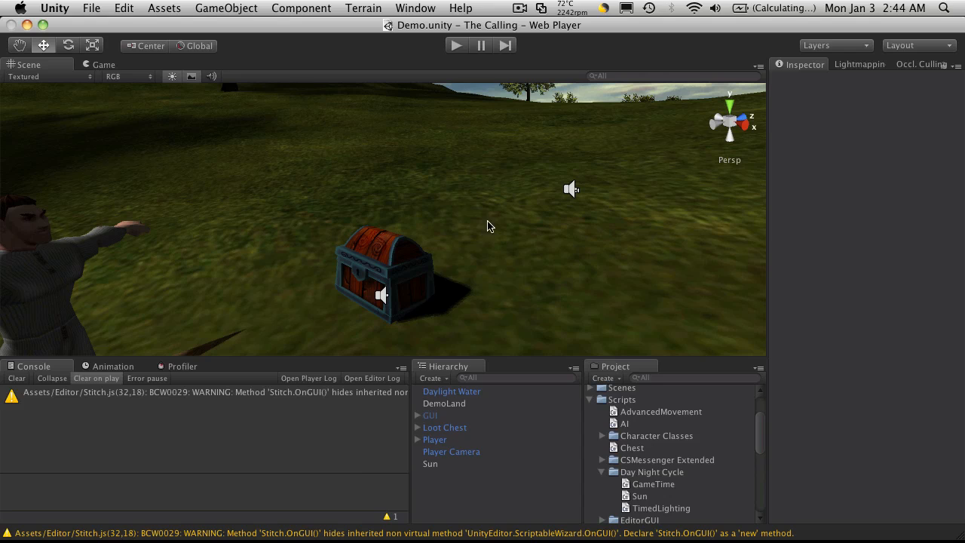
mouse_move(318, 288)
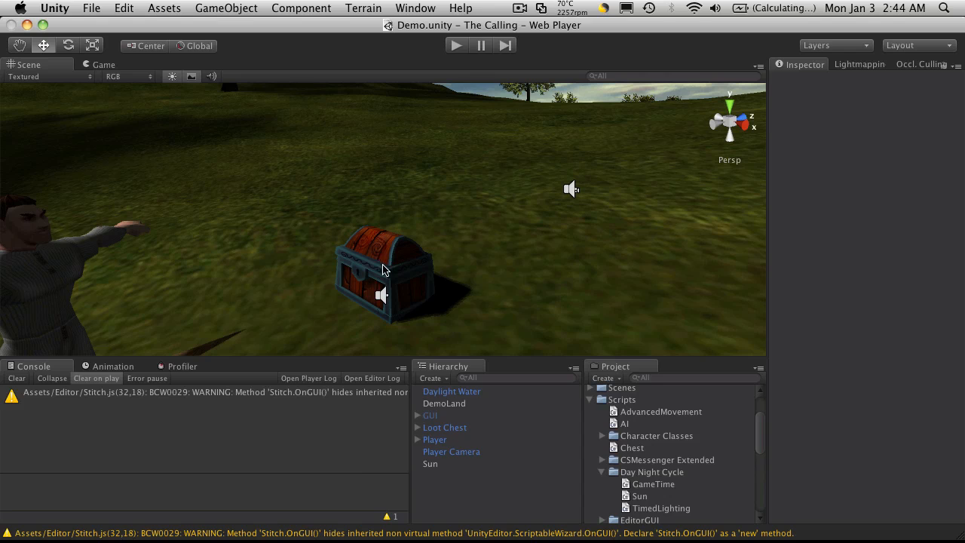
mouse_move(398, 262)
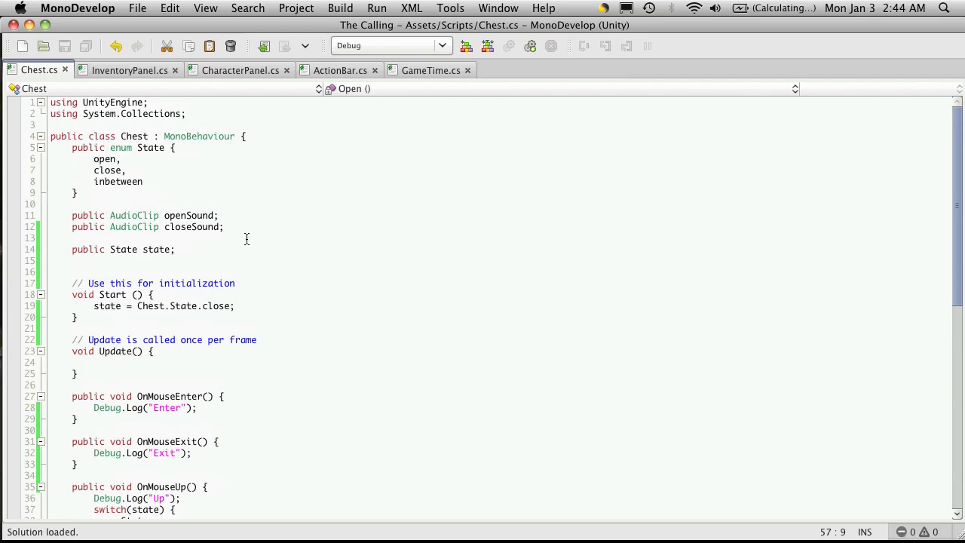
Expand Loot Chest in the Hierarchy and inspect its chestA and chestB parts.
click(174, 249)
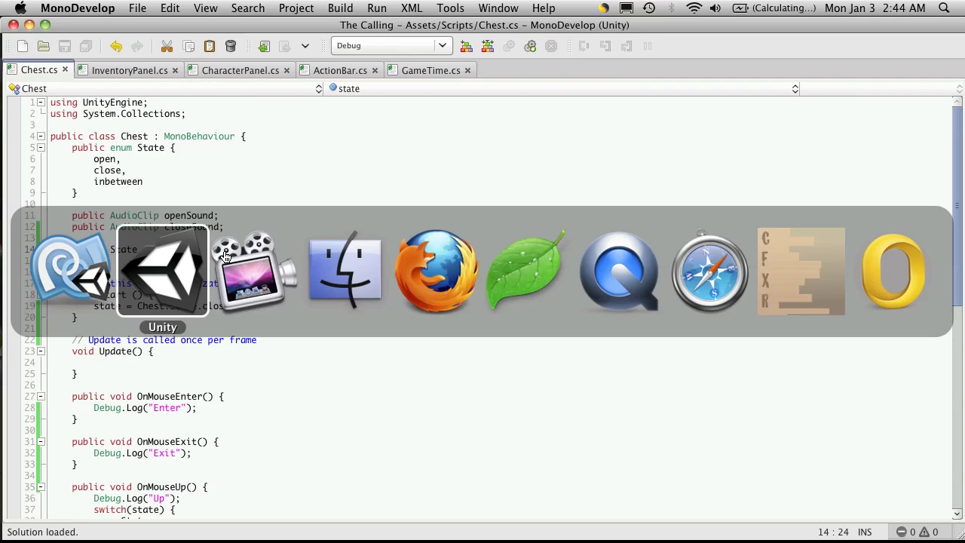
click(163, 271)
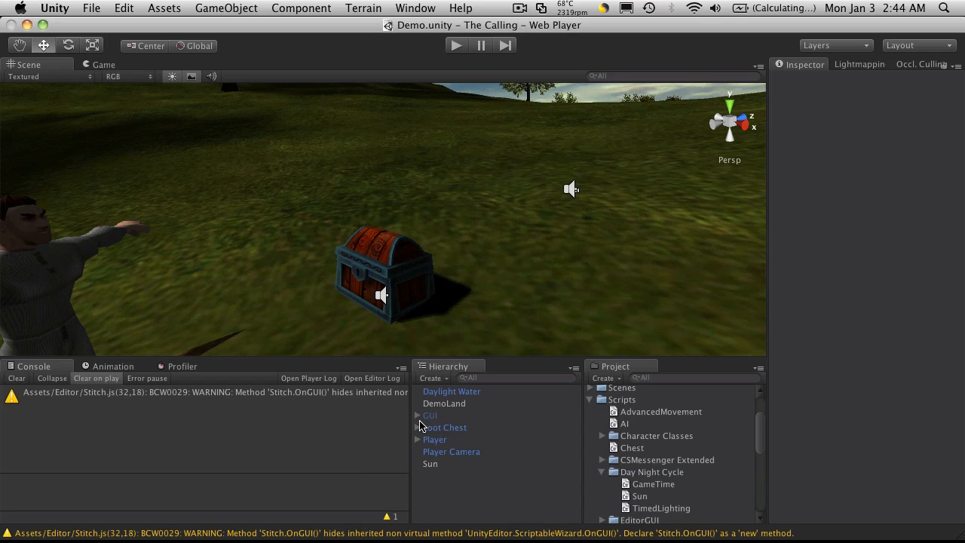
click(418, 427)
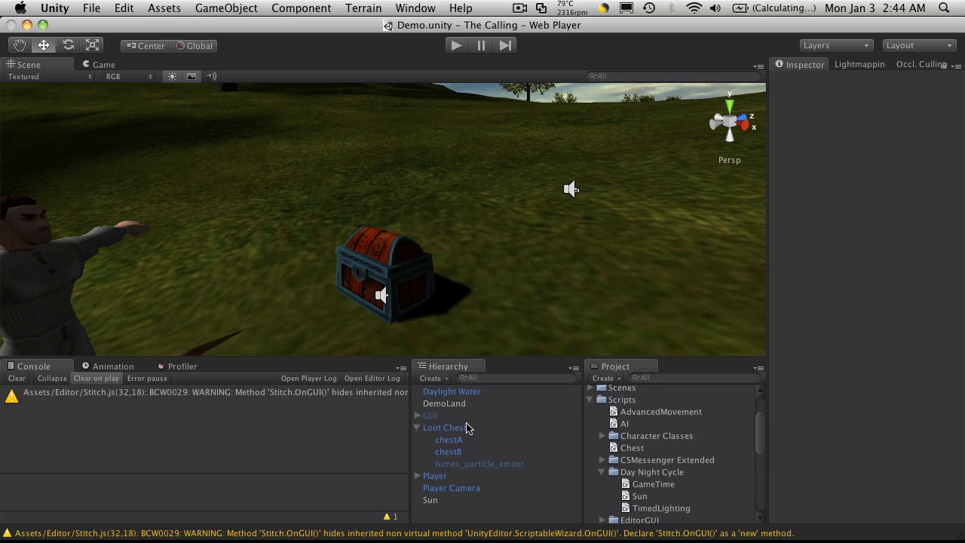
click(448, 439)
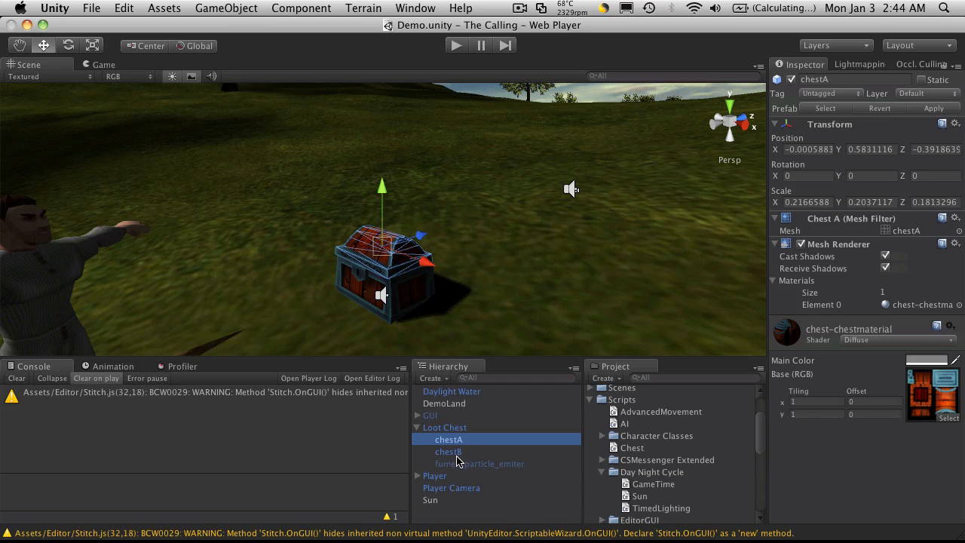
click(448, 451)
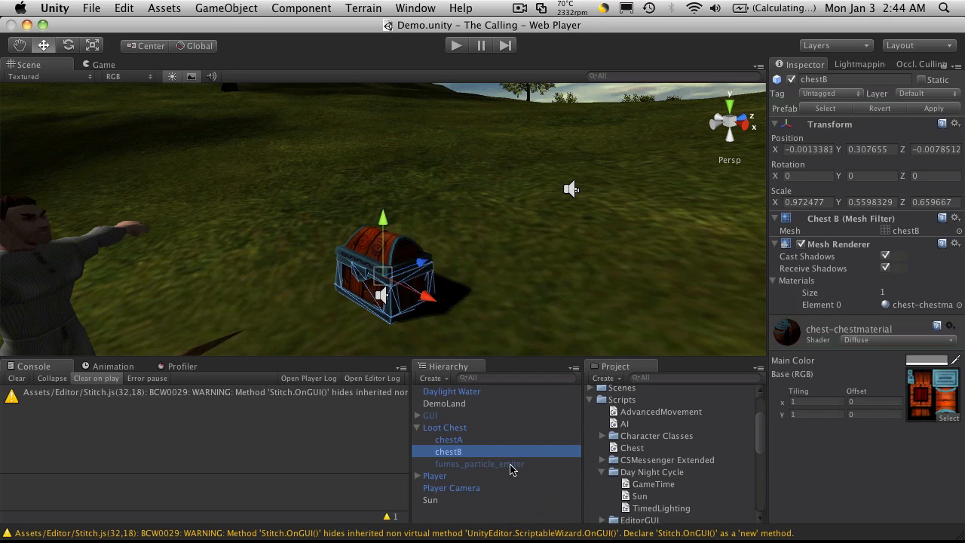
Review Loot Chest, chestA, chestB and fumes_particle_emiter, then reselect Loot Chest.
click(444, 428)
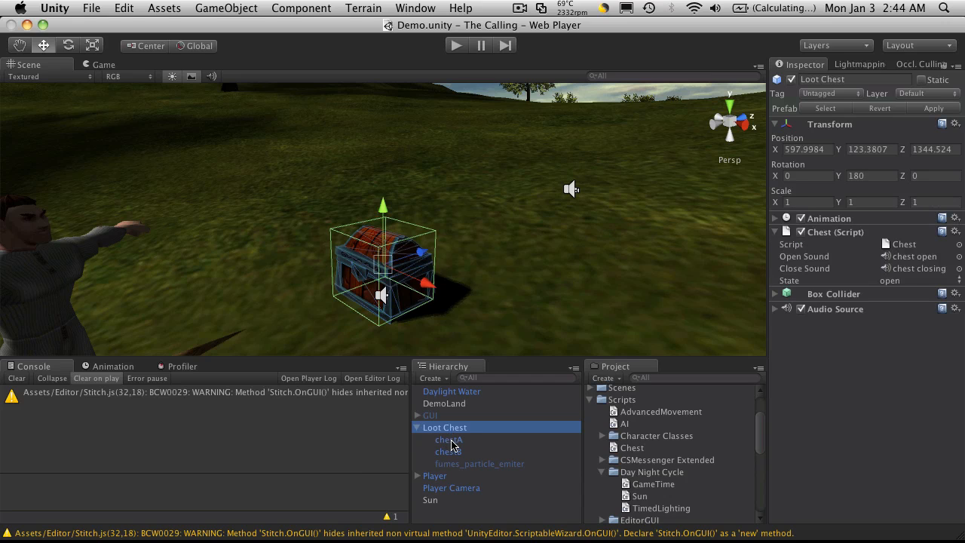
click(447, 439)
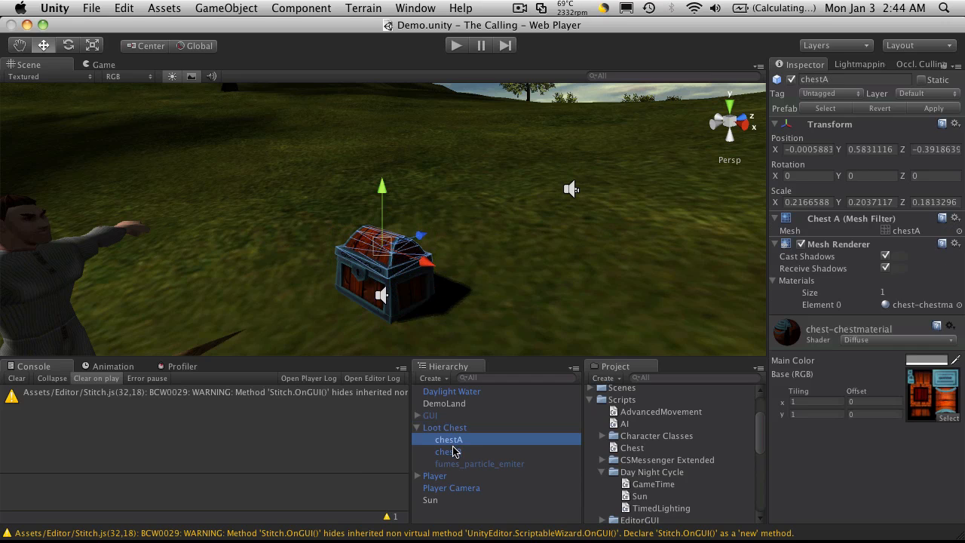
click(448, 451)
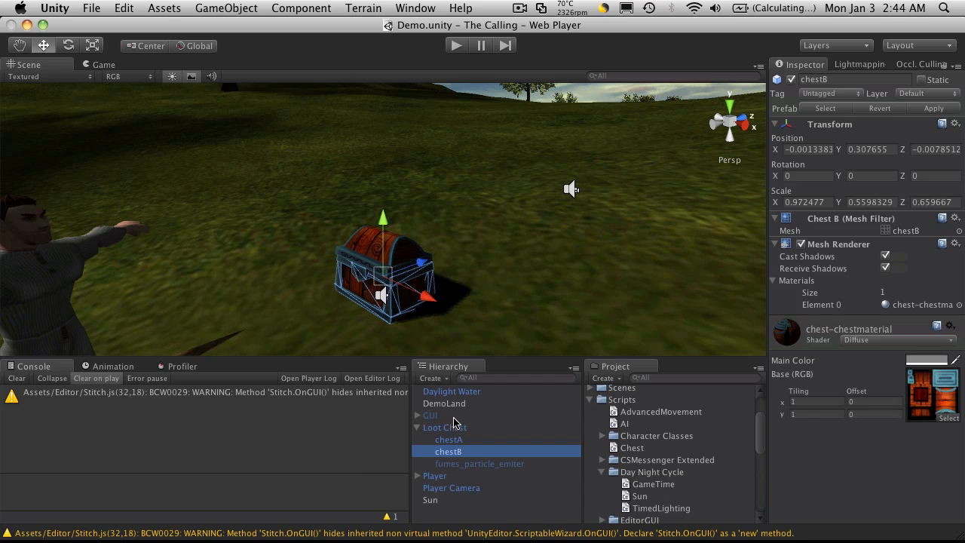
click(480, 463)
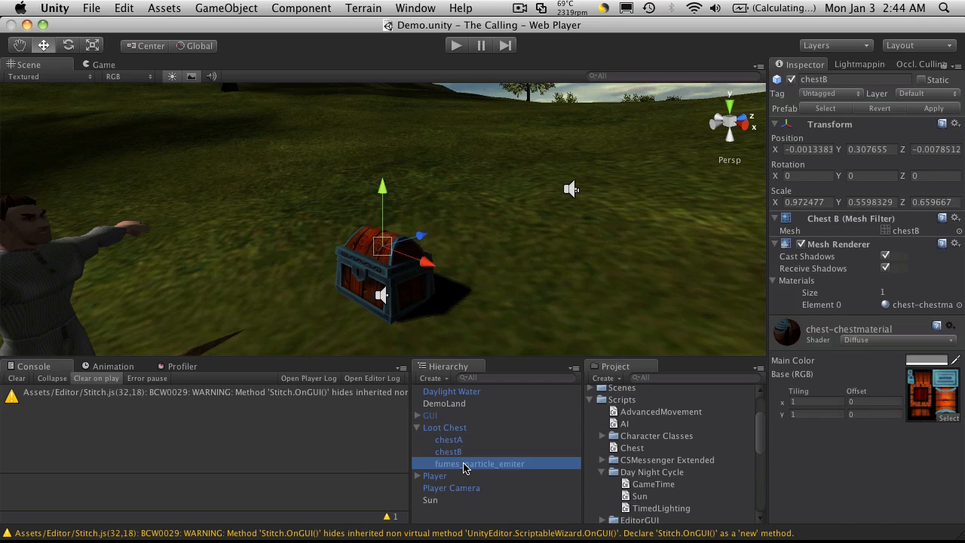
click(479, 462)
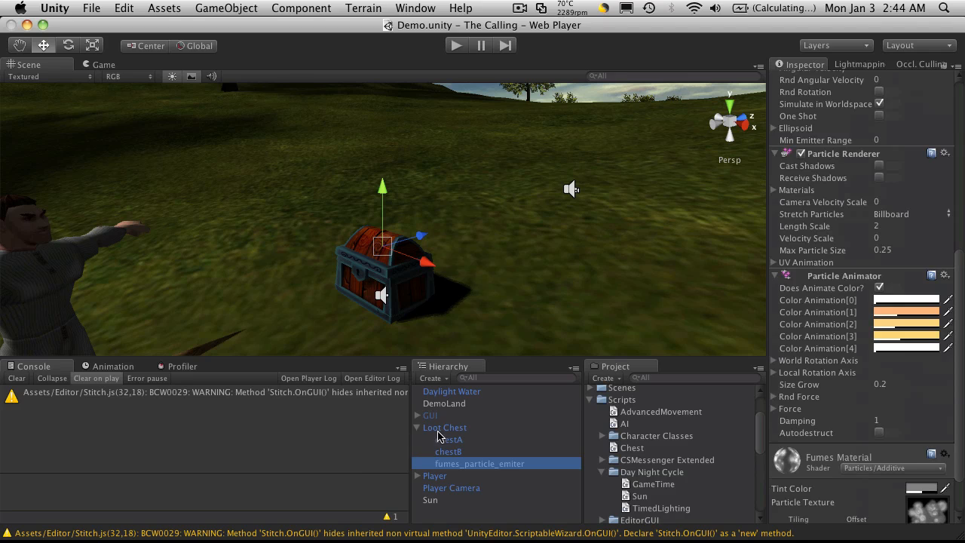
click(444, 426)
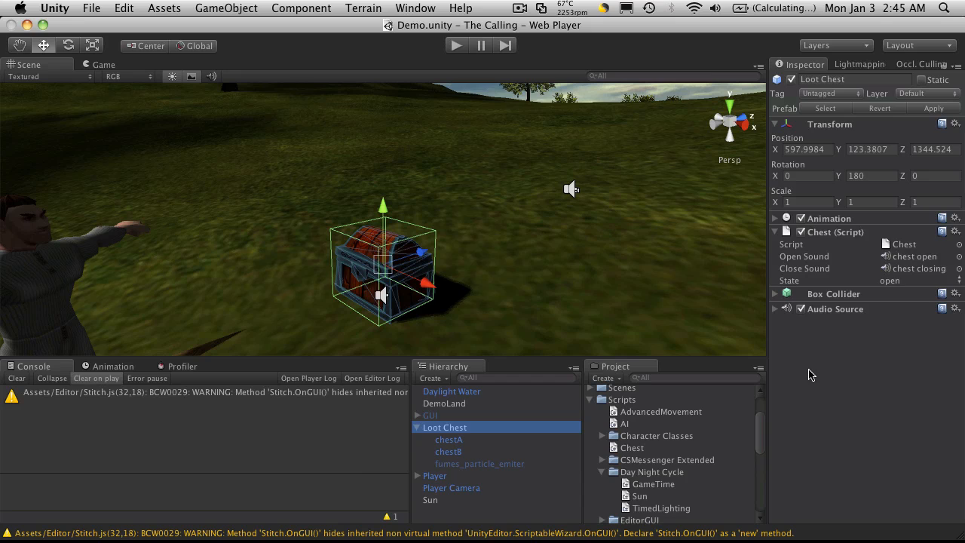
mouse_move(801, 362)
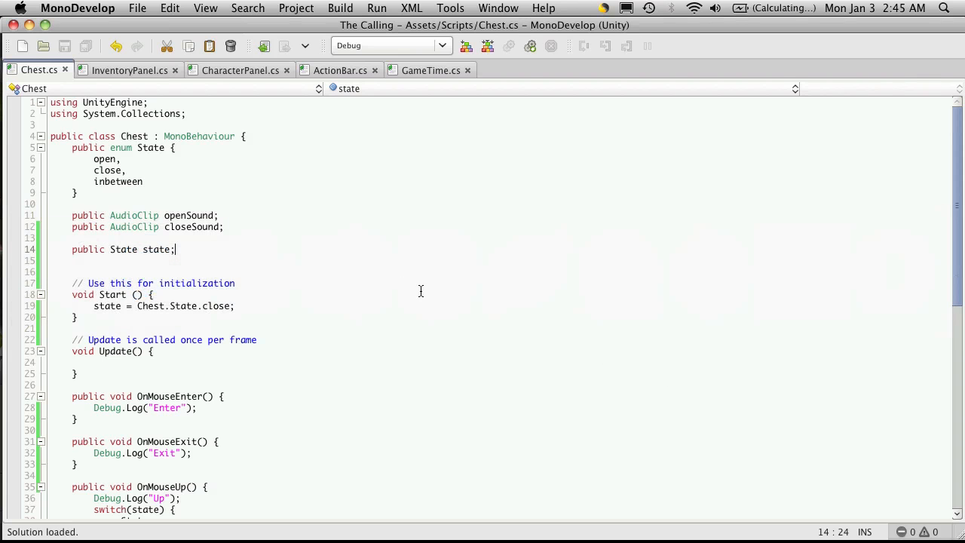
mouse_move(231, 234)
text(public)
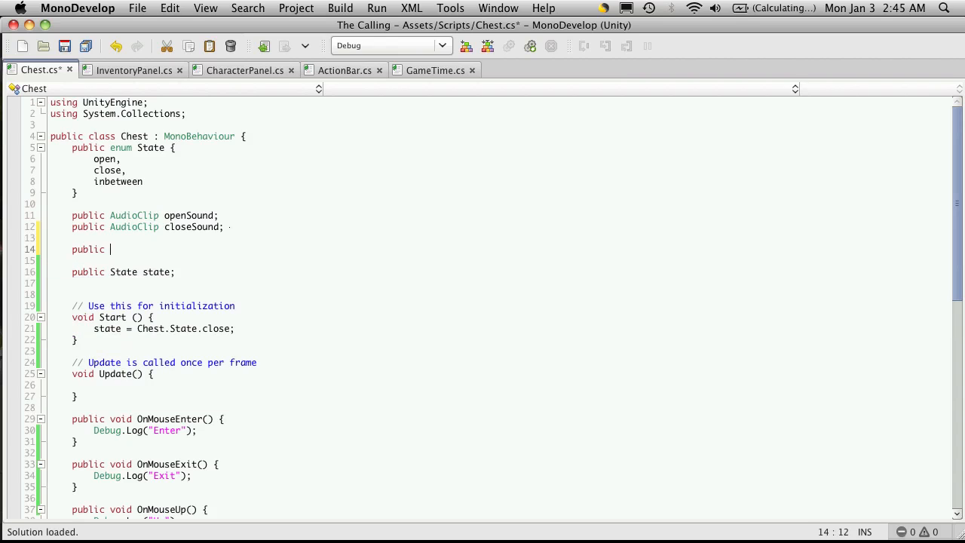
Declare 'public GameObject[] parts;' below the closeSound field in Chest.cs.
text(GameObject[)
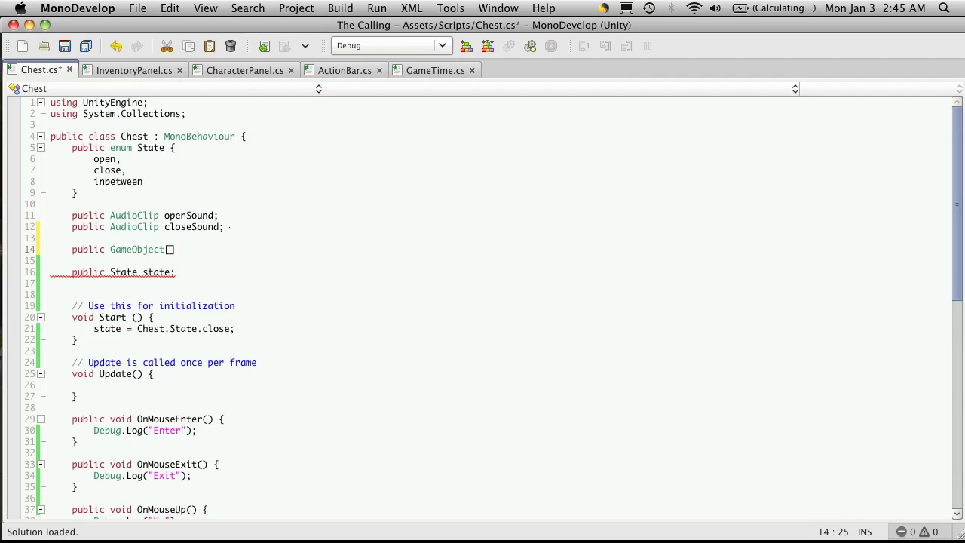
text(parts)
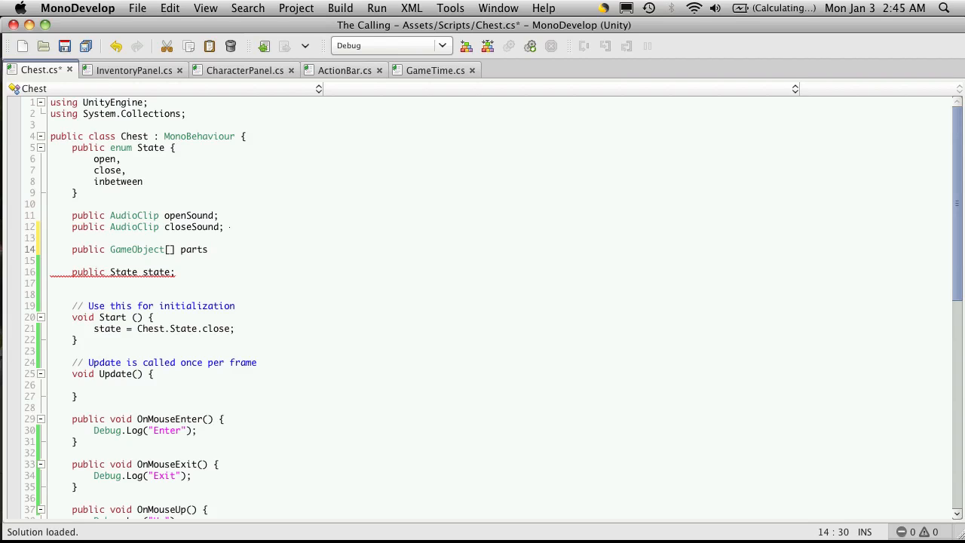
text(;)
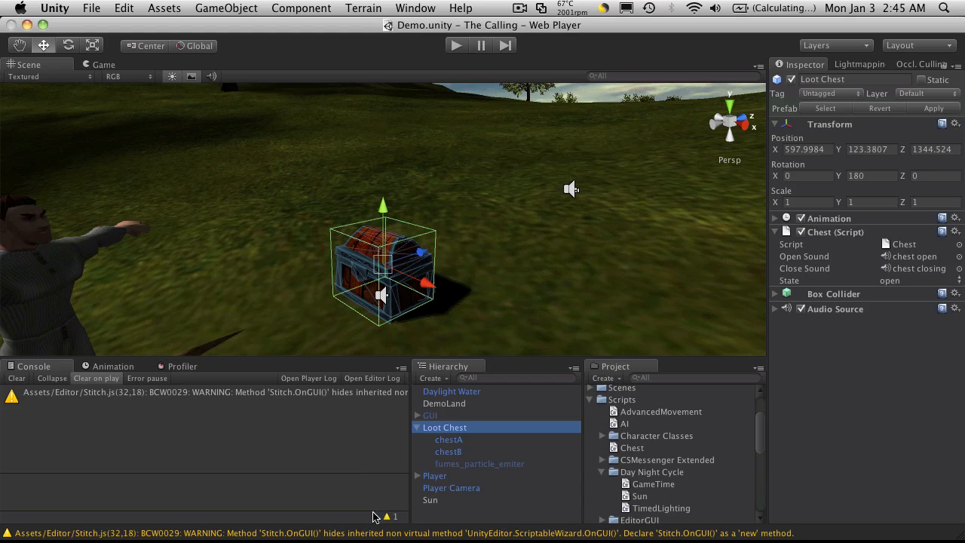
Select chestA to show its material's Main Color in the Inspector.
click(448, 439)
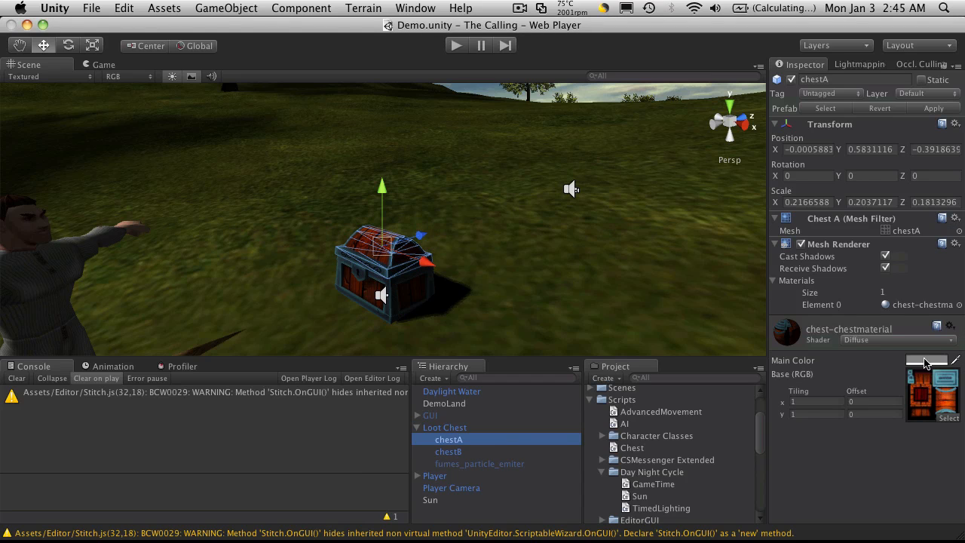
mouse_move(944, 364)
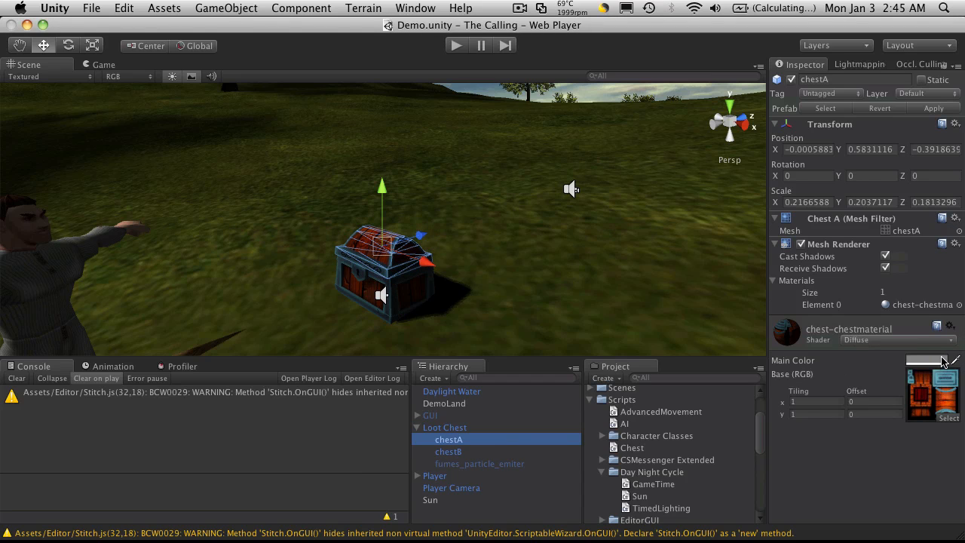
mouse_move(474, 322)
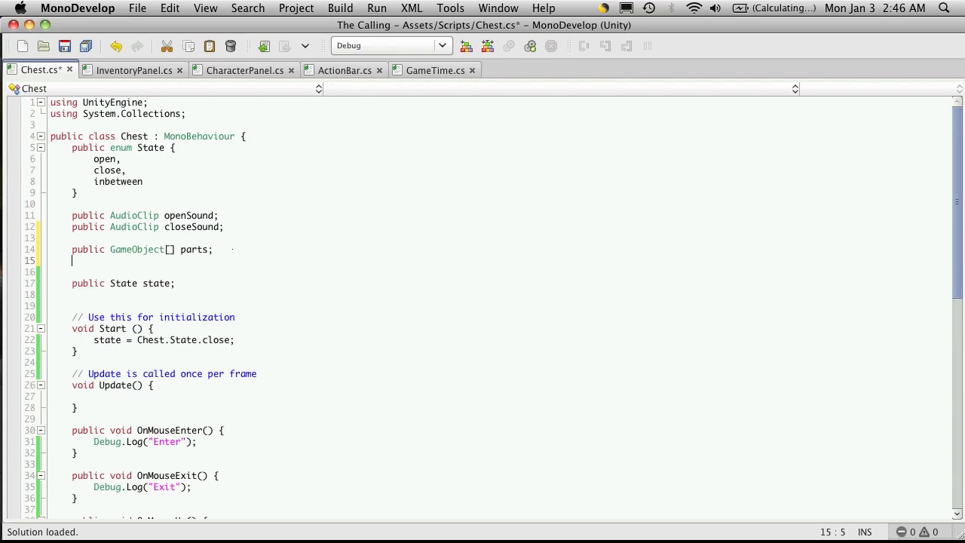
Declare 'private Color[] _defaultColors;' beneath the parts field in Chest.cs.
text(public)
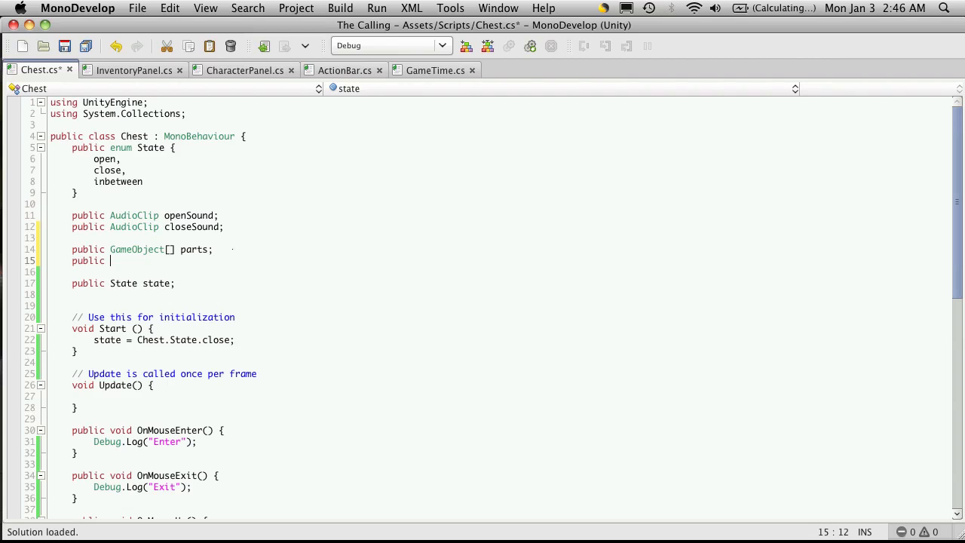
text(olor)
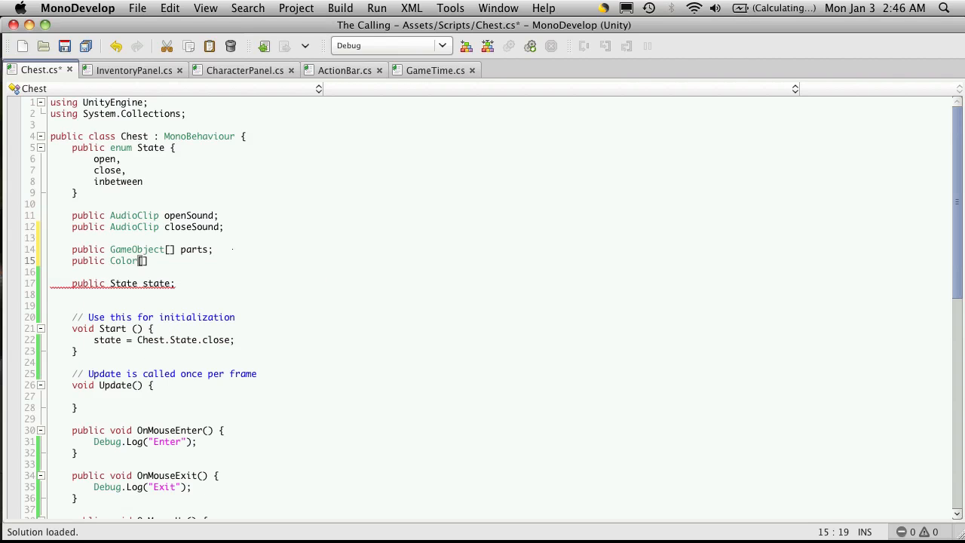
text([] _)
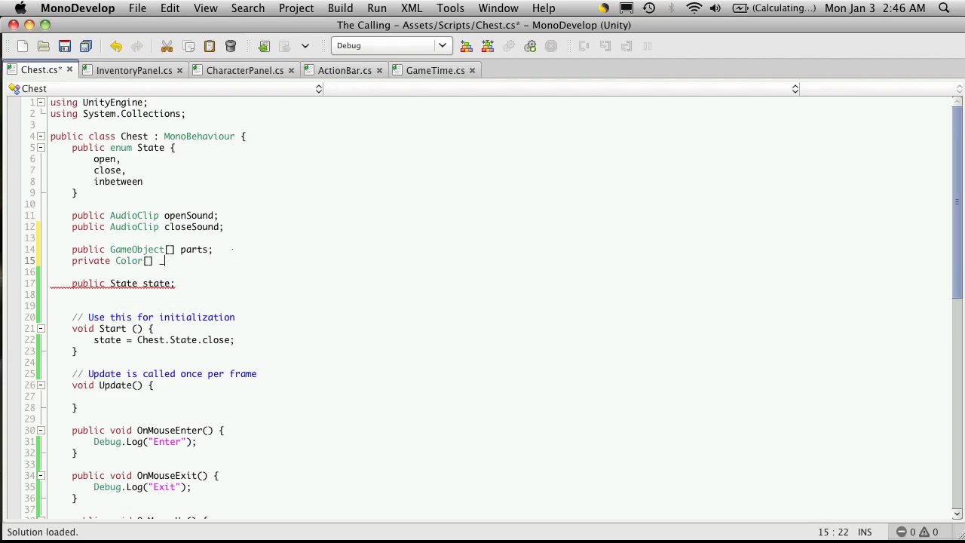
text(_default)
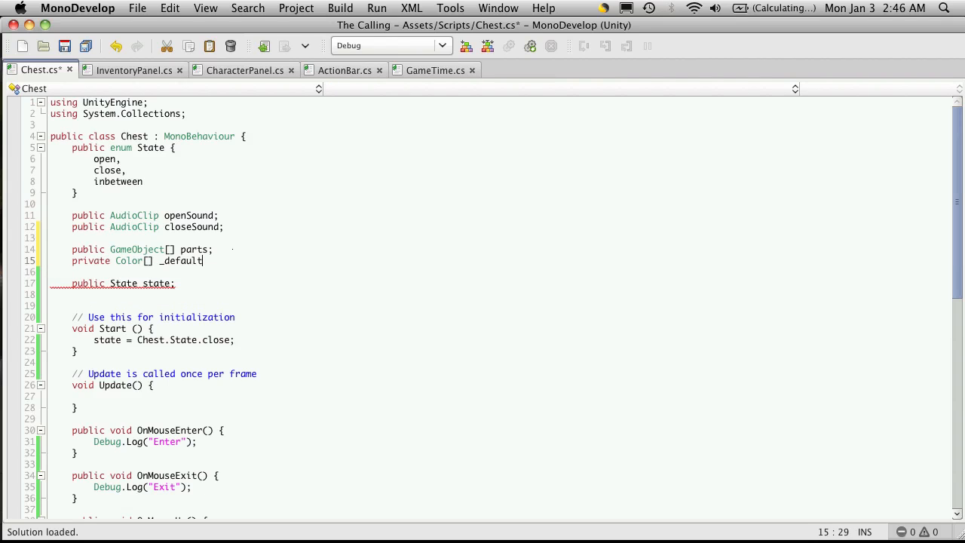
text(Colors;)
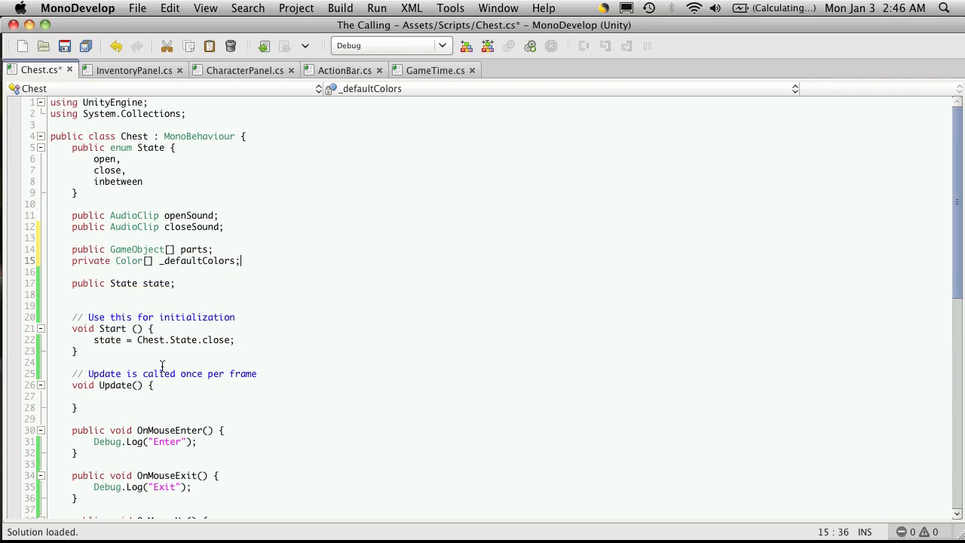
Select and delete the empty Update() method together with its comment.
drag(72, 374, 73, 407)
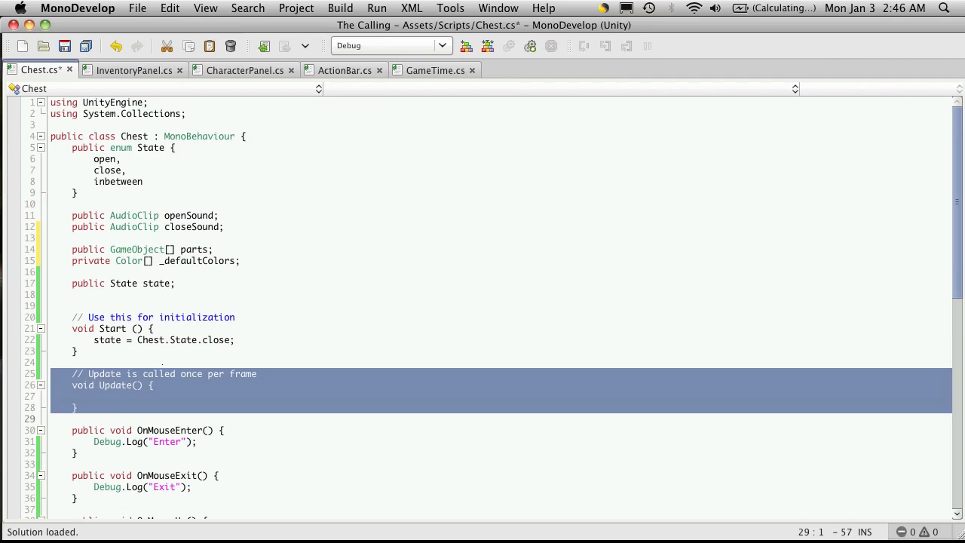
key(Delete)
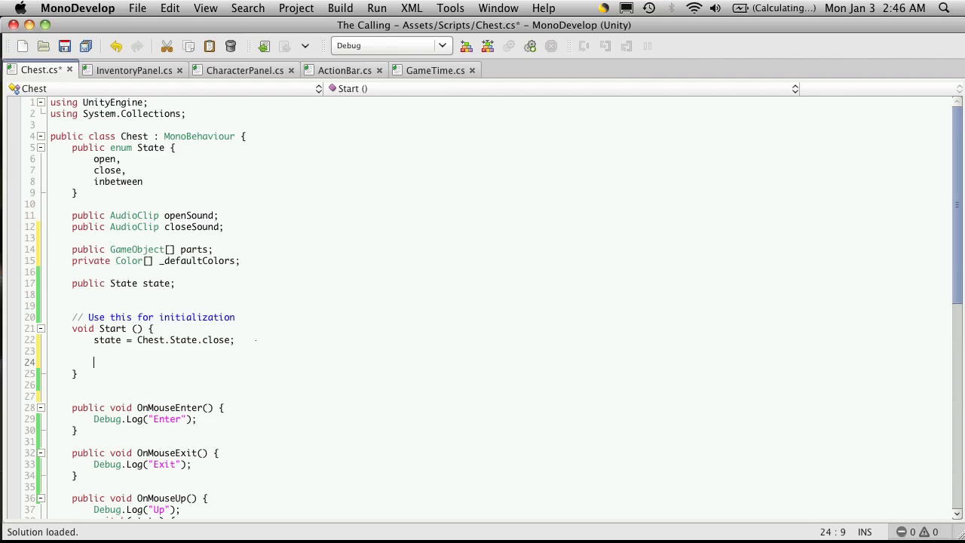
In Start, add a parts check and a for loop counting cnt through the array.
text(if(part)
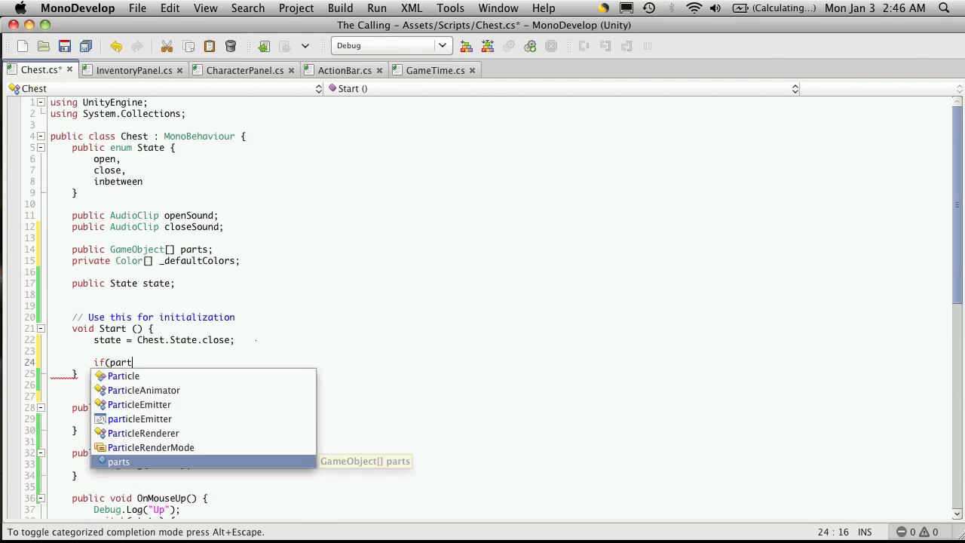
text(s.Length >)
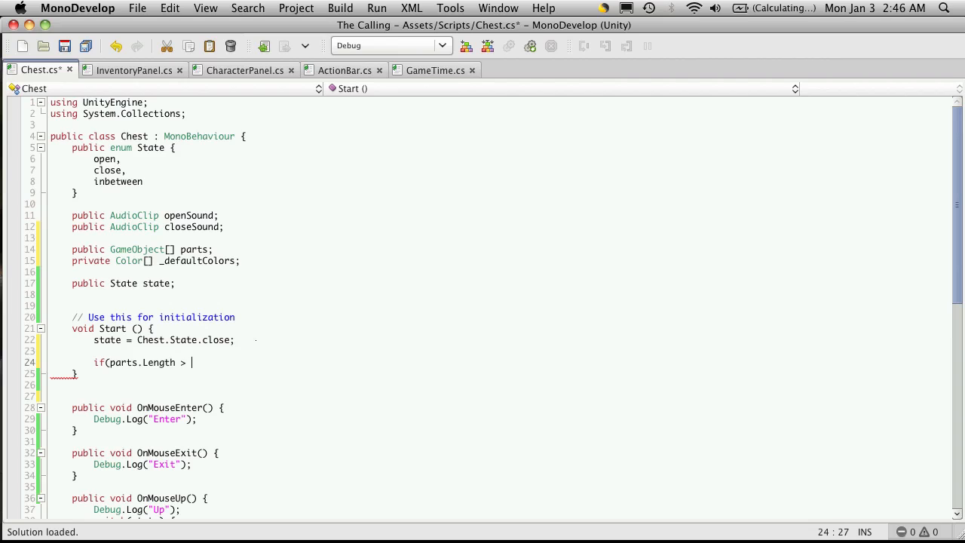
text(0))
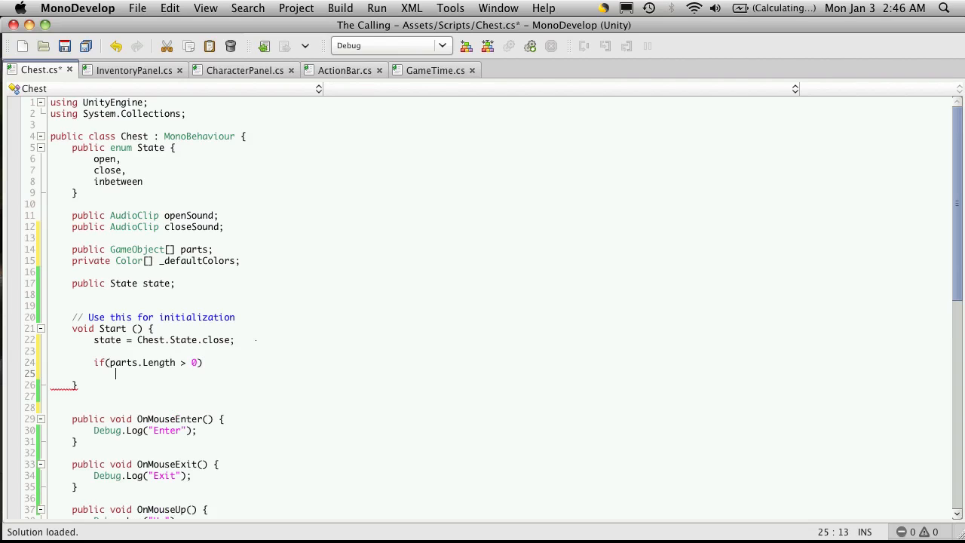
text(for()
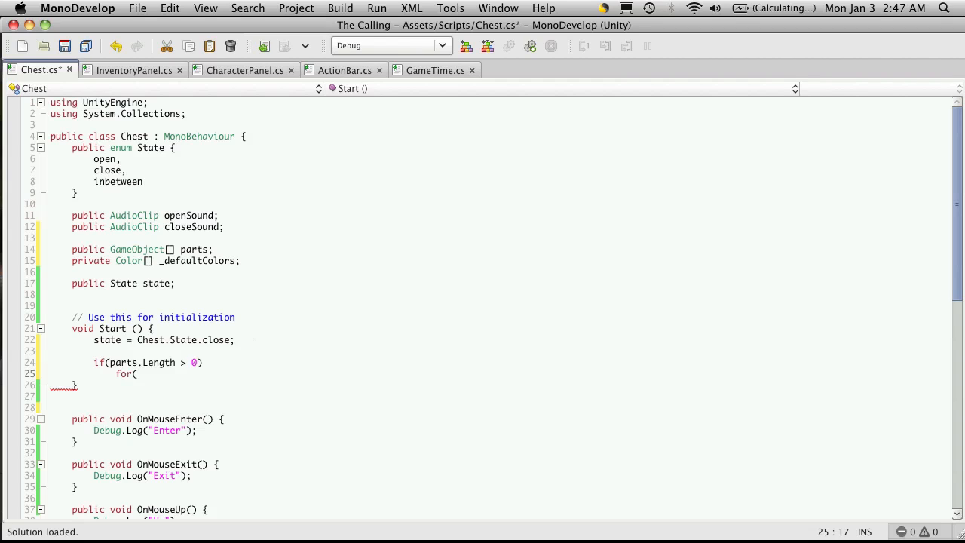
click(137, 374)
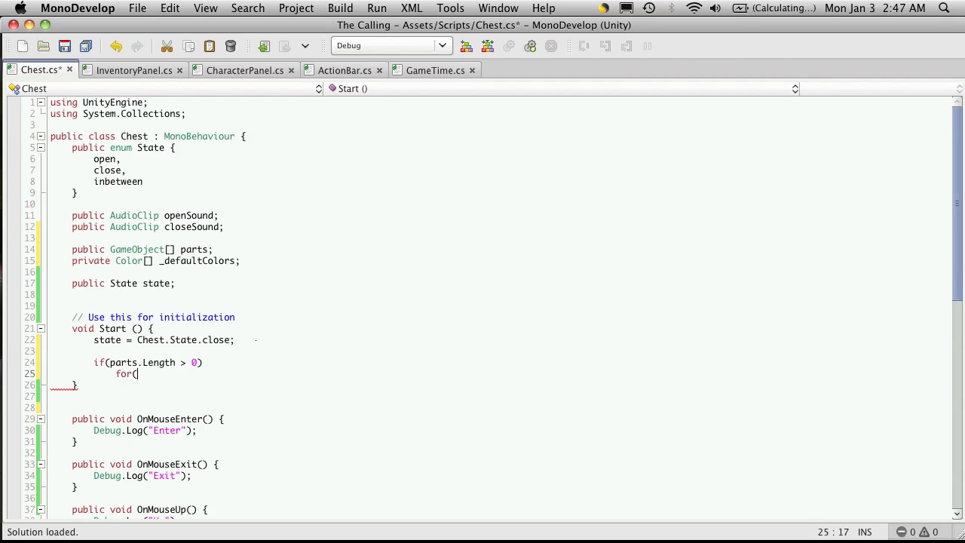
text(int c)
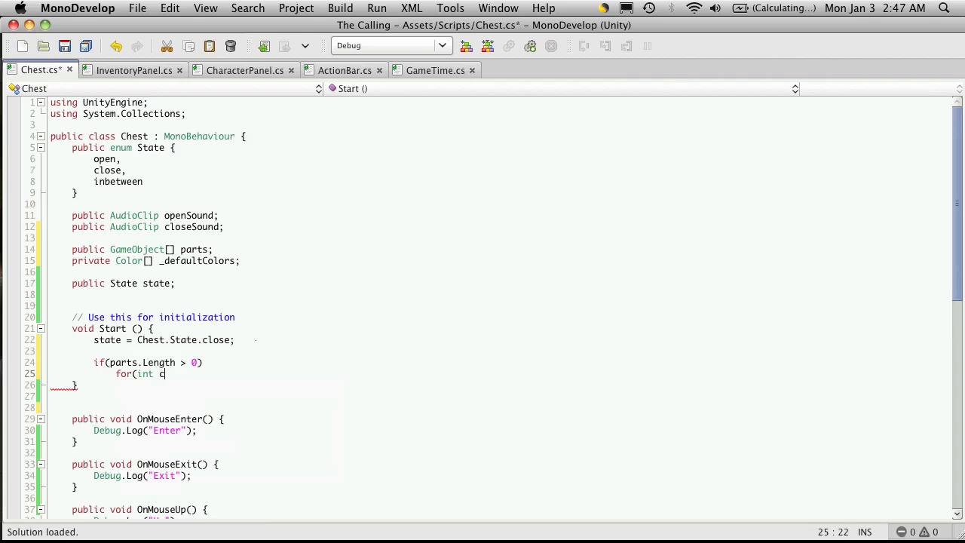
text(nt = 0;)
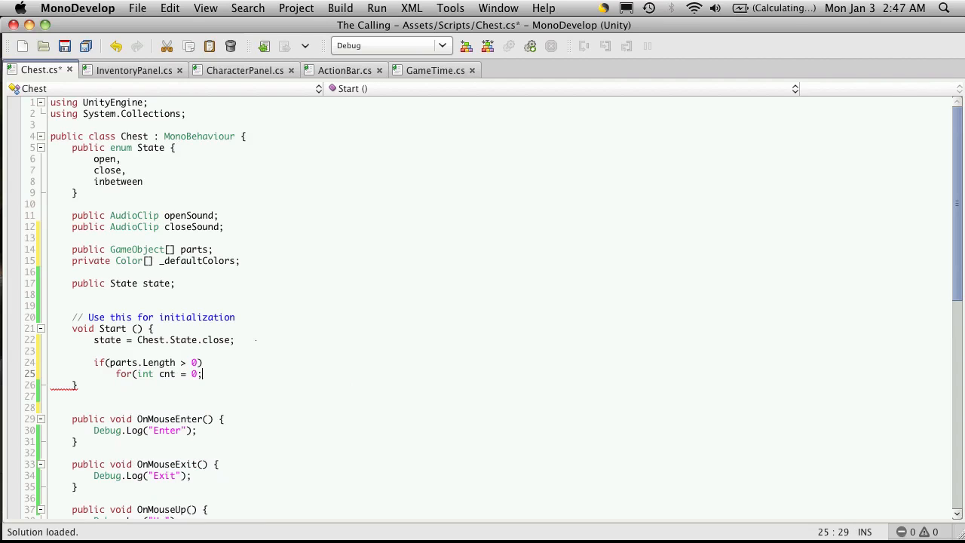
text(cnt <)
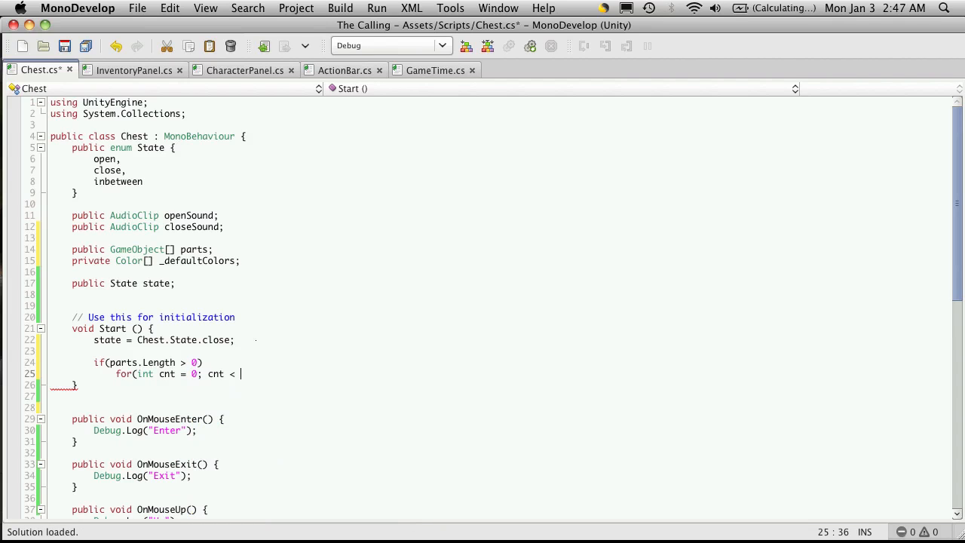
text(_)
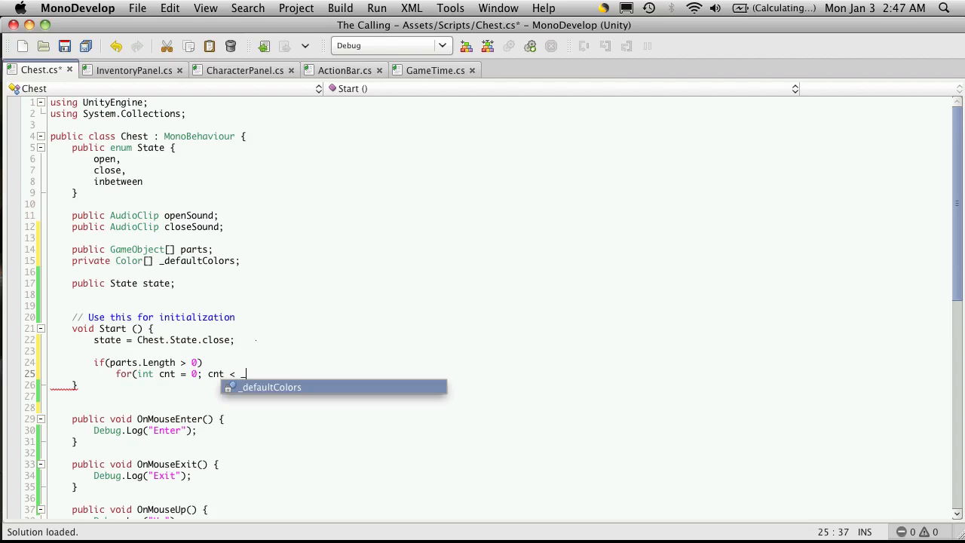
key(Tab)
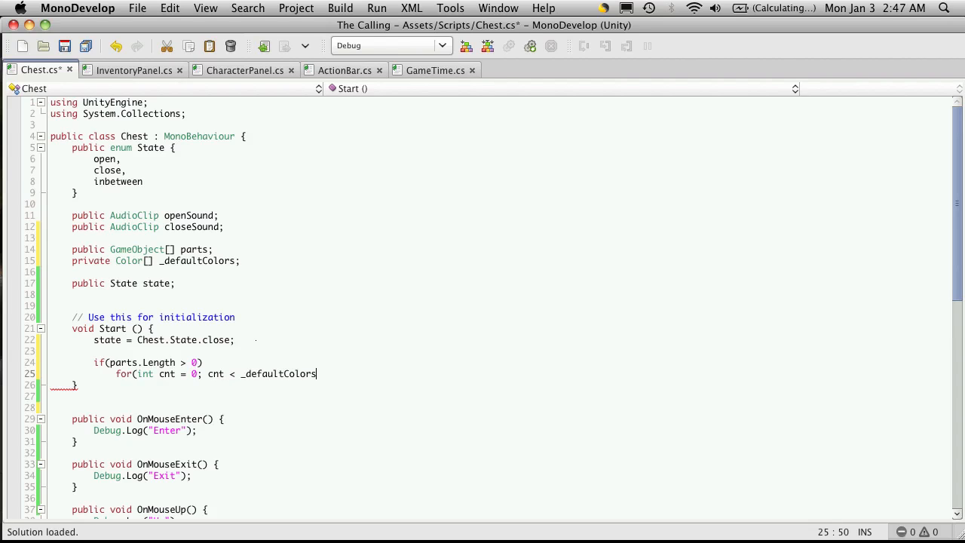
text(;)
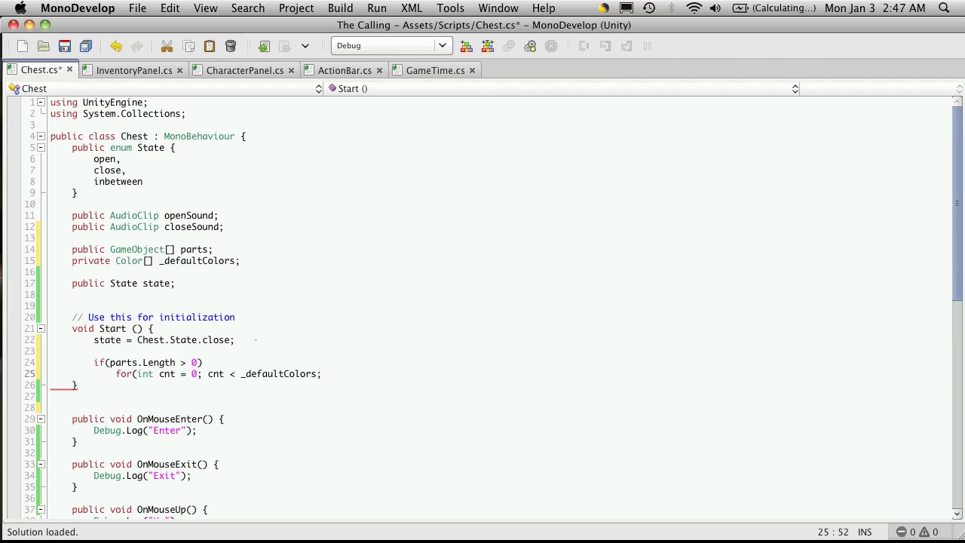
text(cnt++))
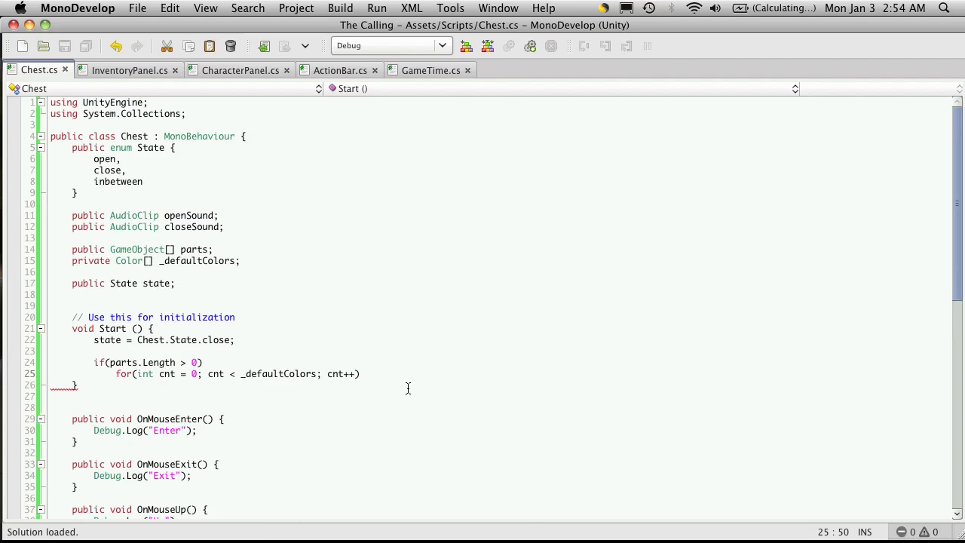
text(.Length)
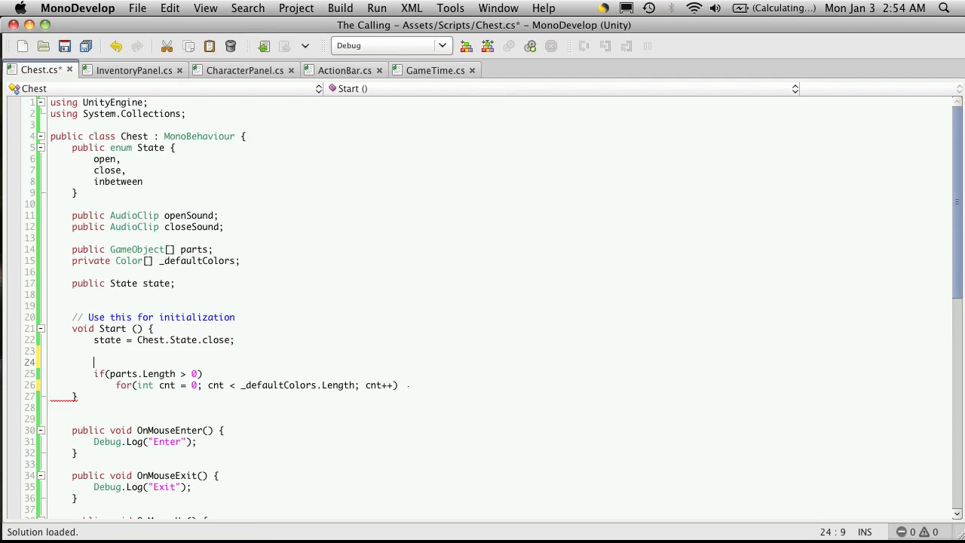
Size the _defaultColors array to parts.Length.
text(_defaultColors)
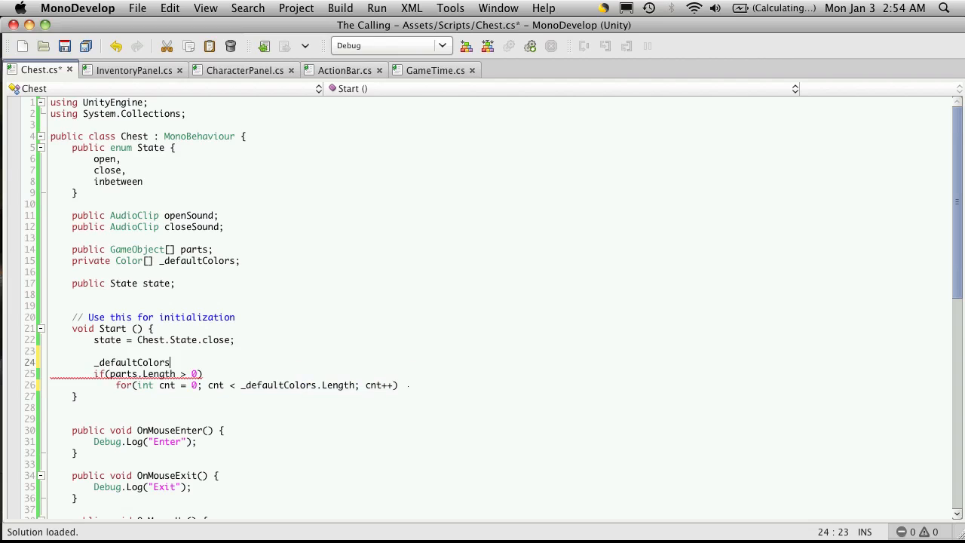
text(.le)
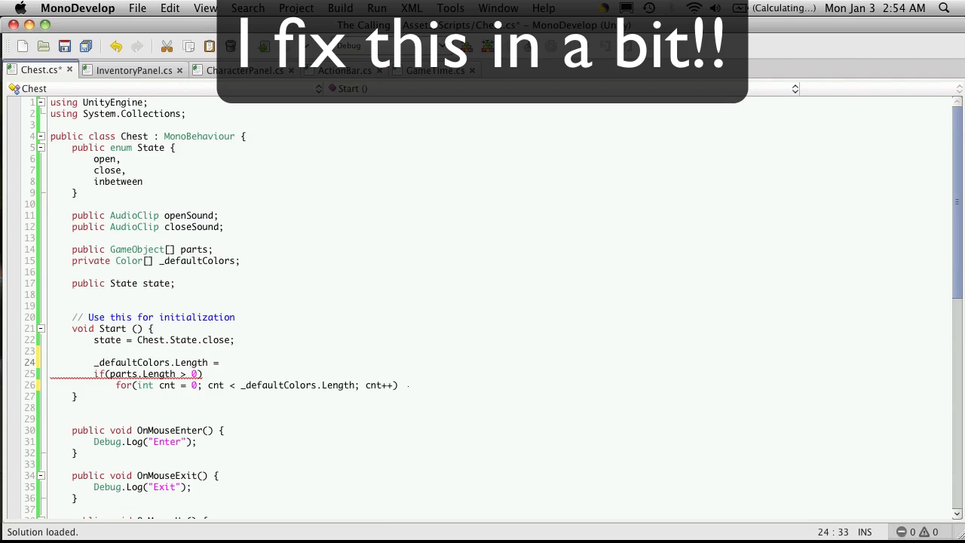
text(parts)
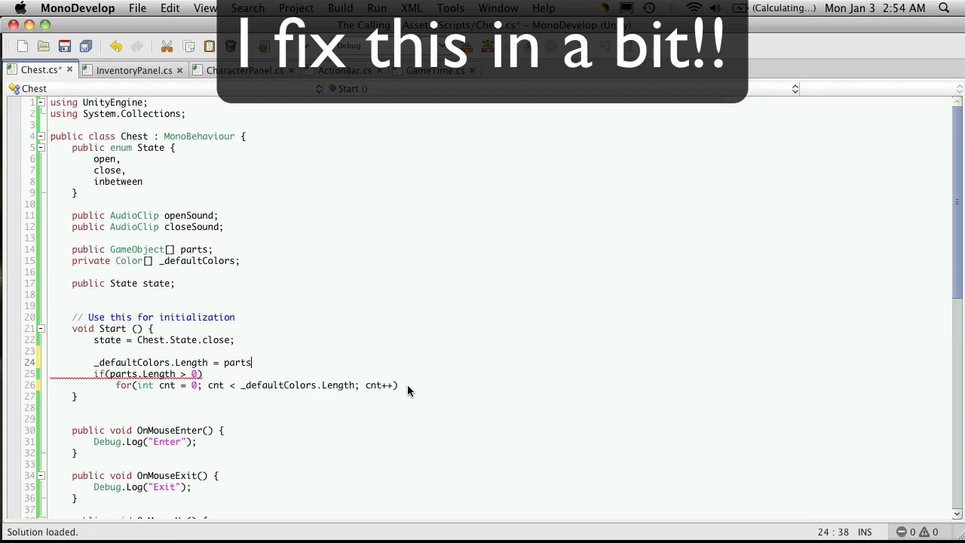
text(.Length;)
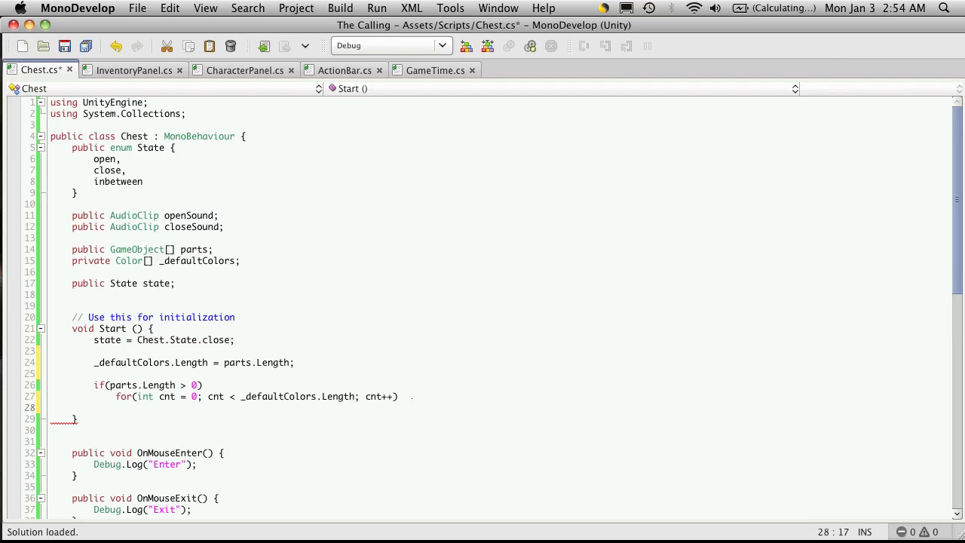
Store each part's material GetColor("_Color") into _defaultColors[cnt] inside the loop.
text(_defaultColors)
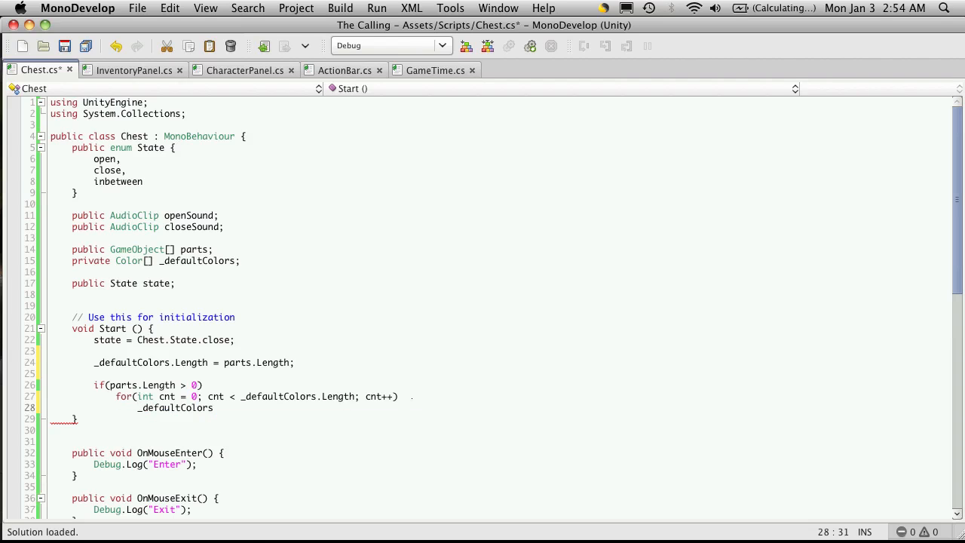
text([cnt])
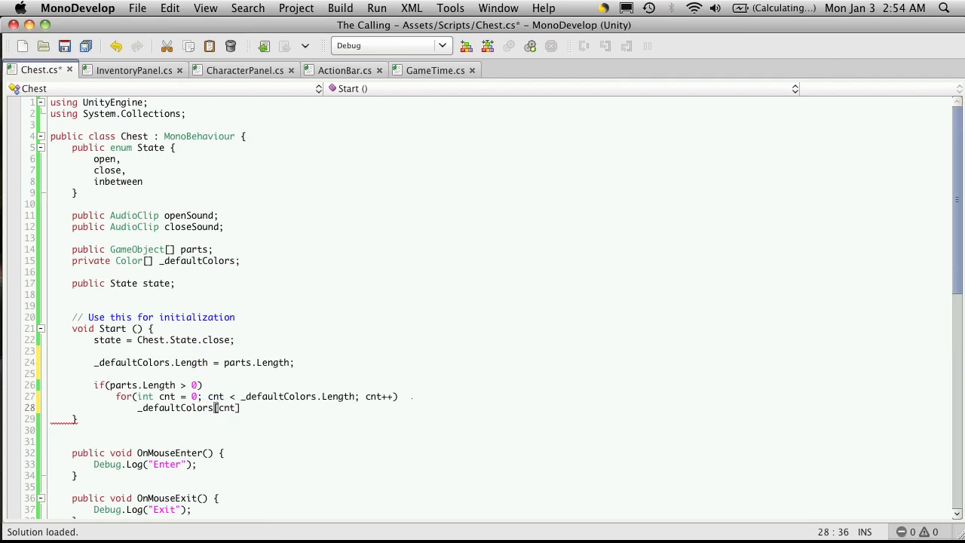
text(=)
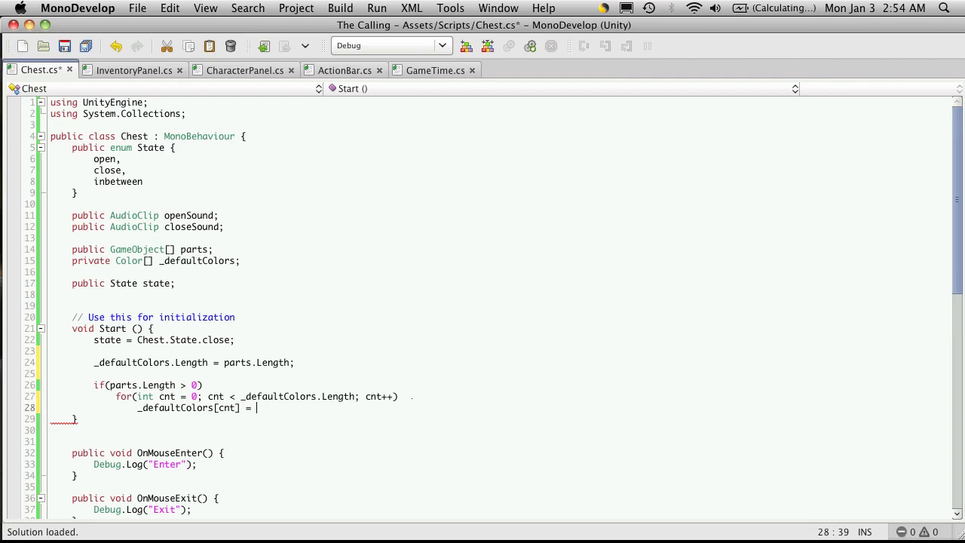
text(parts[cnt)
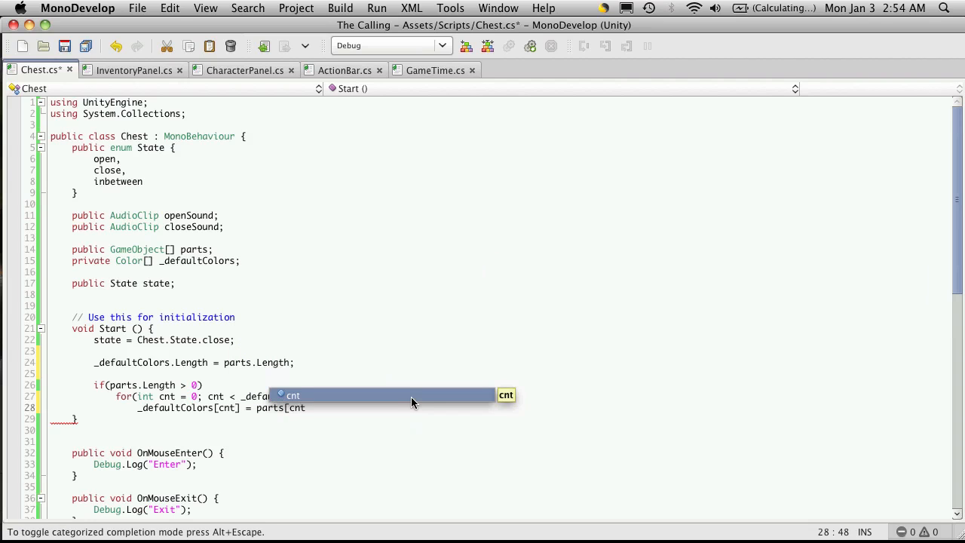
text(.renderer.)
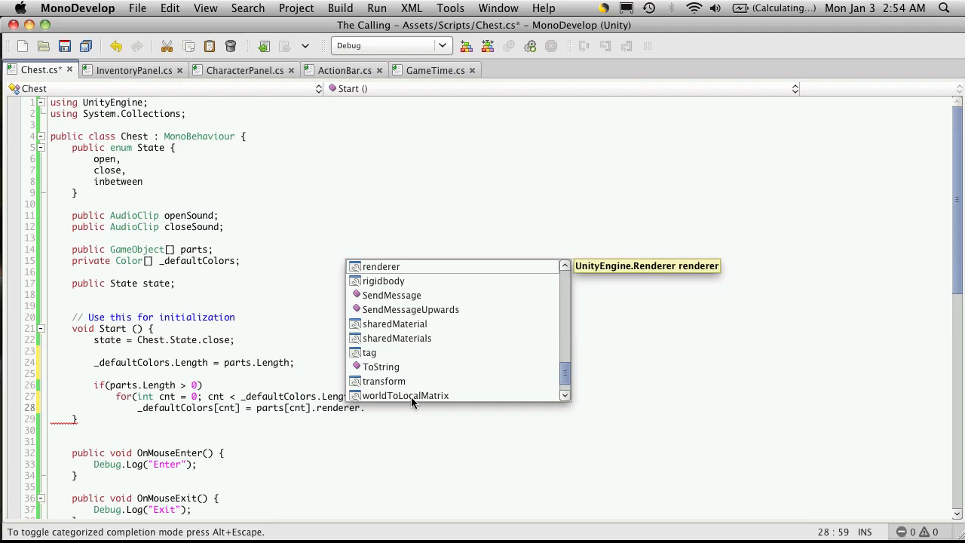
text(material)
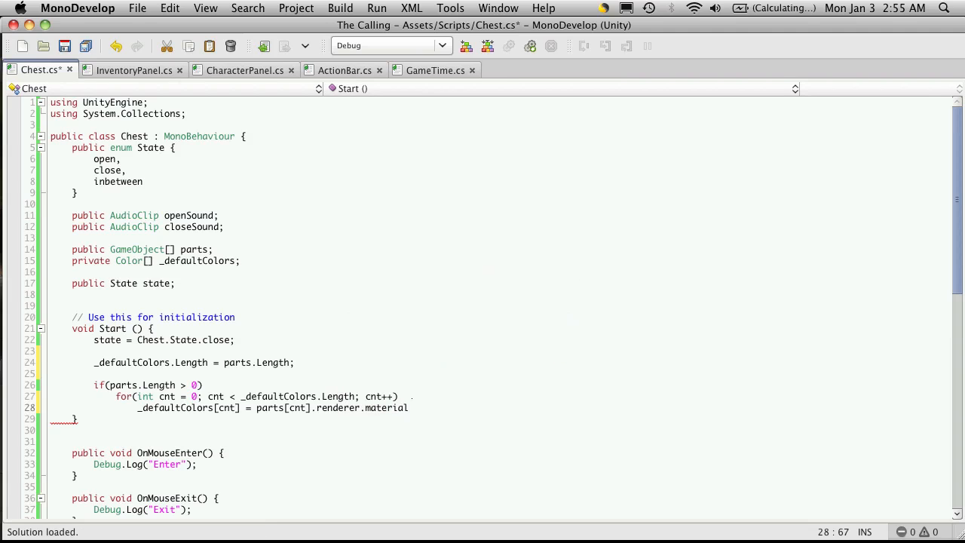
text(g)
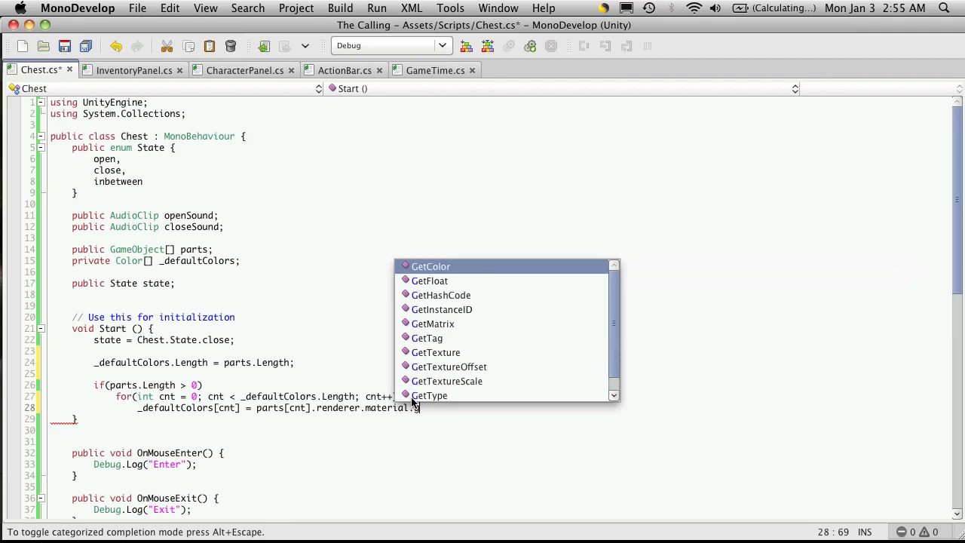
text(etColor()
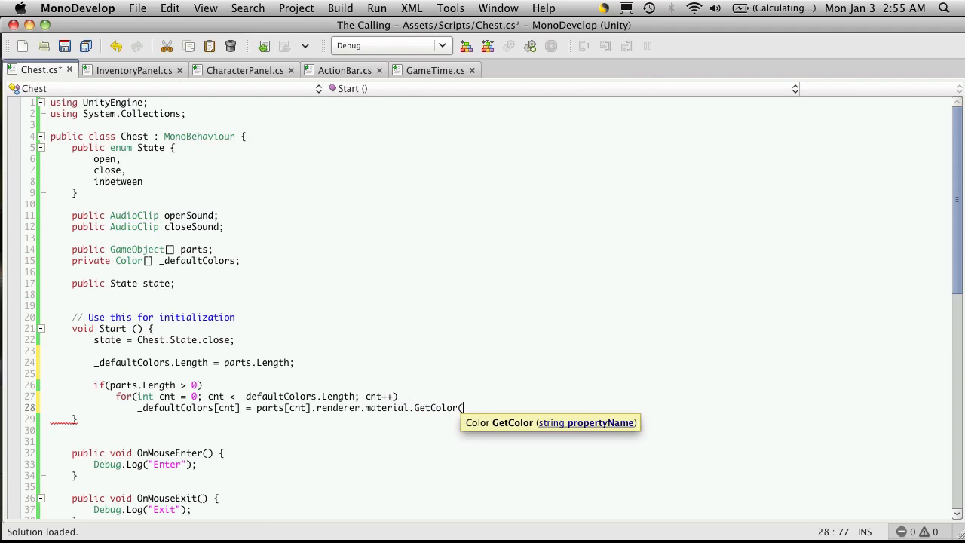
text();)
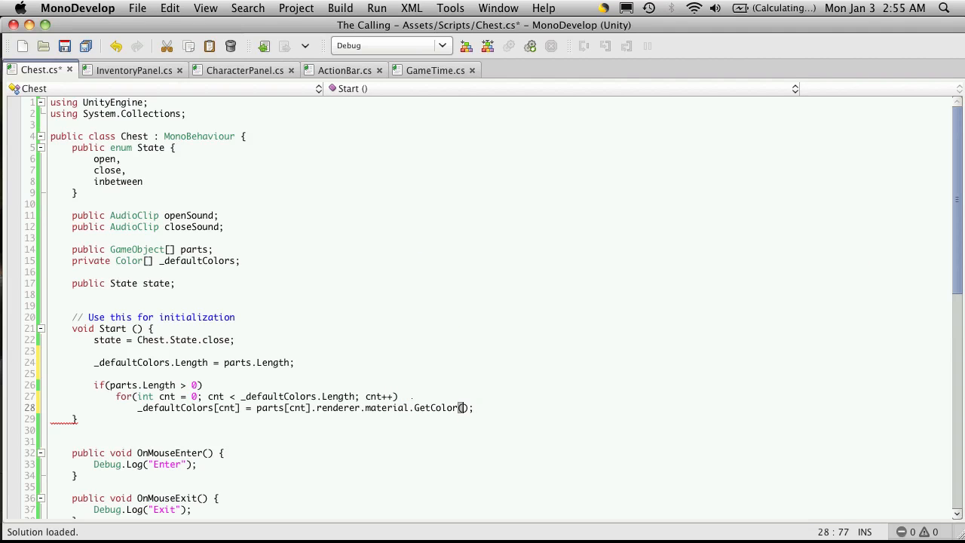
text("_Color)
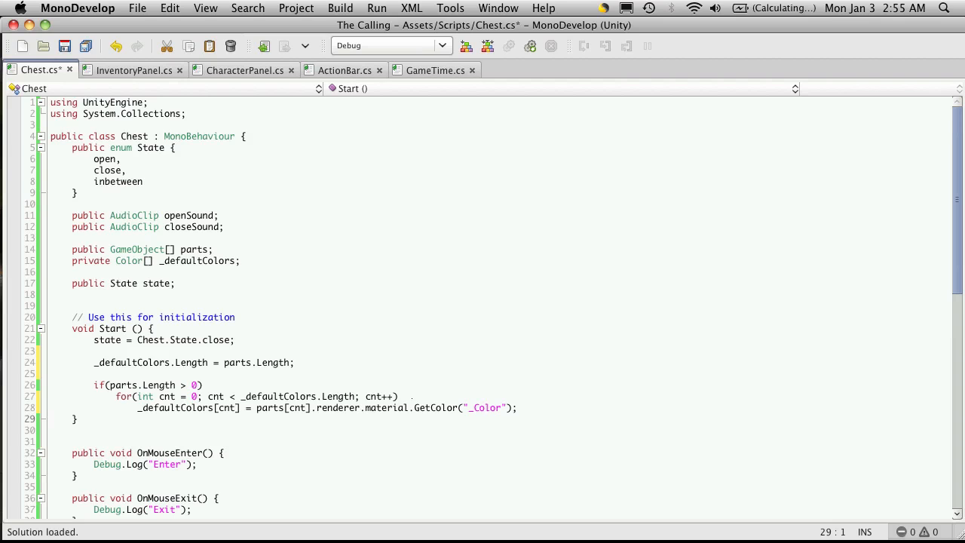
Add private void HighLight(bool glow) with an if(glow) block and an else branch.
scroll(down, 3)
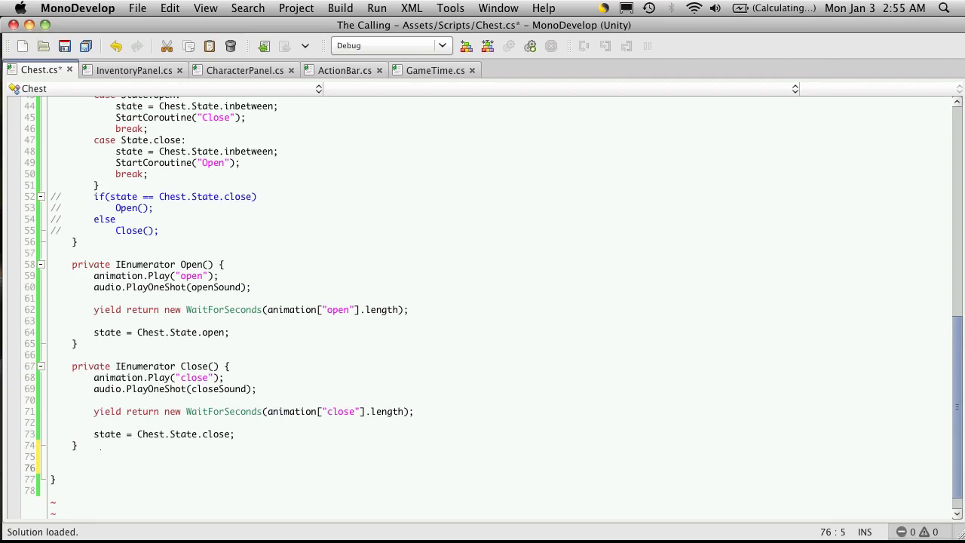
text(private void)
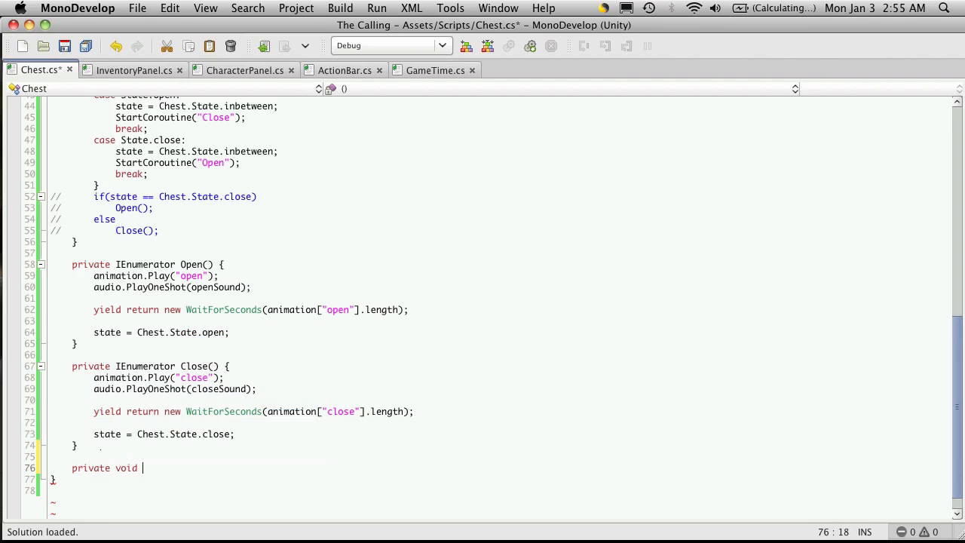
text(GLOW)
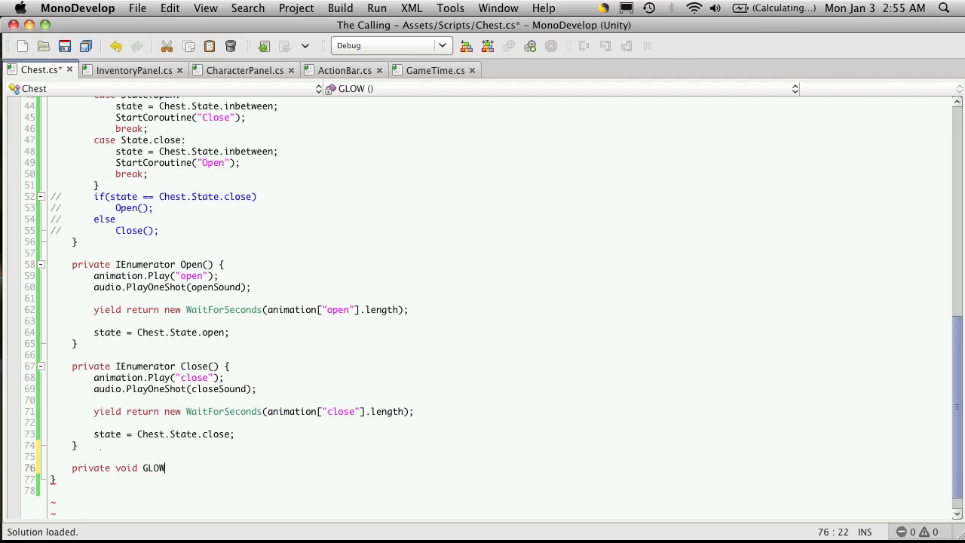
key(BackSpace)
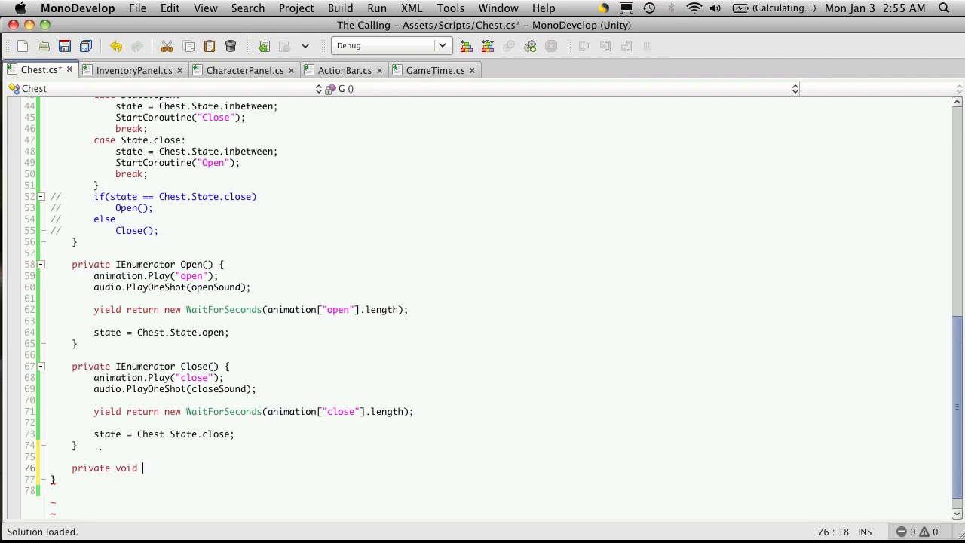
text(HighLight()
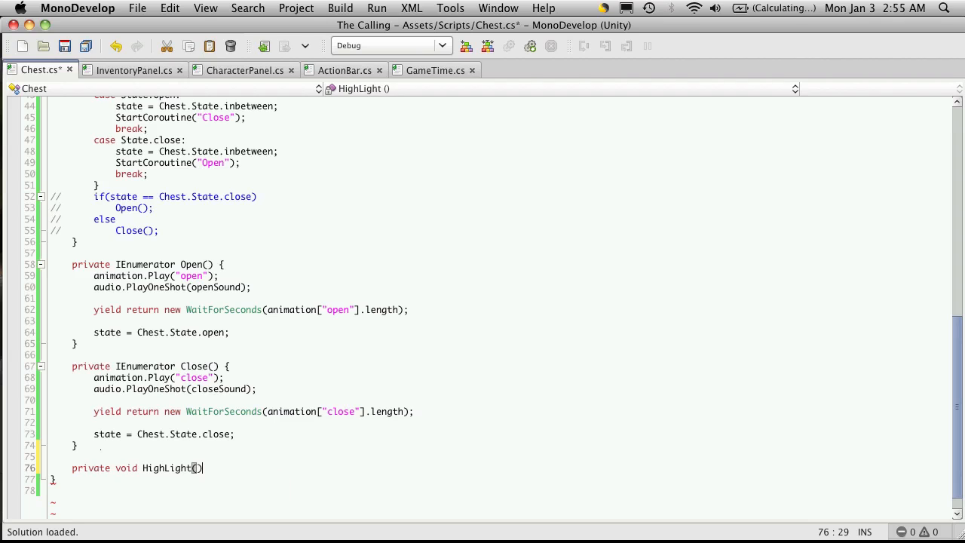
text(bool)
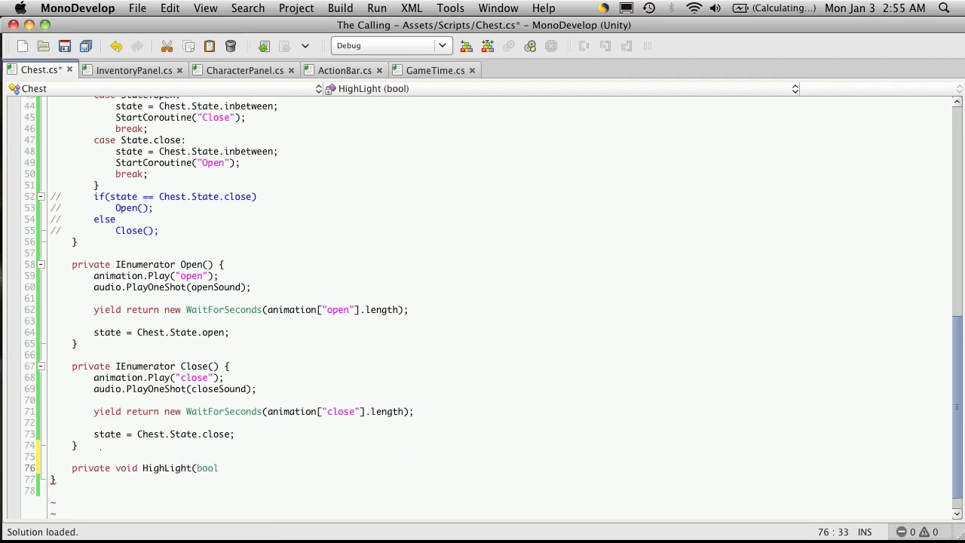
text(glow) {)
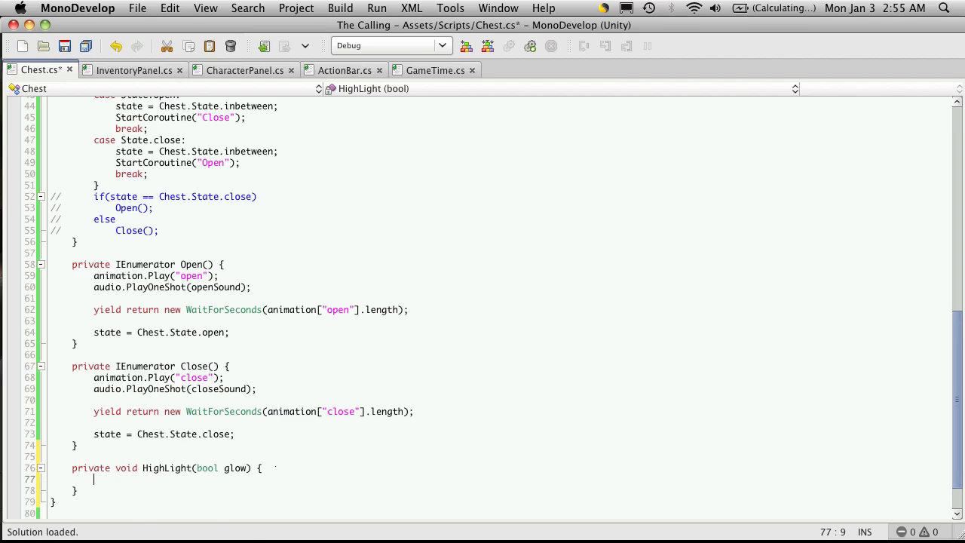
text(if(glow))
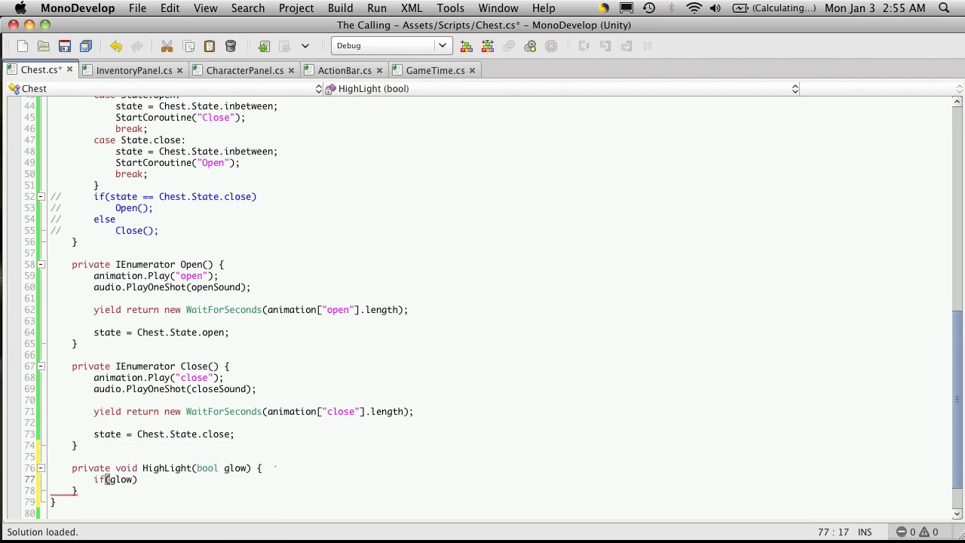
text({)
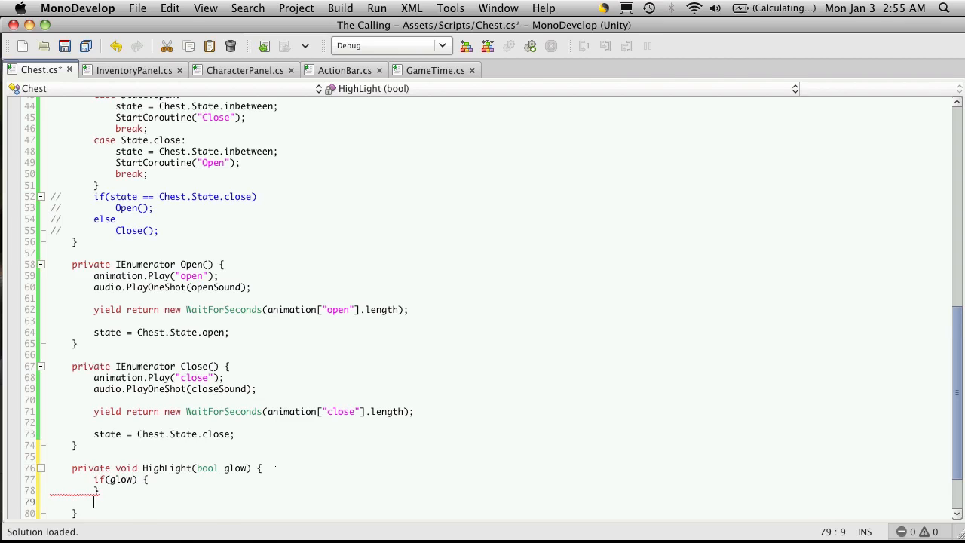
text(else)
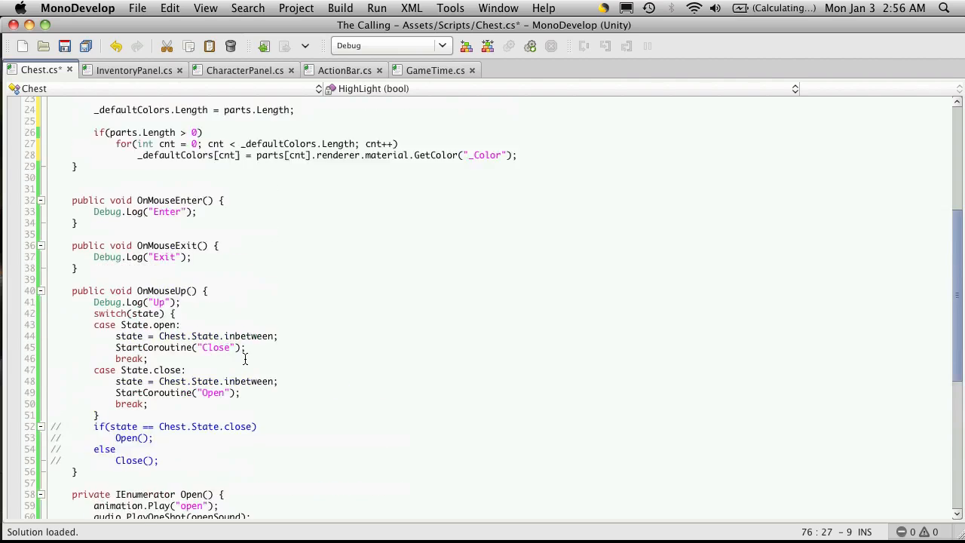
Add HighLight(true); to OnMouseEnter and begin a HighLight call in OnMouseExit.
scroll(up, 3)
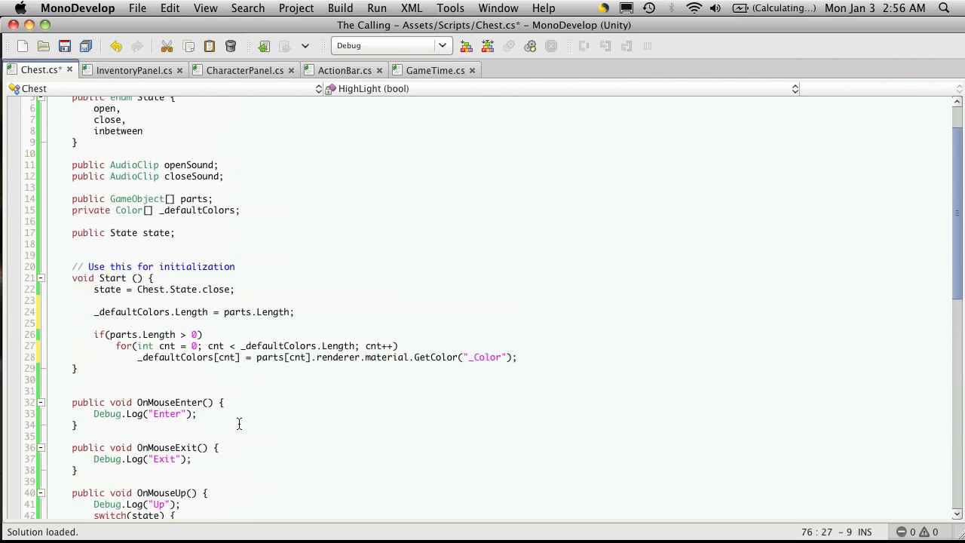
scroll(down, 3)
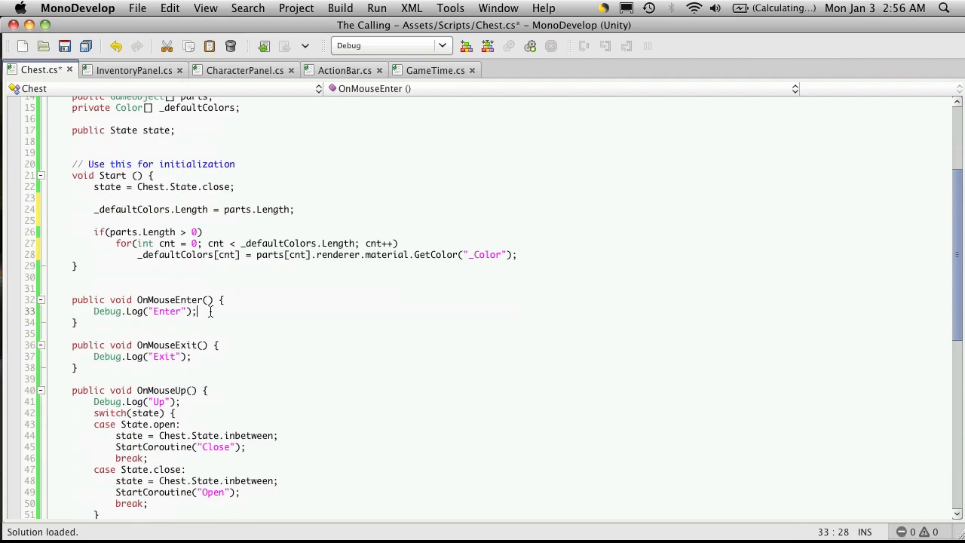
text(HighLight()
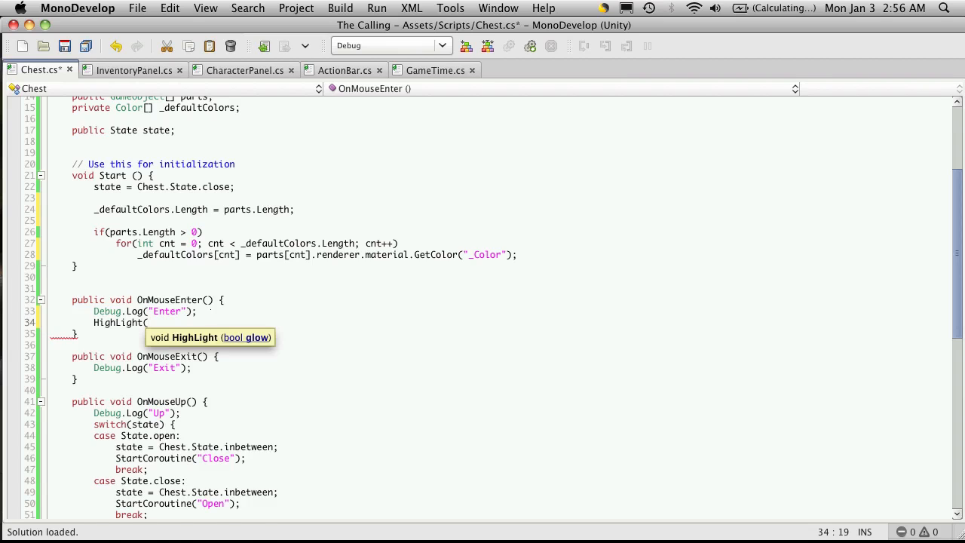
text(true);)
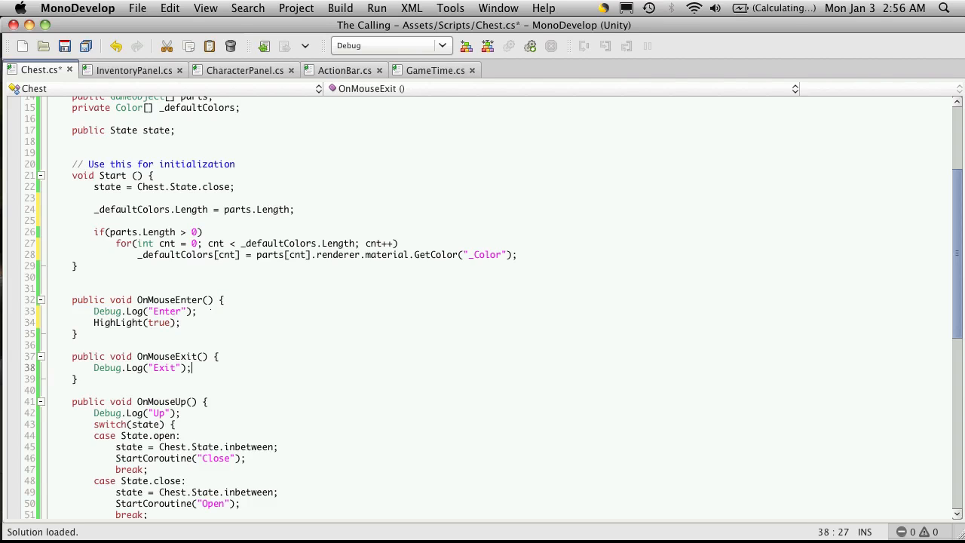
text(HighLight(bool glow) {)
text(})
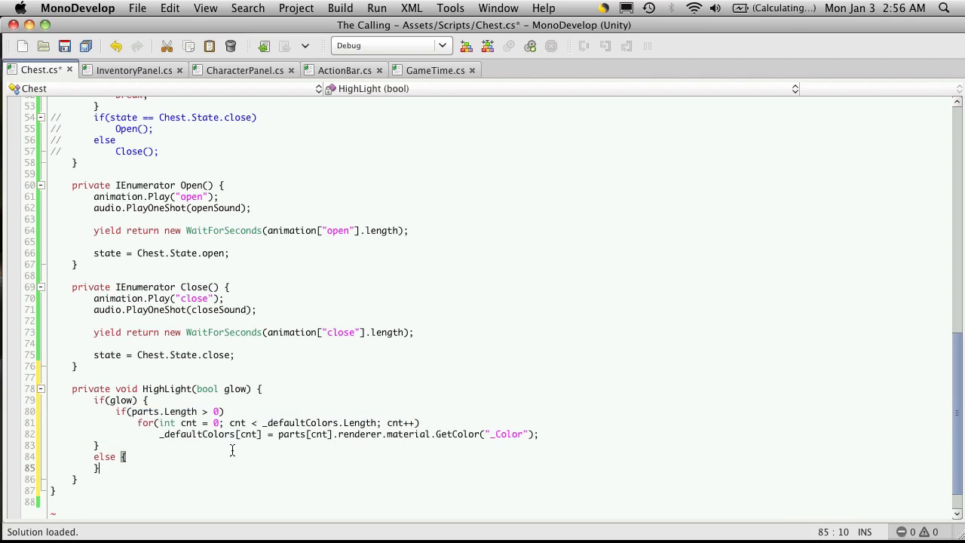
mouse_move(123, 415)
text(S)
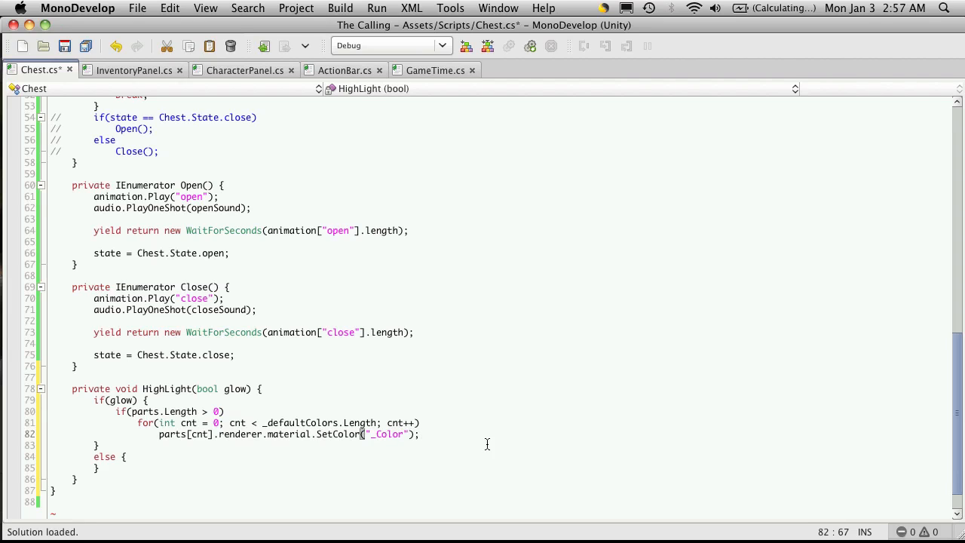
Call SetColor("_Color", ...) on each part's material inside HighLight's glow loop.
text(, Color.)
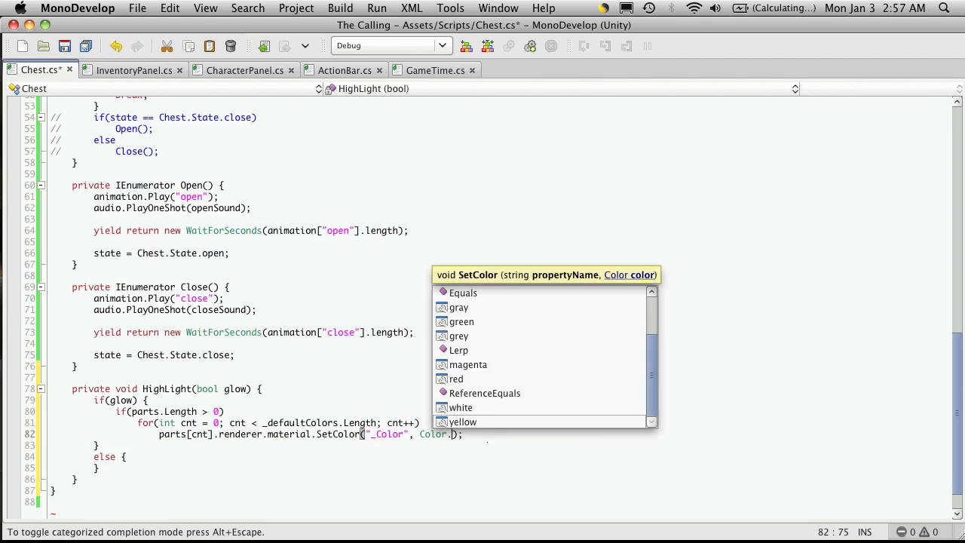
Make the glow colour Color.yellow and duplicate the SetColor loop into else.
text(yellow)
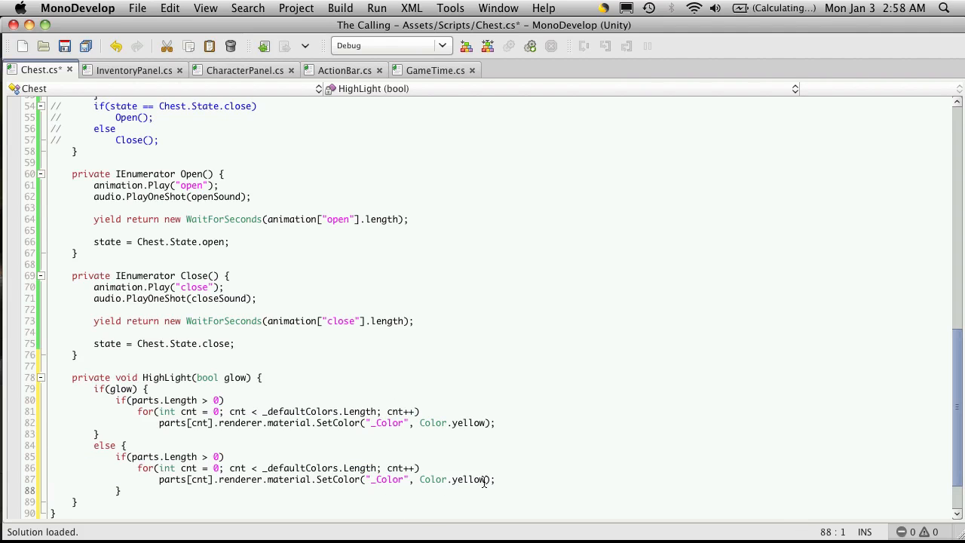
Replace Color.yellow in HighLight's else branch with _defaultColors[cnt] and save Chest.cs.
double_click(452, 479)
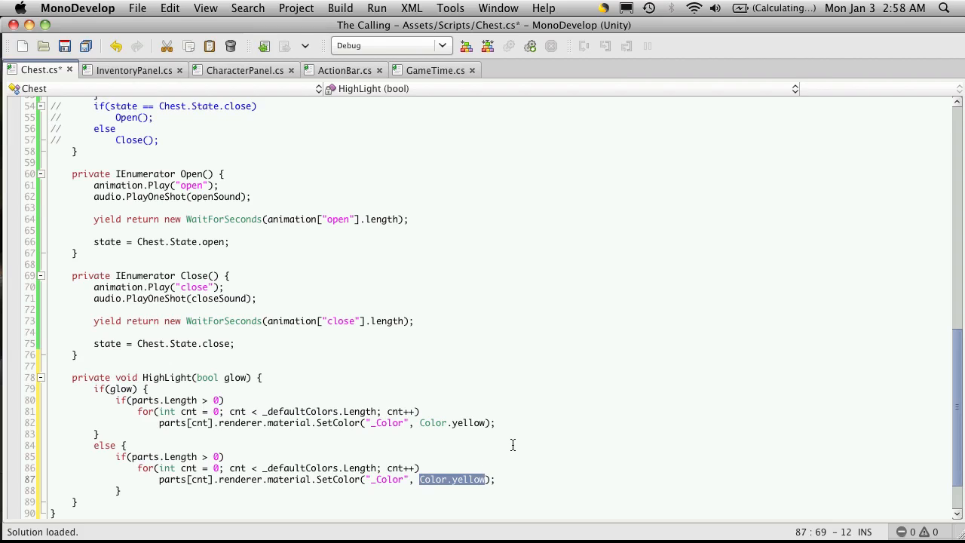
key(Delete)
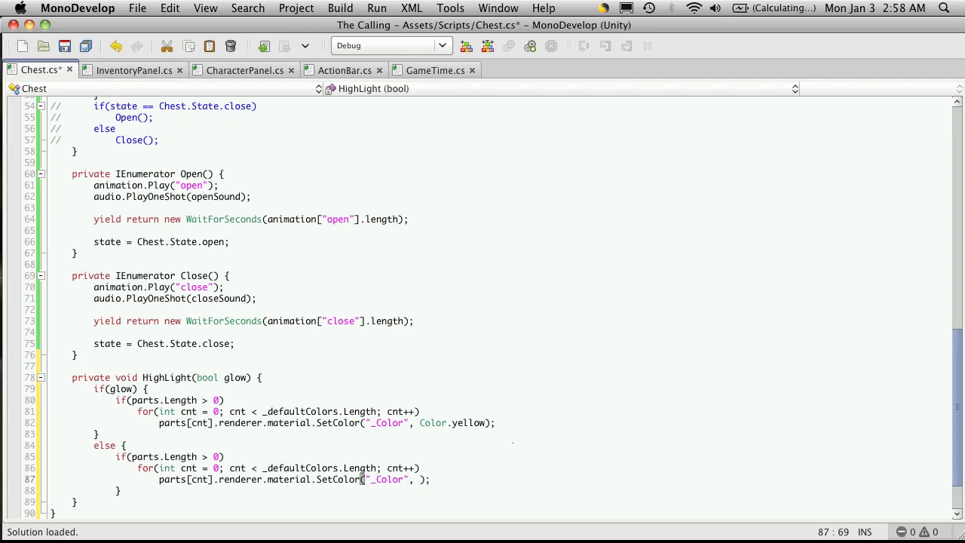
text(_defaultColors)
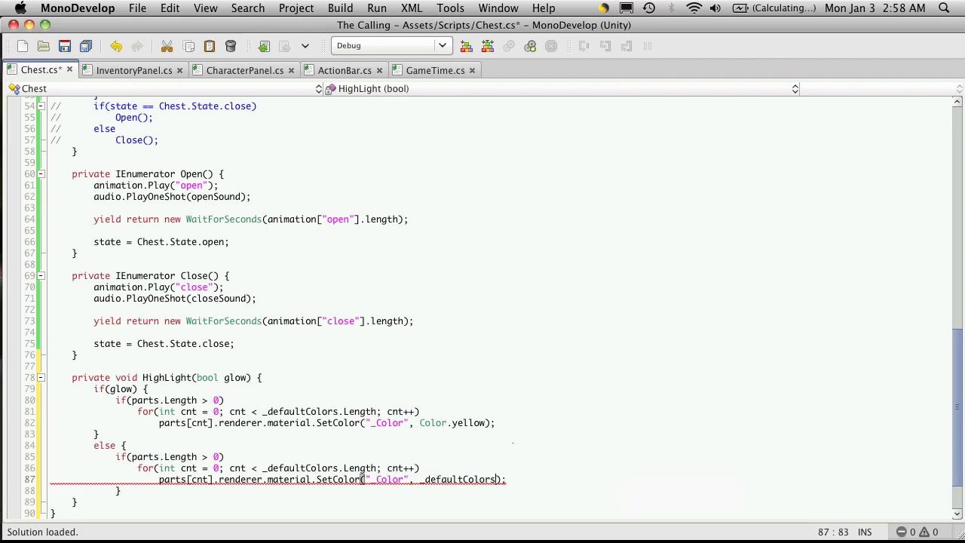
text(cnt])
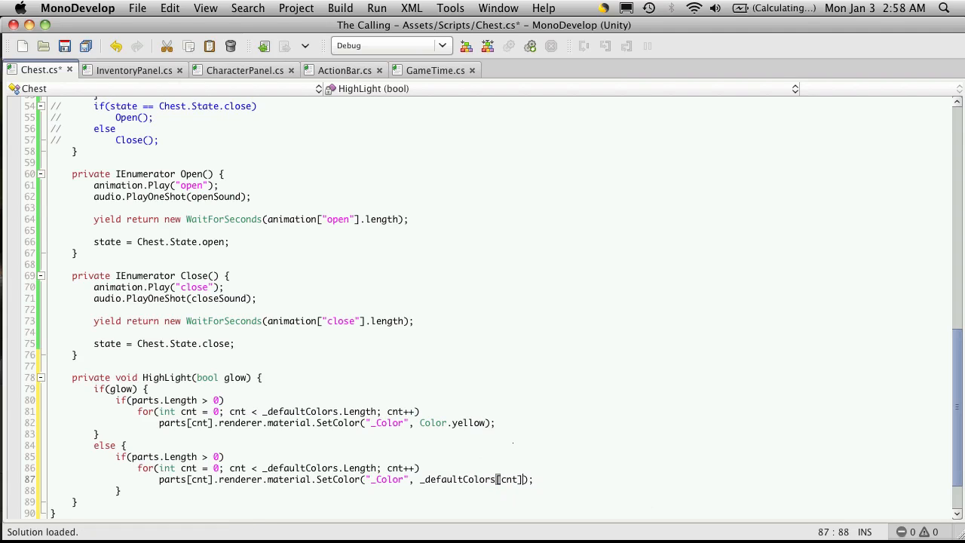
key(cmd+s)
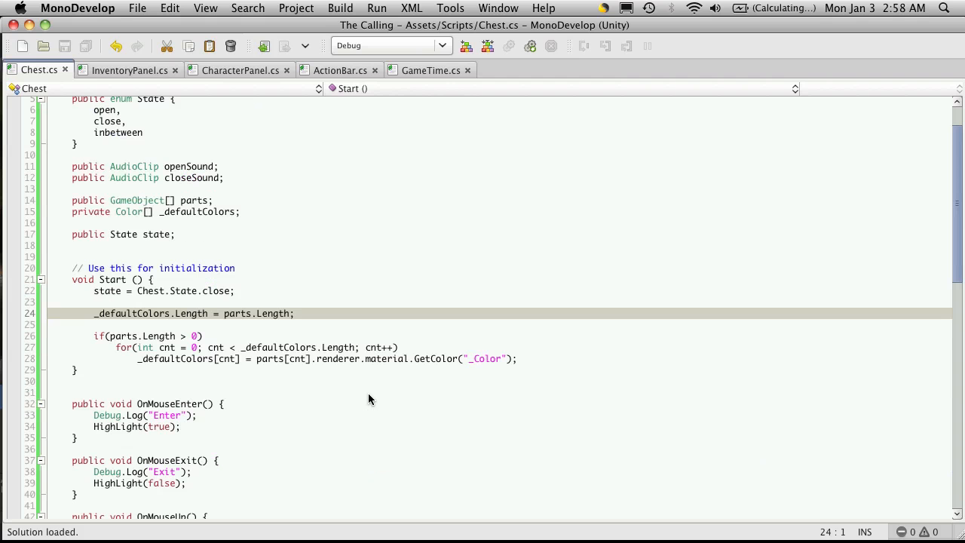
Make line 24 in Start allocate _defaultColors as new Color[parts.Length].
click(296, 314)
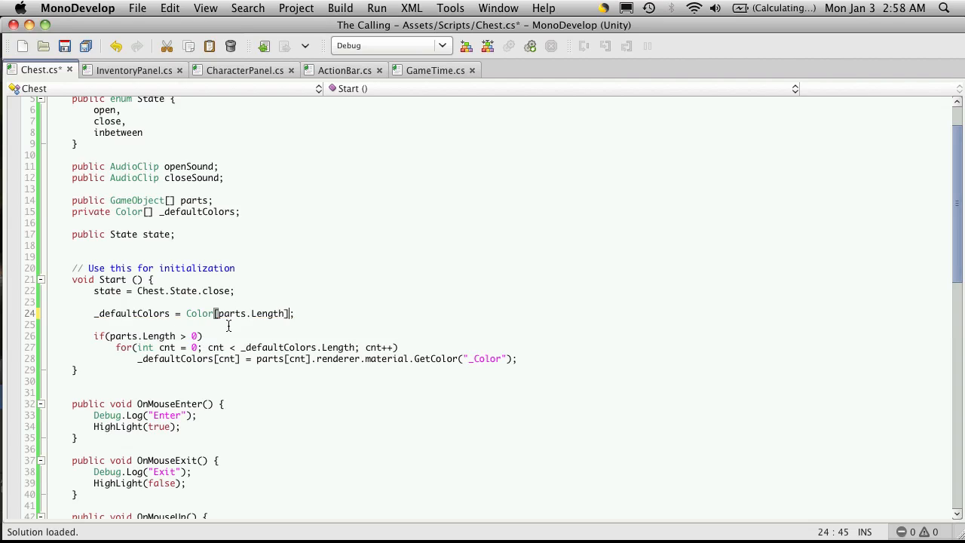
double_click(234, 314)
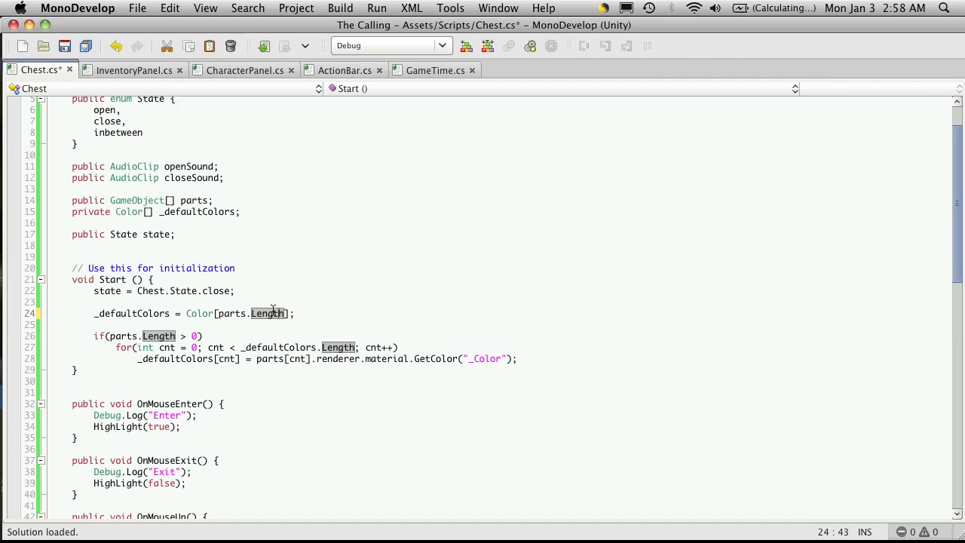
key(cmd+s)
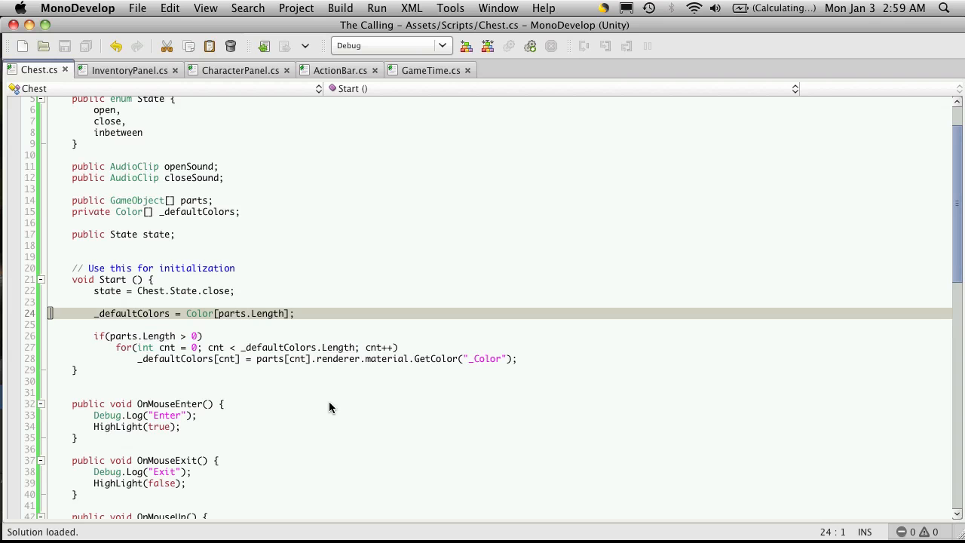
click(219, 314)
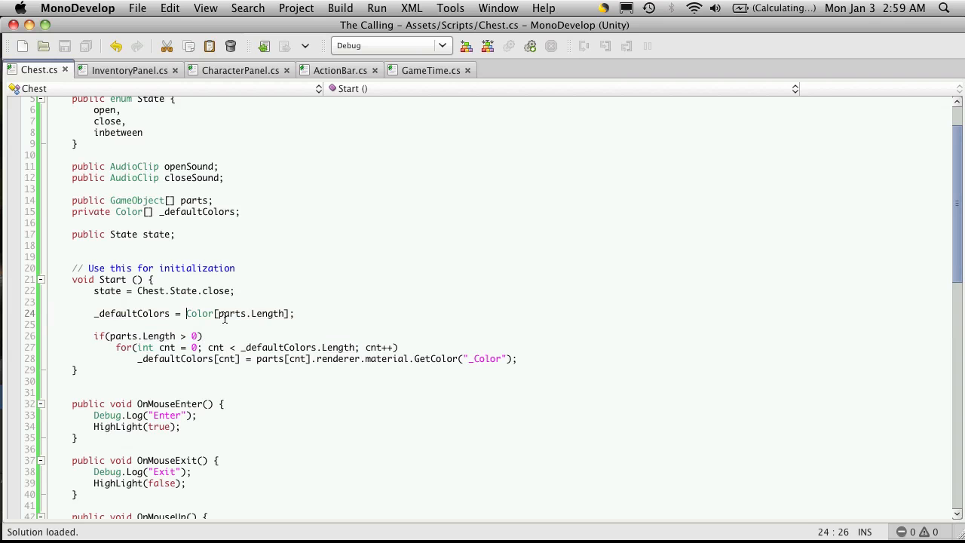
text(new)
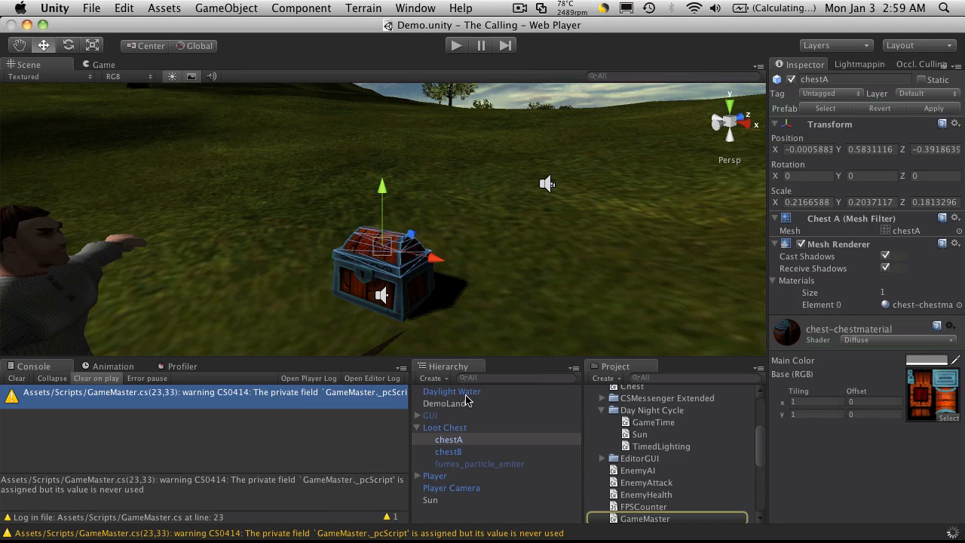
Set Loot Chest's Parts size to 2 with chestA and chestB, then test hovering in play.
click(444, 427)
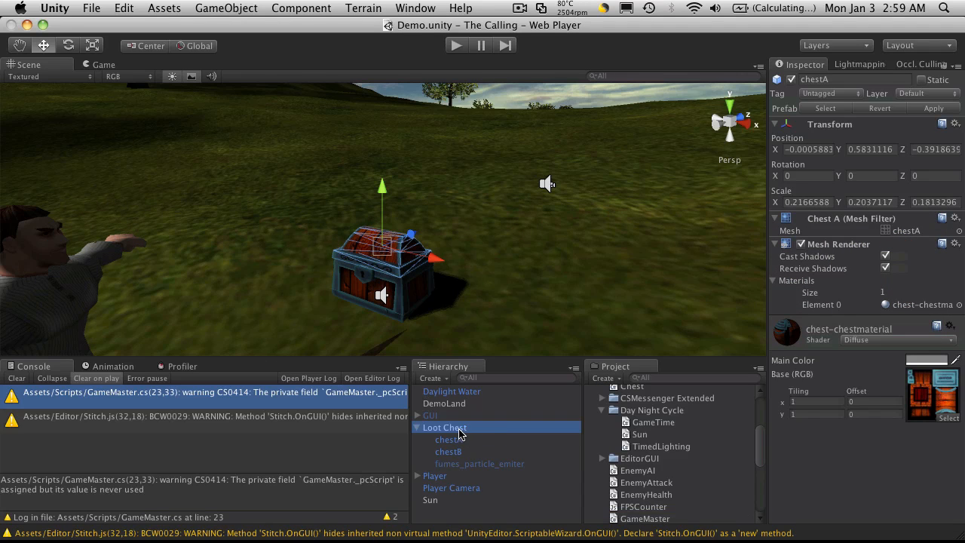
click(444, 428)
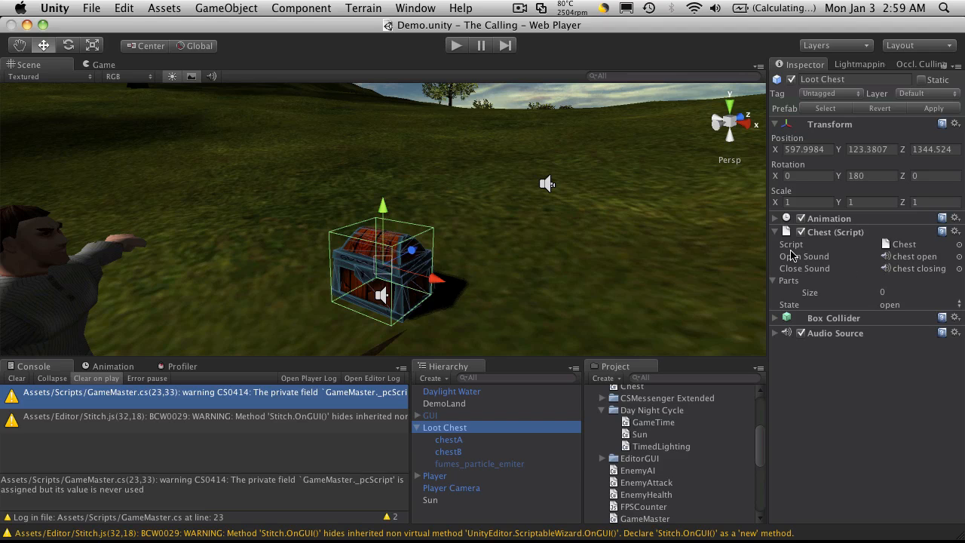
click(905, 292)
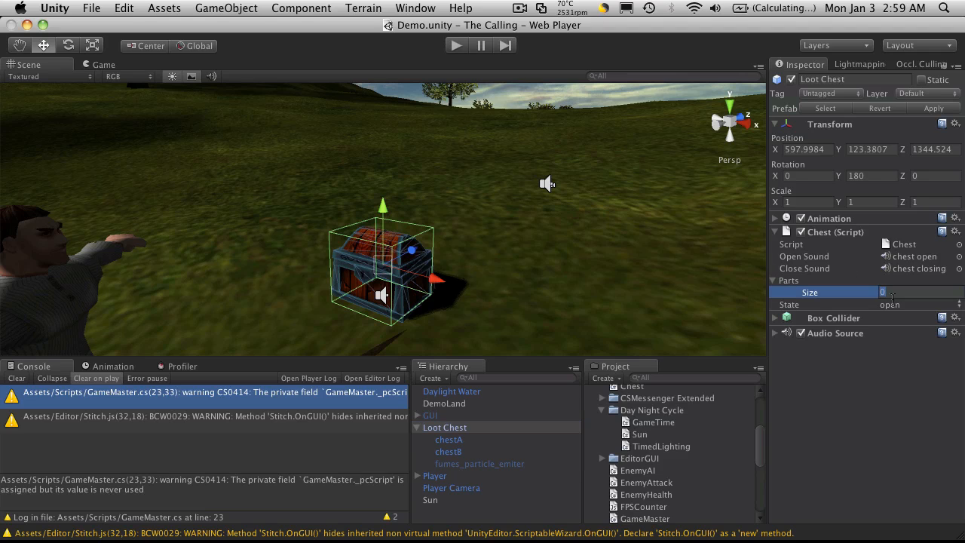
text(2)
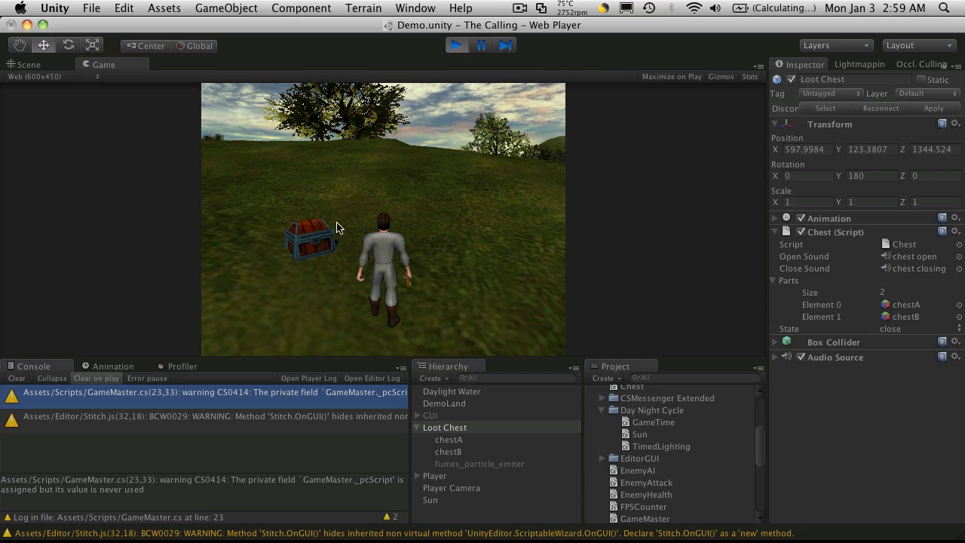
click(309, 241)
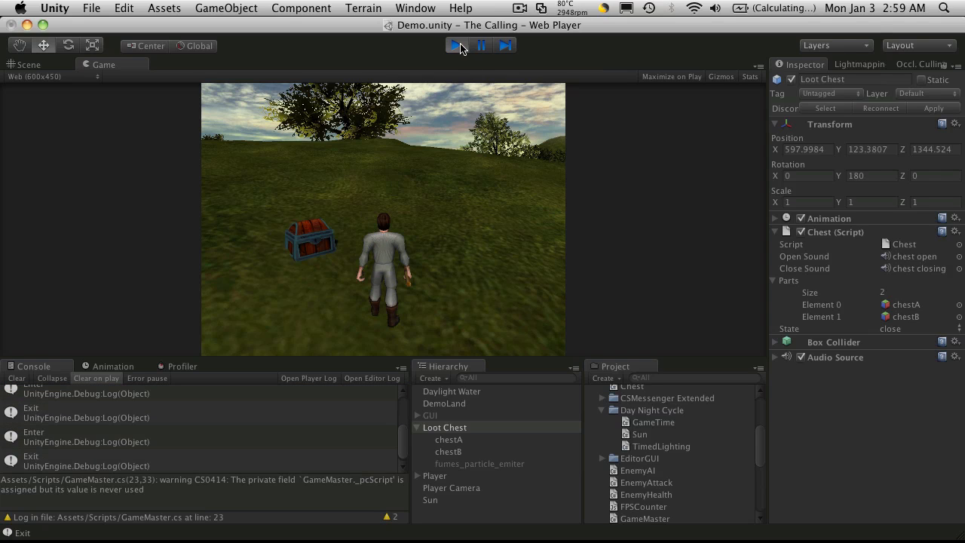
click(455, 46)
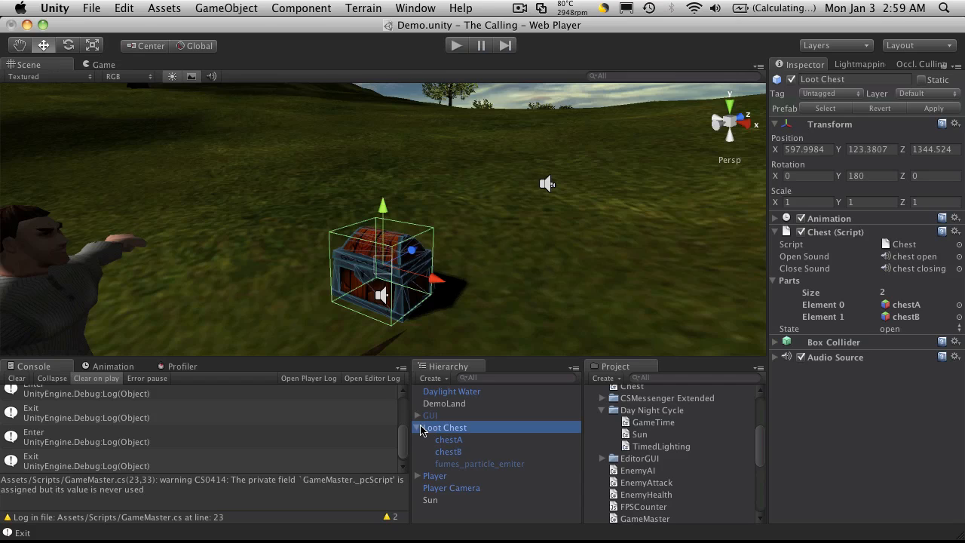
click(418, 427)
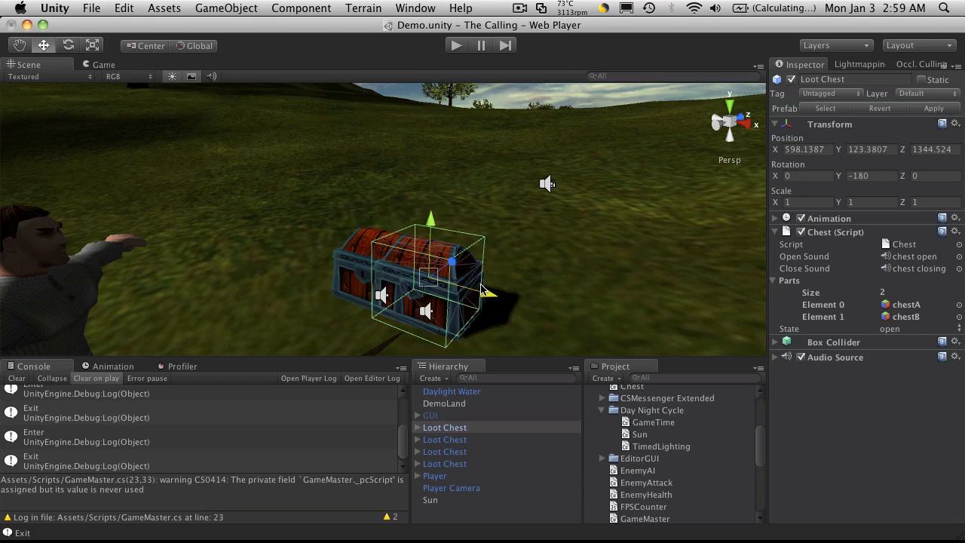
click(445, 439)
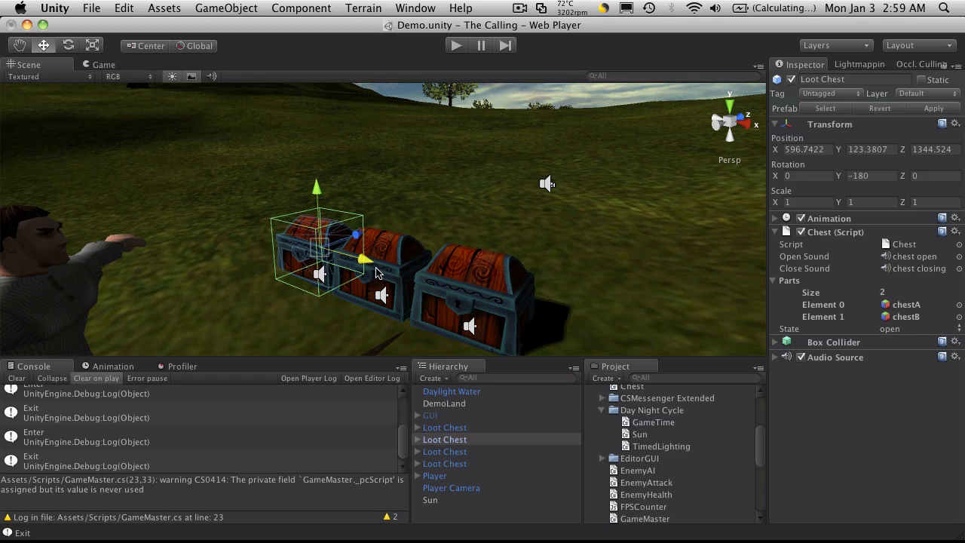
click(444, 451)
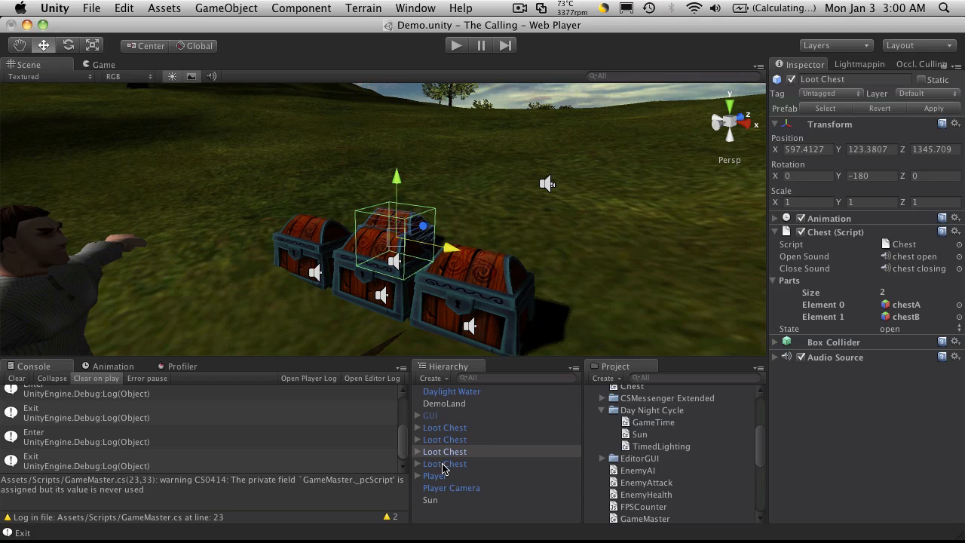
click(444, 463)
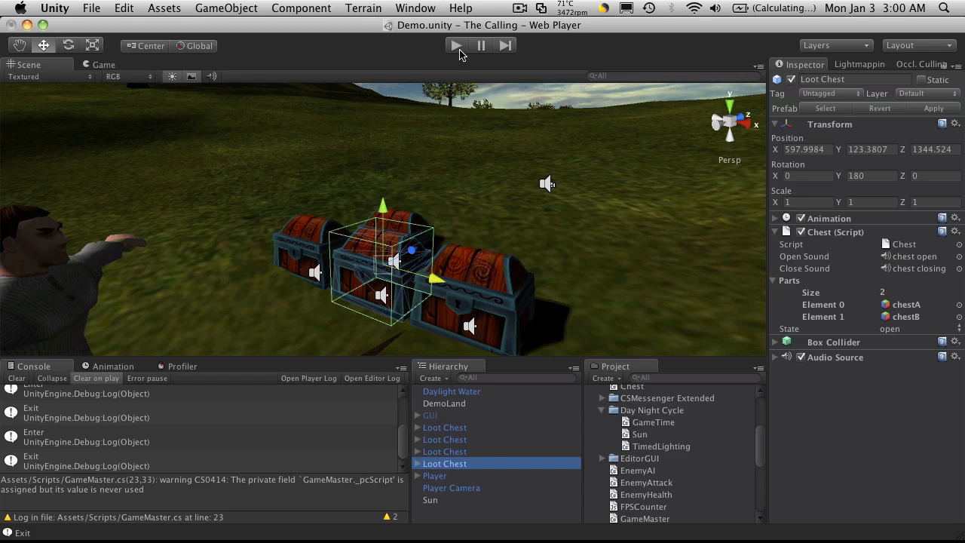
click(456, 45)
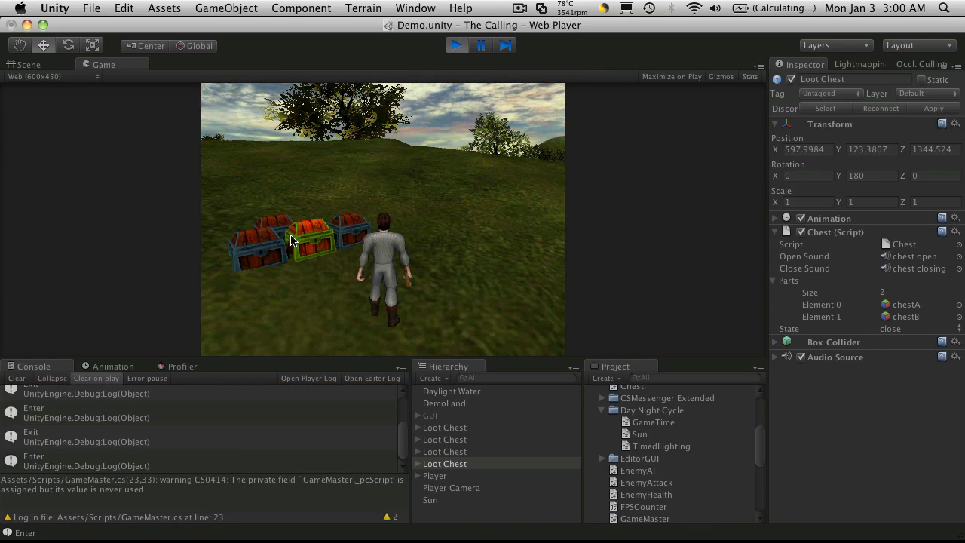
mouse_move(316, 244)
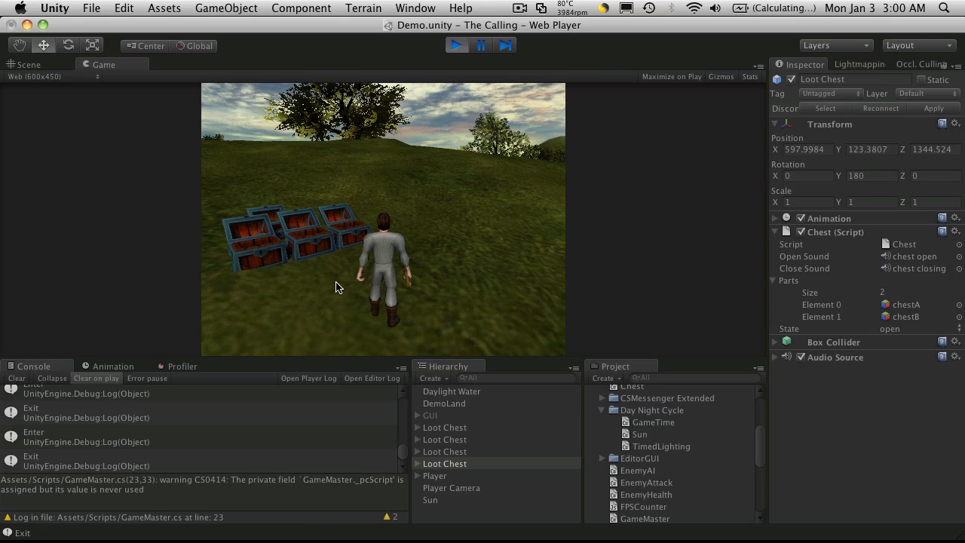
click(302, 241)
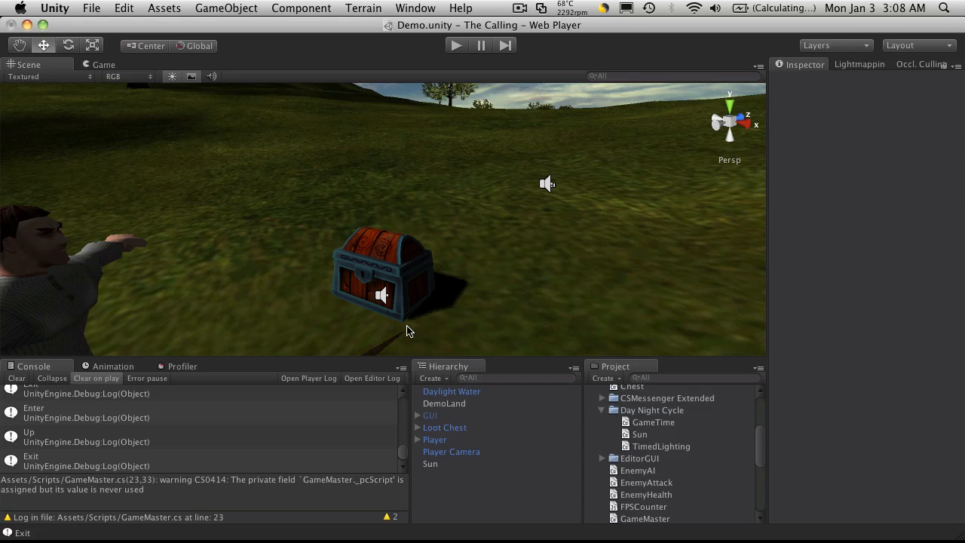
Expand Loot Chest in the Hierarchy and select fumes_particle_emiter.
click(418, 427)
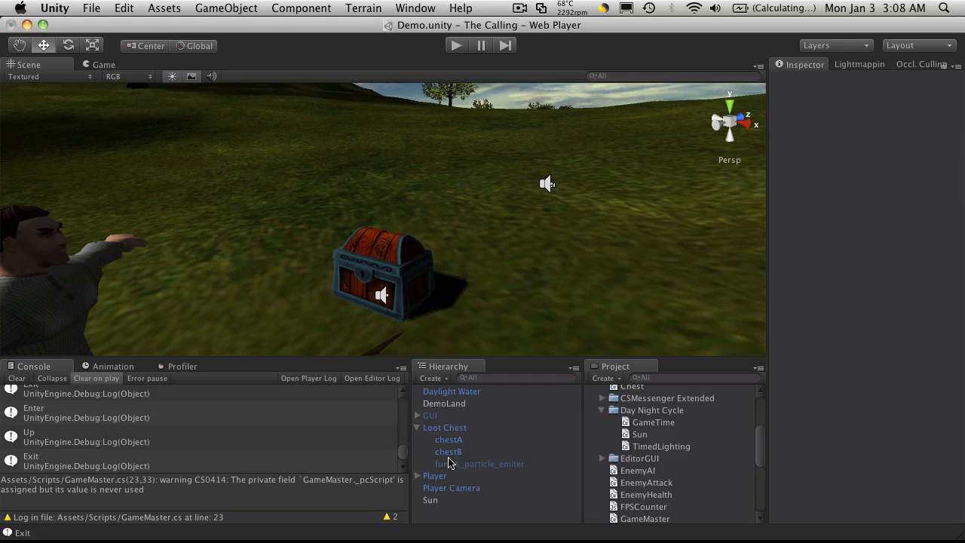
click(479, 463)
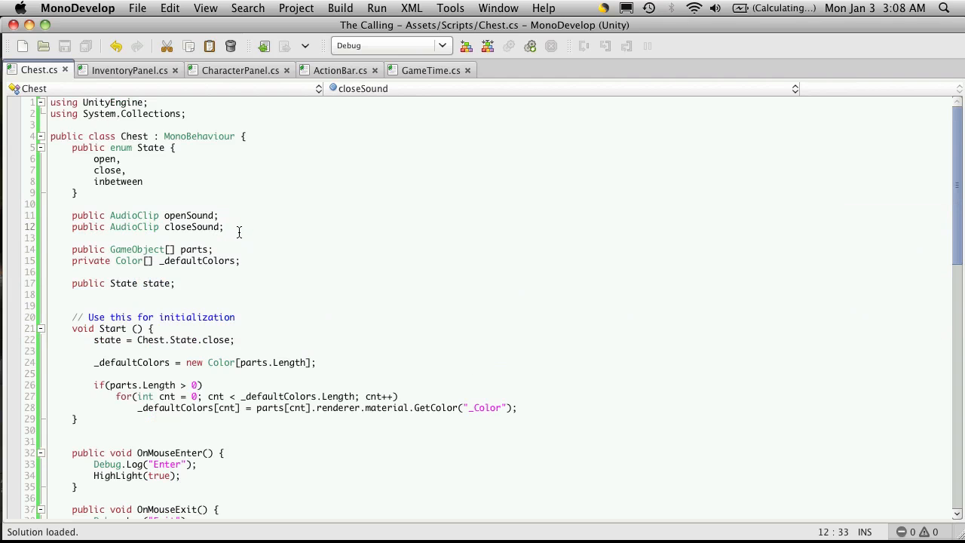
Declare 'public GameObject particleEffect;' above the parts array in Chest.cs.
text(public GameObject)
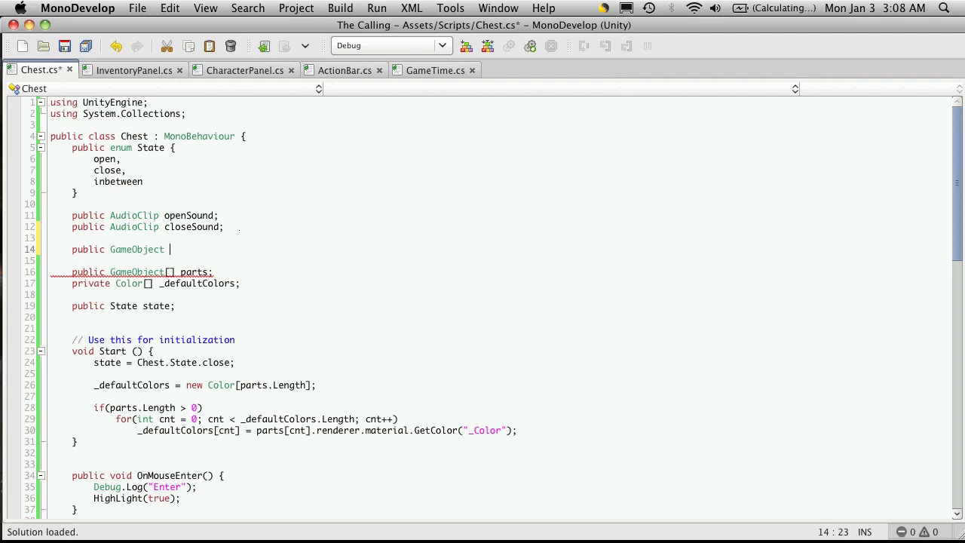
text(partic)
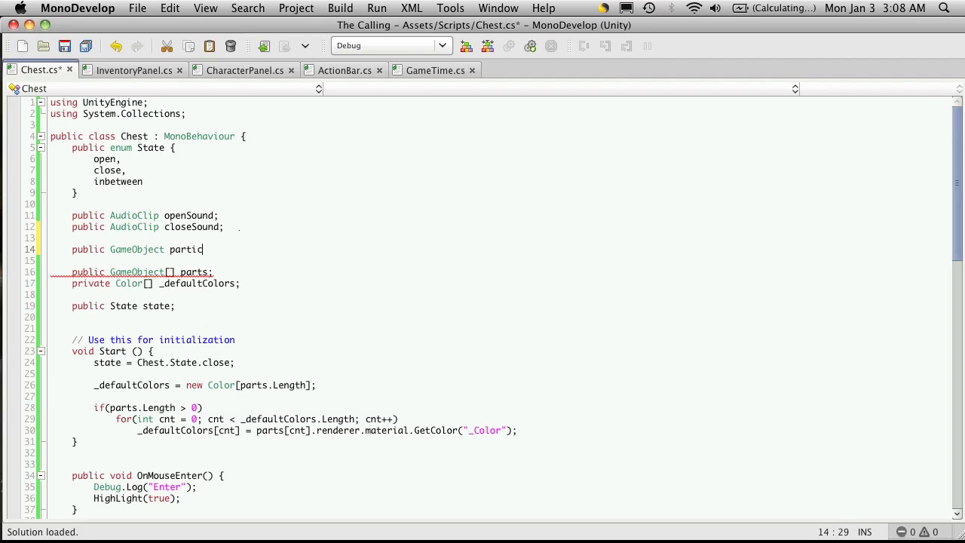
text(le)
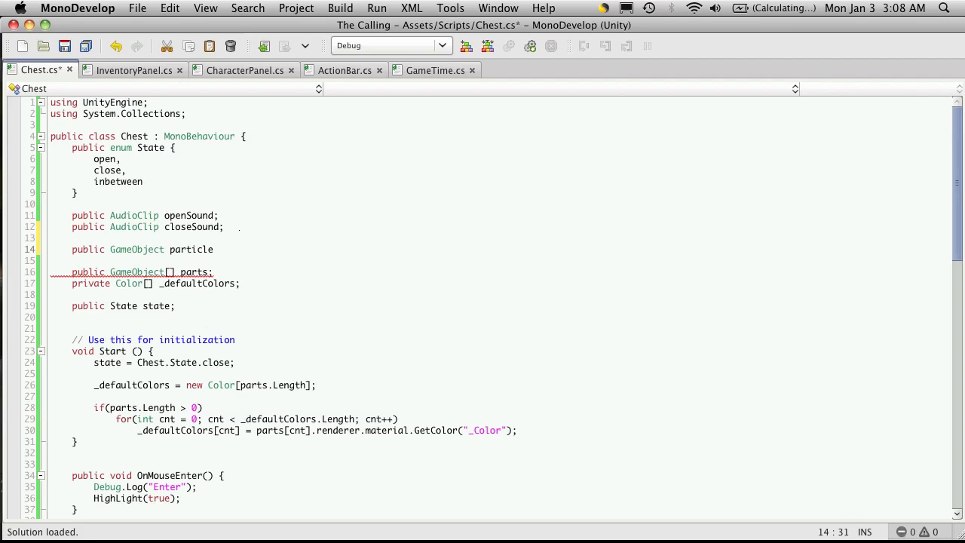
text(Effect)
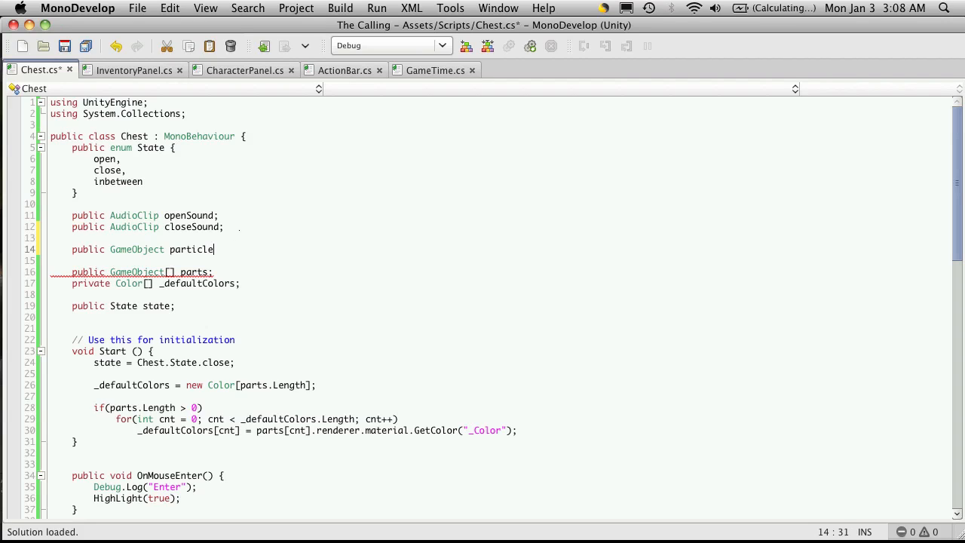
text(Effect)
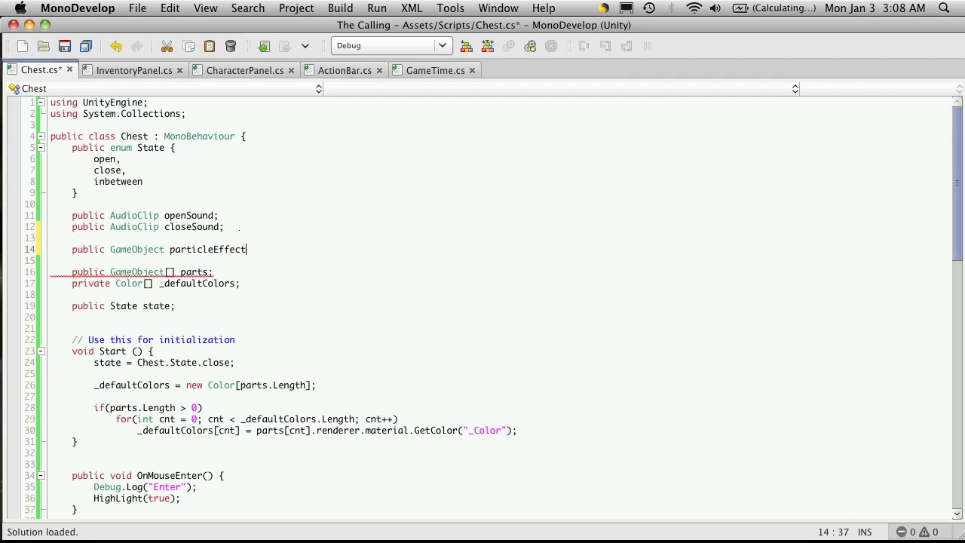
text(;)
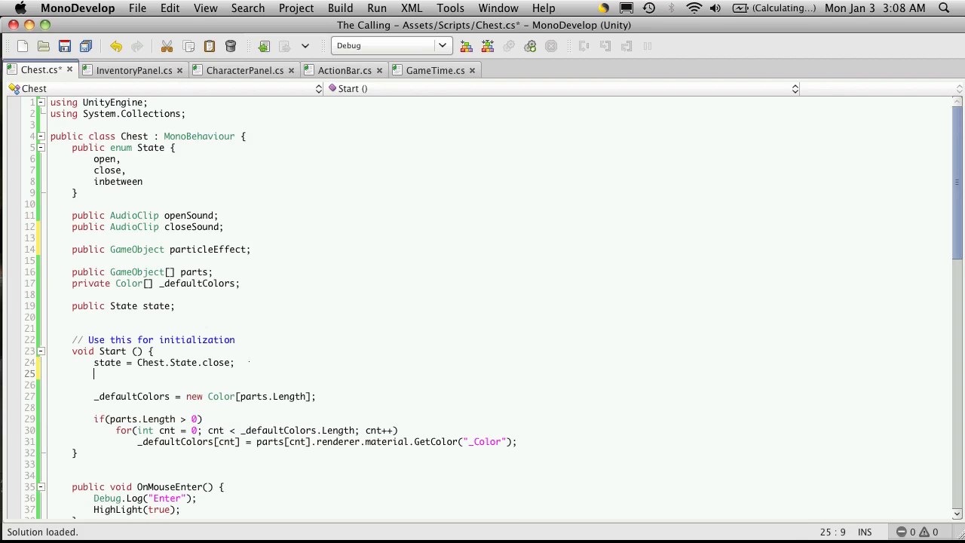
text(particleEffect.ac)
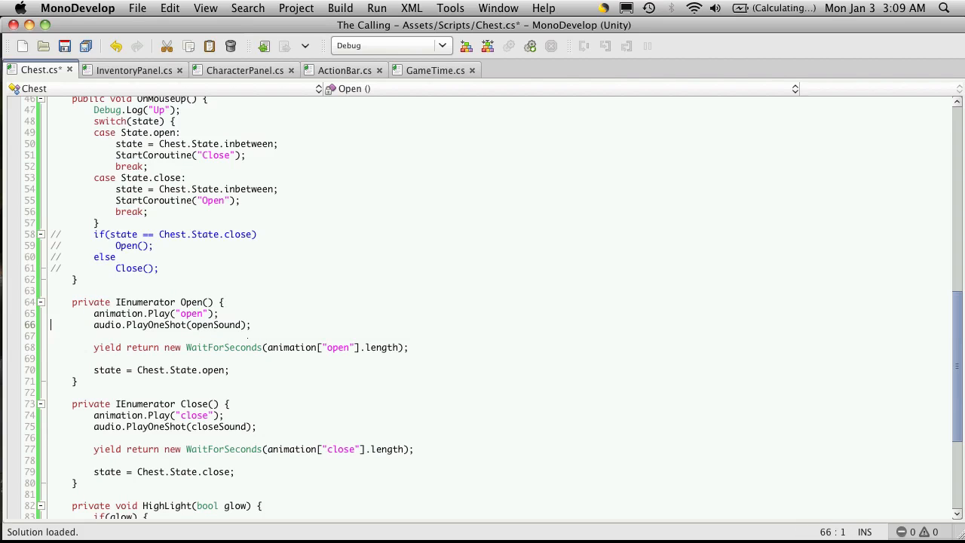
Set particleEffect.active to false in Start and to true in Open.
text(particleEffect.active = false;)
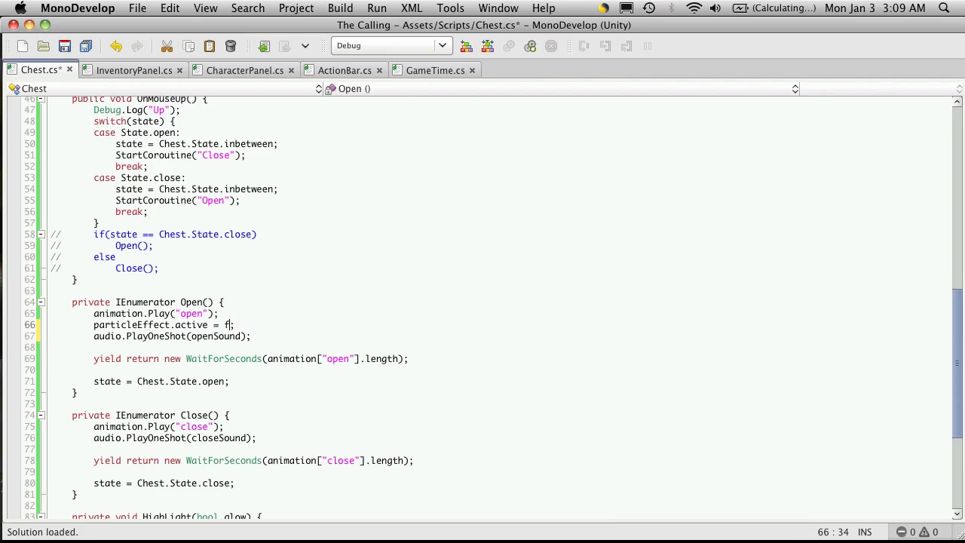
text(rue)
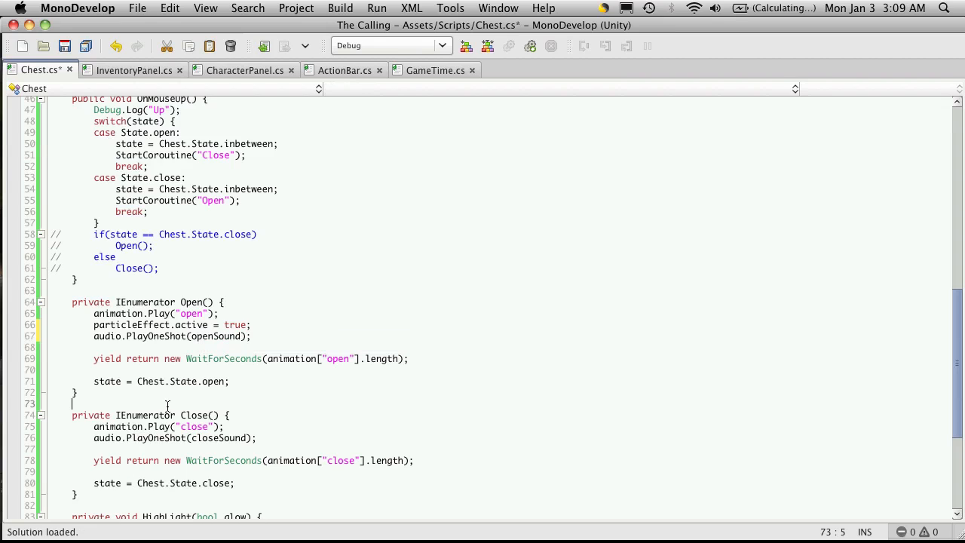
text(particleEffect.active = false;)
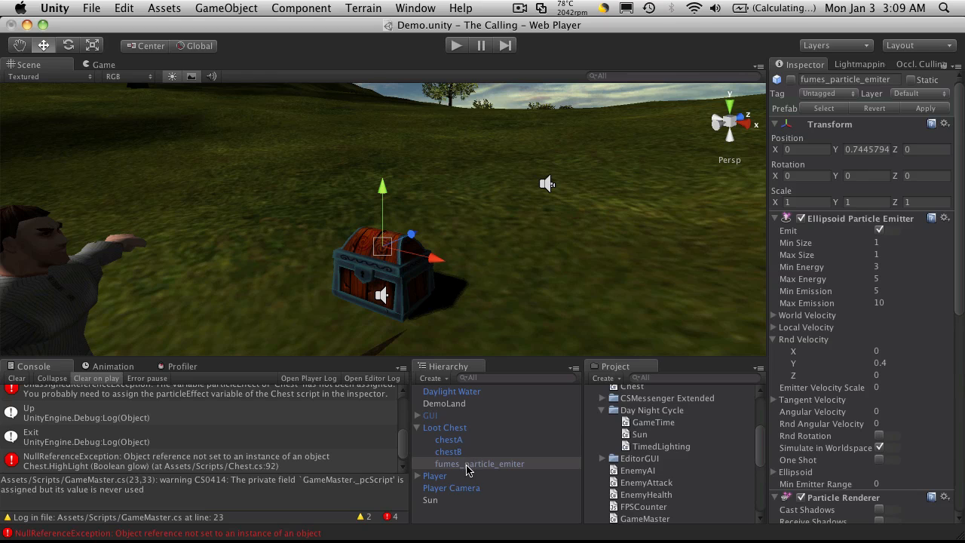
Assign fumes_particle_emiter as Loot Chest's Particle Effect, then play and click the chest.
click(444, 427)
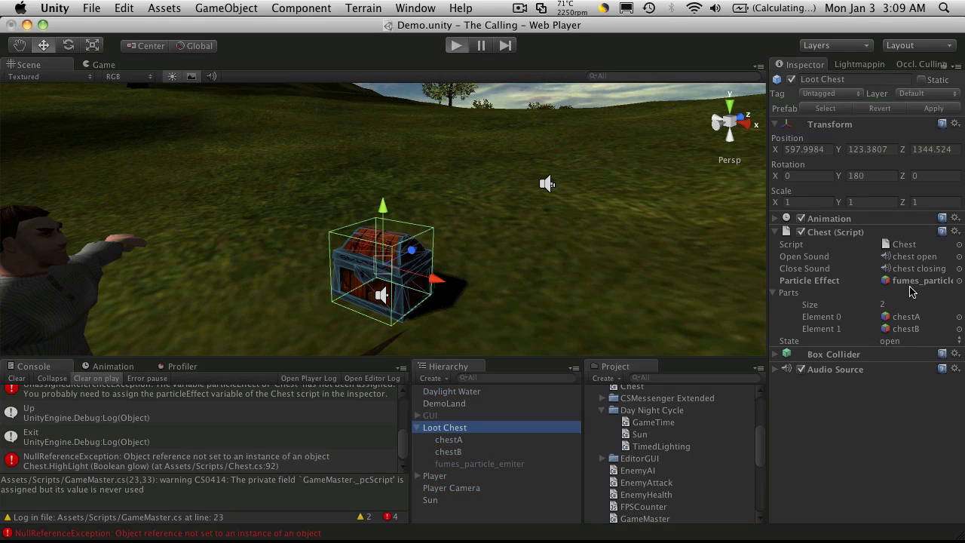
click(456, 44)
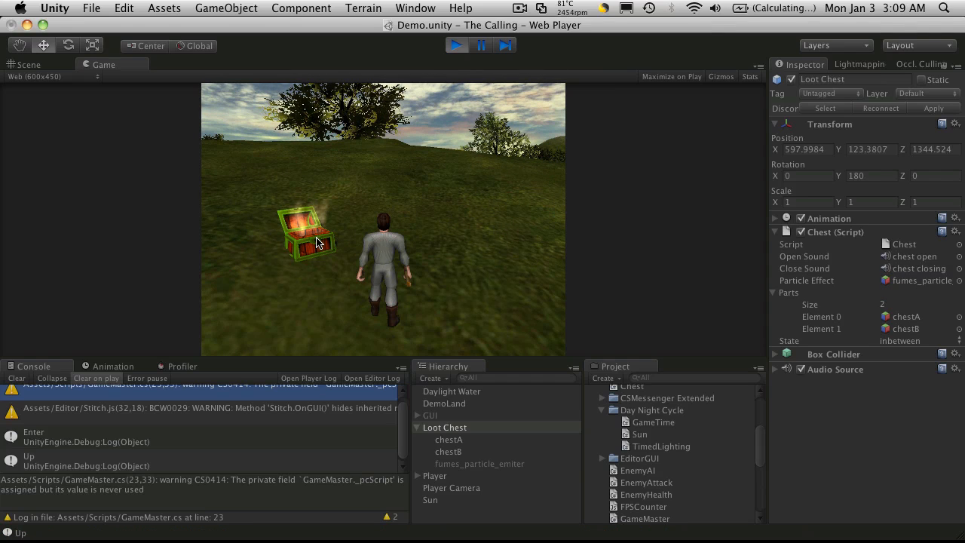
click(309, 238)
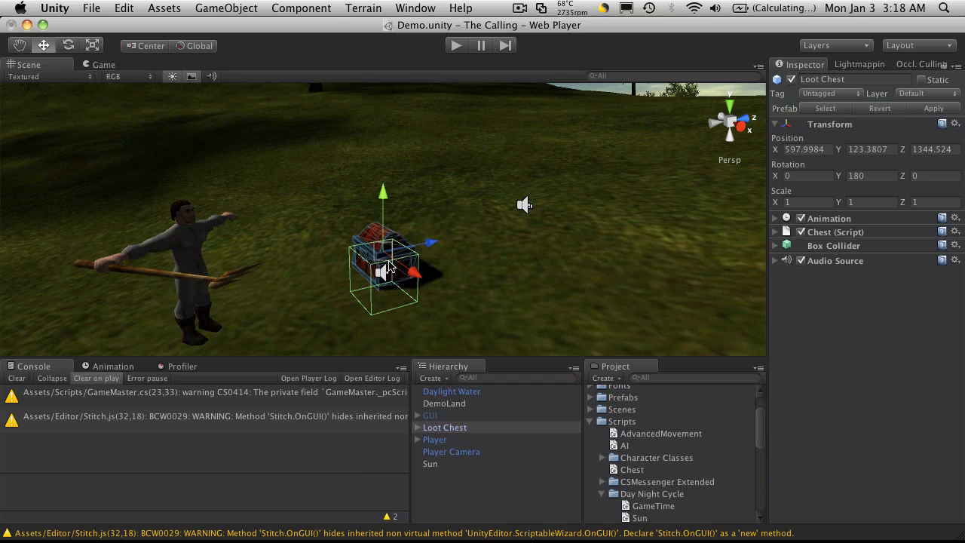
mouse_move(850, 261)
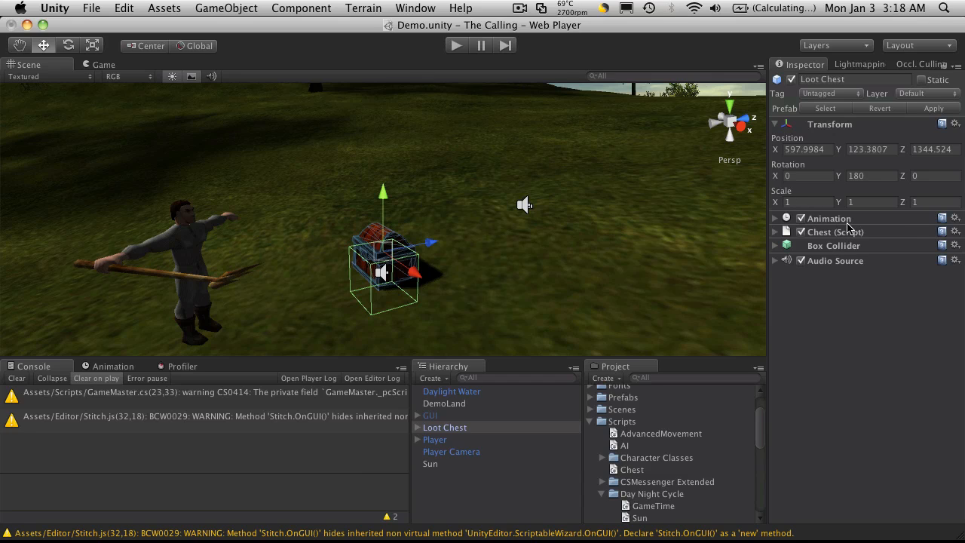
mouse_move(862, 254)
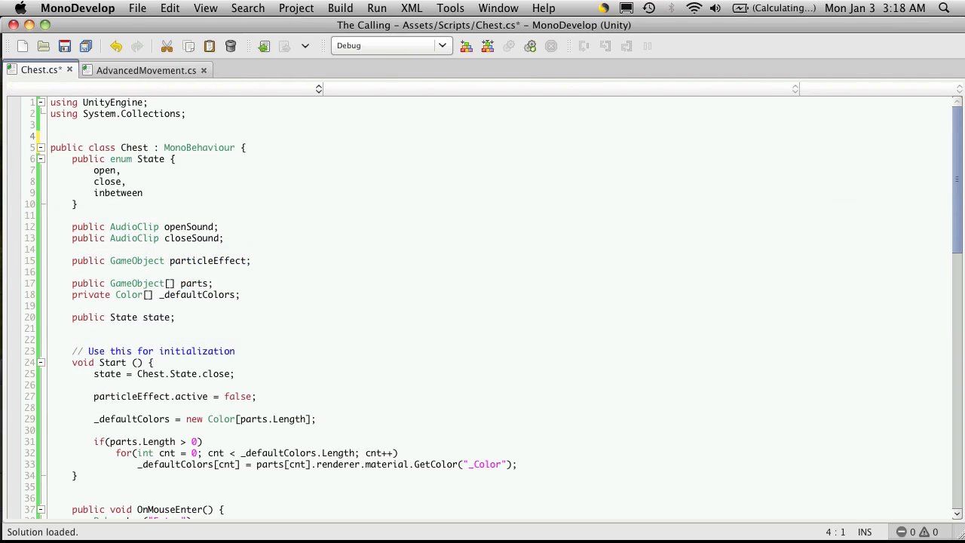
Add [RequireComponent (typeof(BoxCollider))] above the Chest class.
text(,)
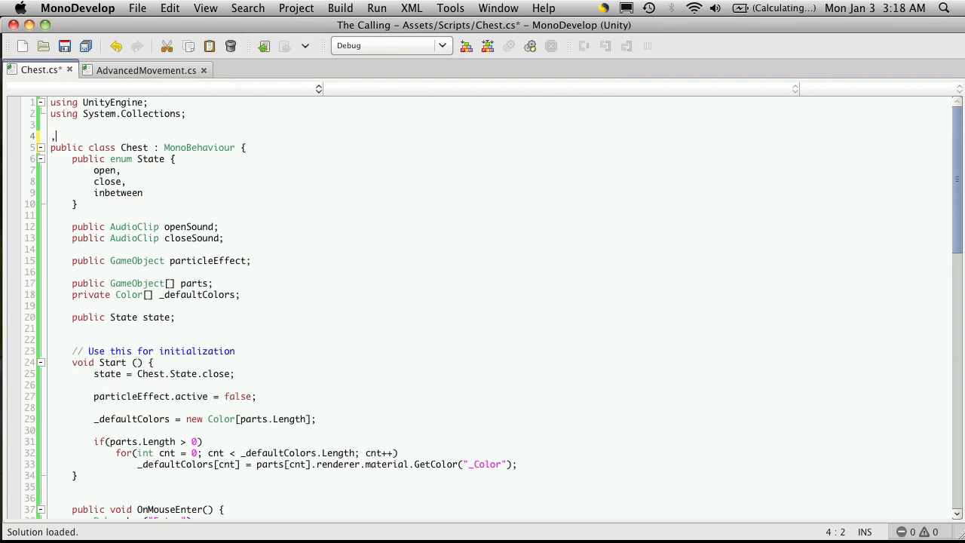
text([)
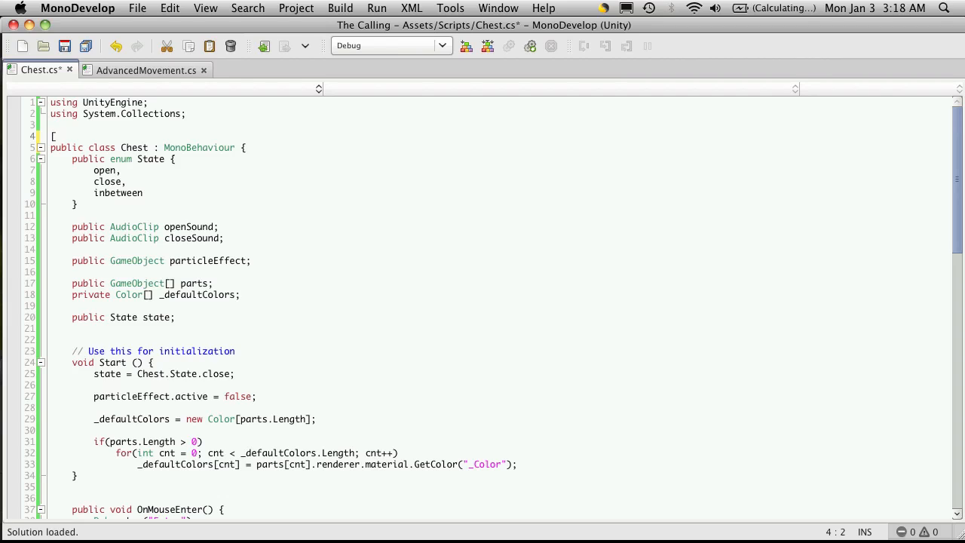
text(Require)
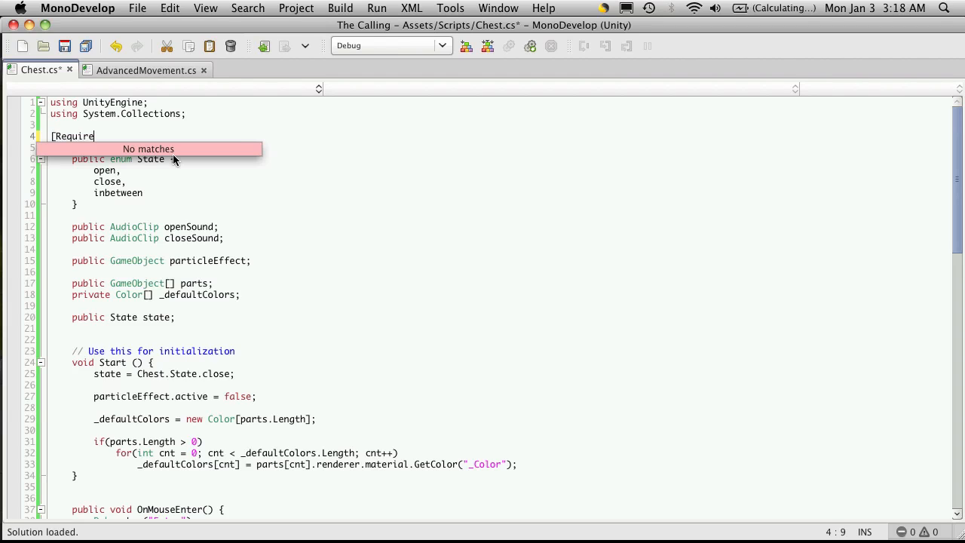
text(Component)
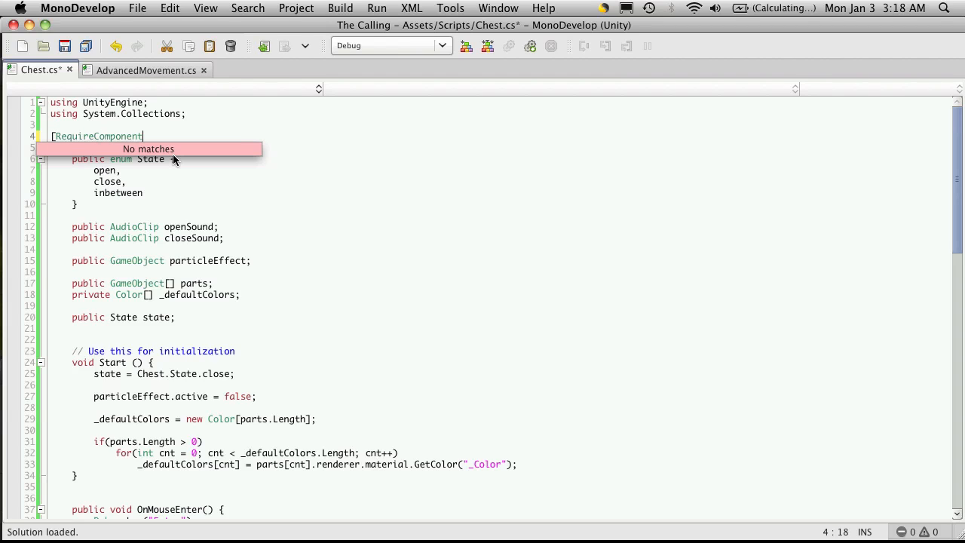
text(()
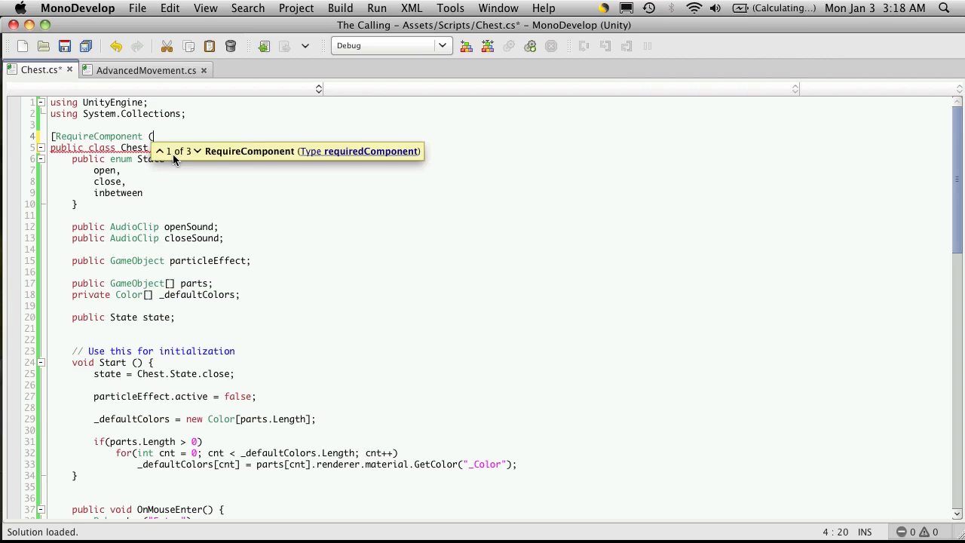
text(typeof)
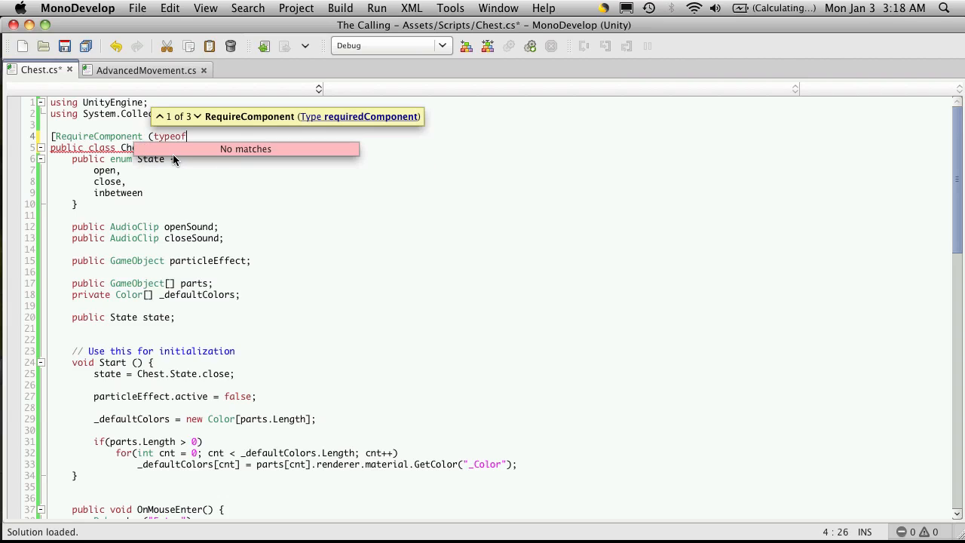
text(()
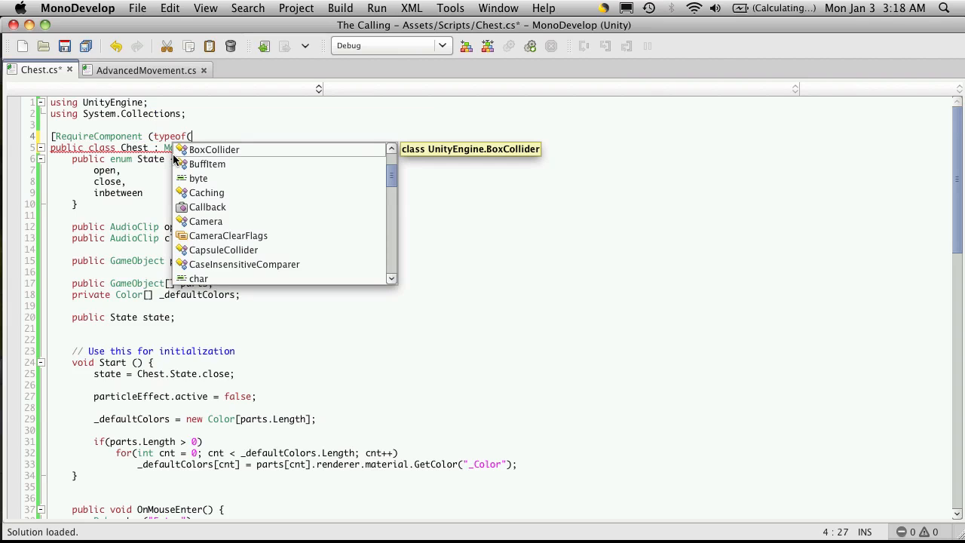
double_click(214, 149)
text([RequireComponent (typeof(BoxCollid)
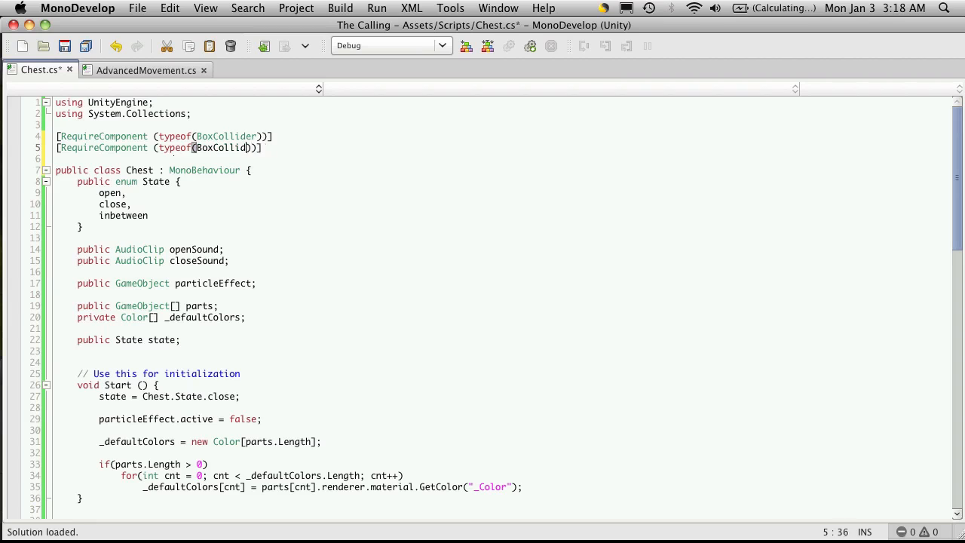
Add a matching RequireComponent attribute for AudioSource and save the script.
text(Aud)
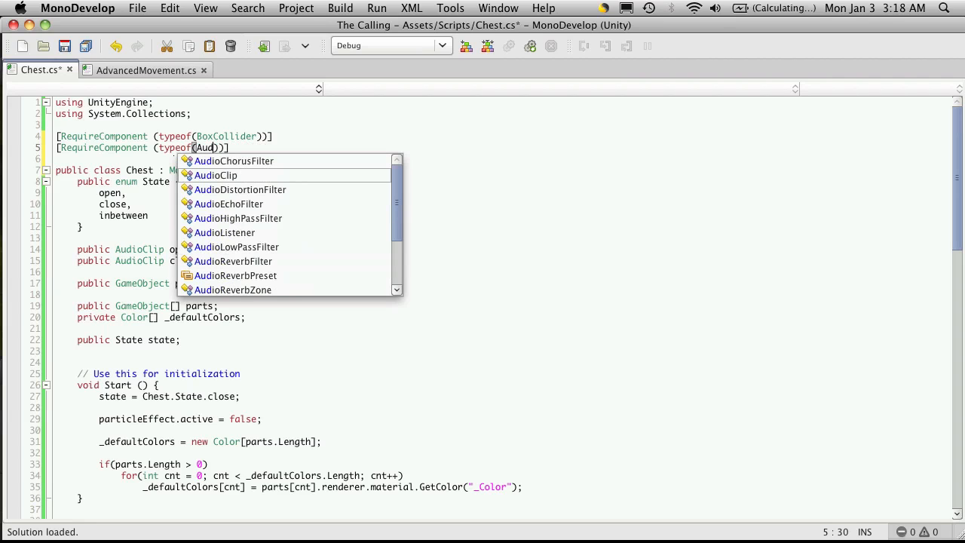
text(Source)
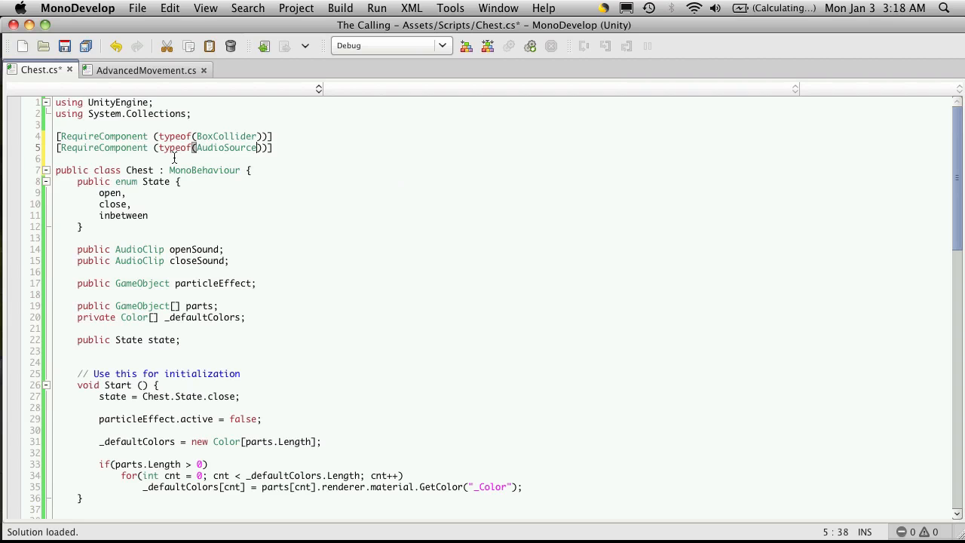
key(cmd+tab)
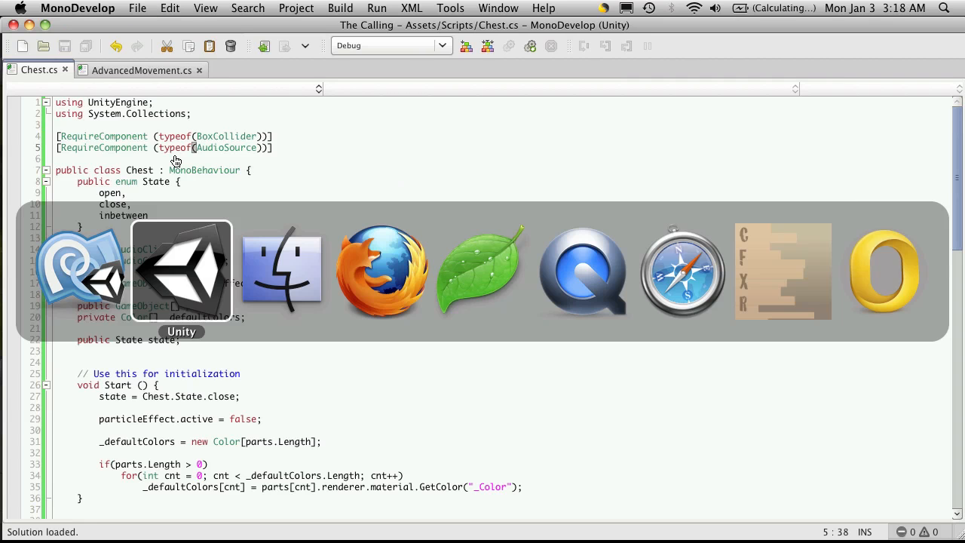
Remove Loot Chest's Chest script component and expand its Audio Source settings.
click(181, 271)
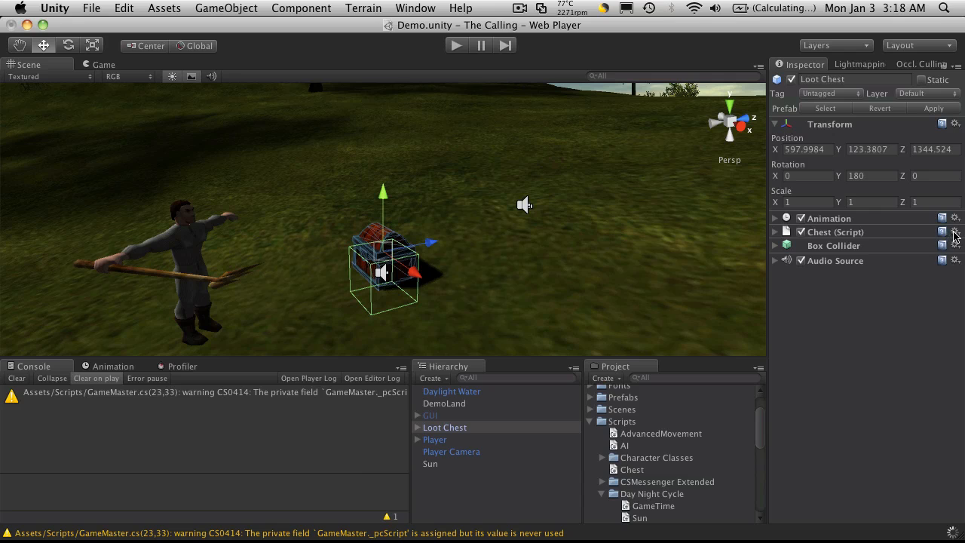
click(954, 231)
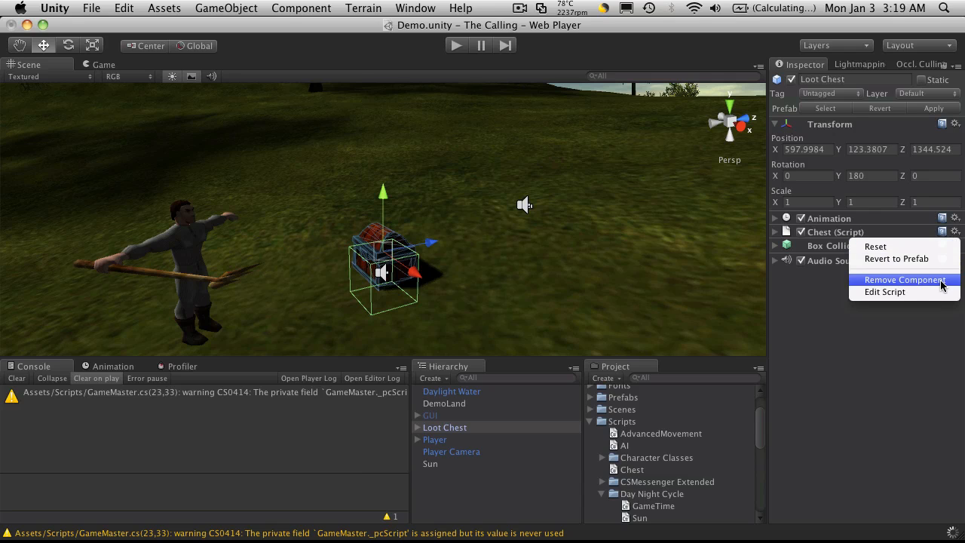
click(902, 280)
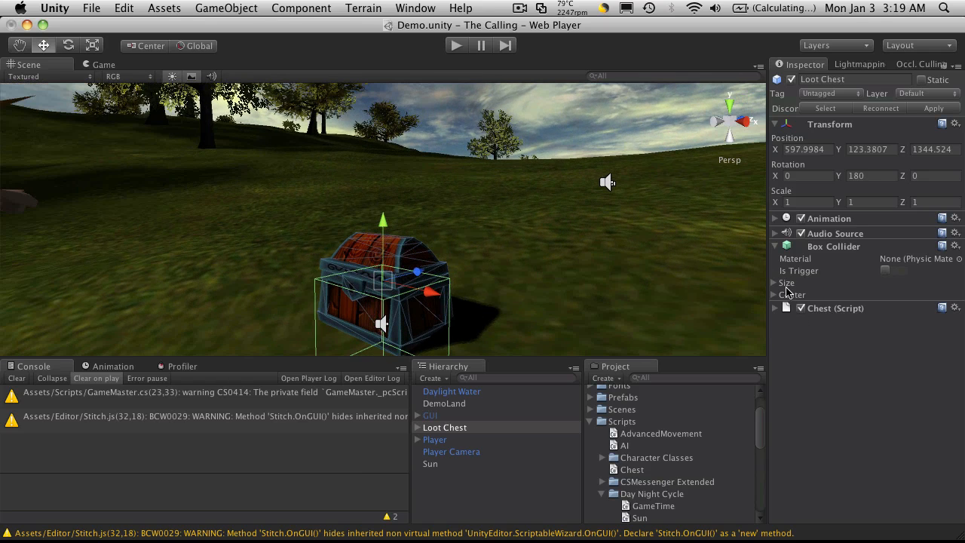
click(775, 233)
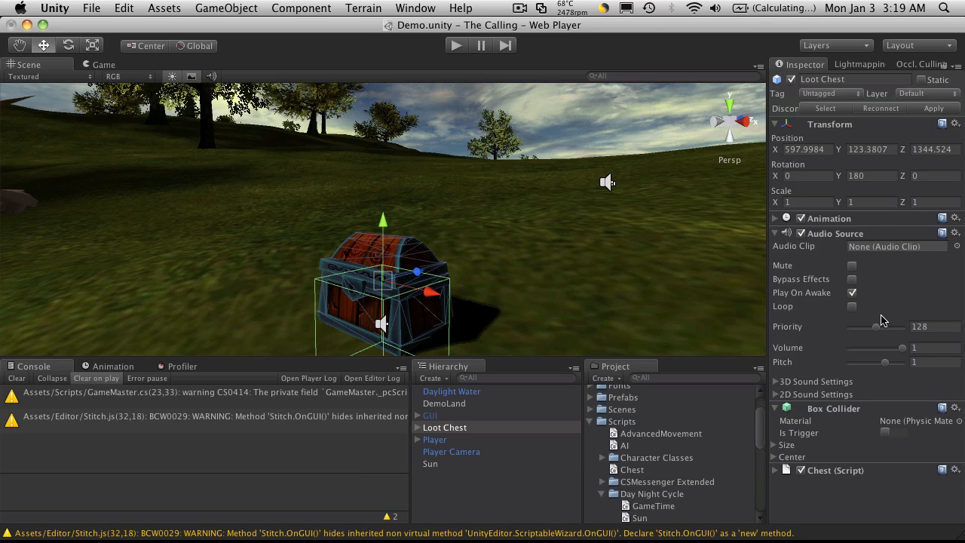
mouse_move(893, 302)
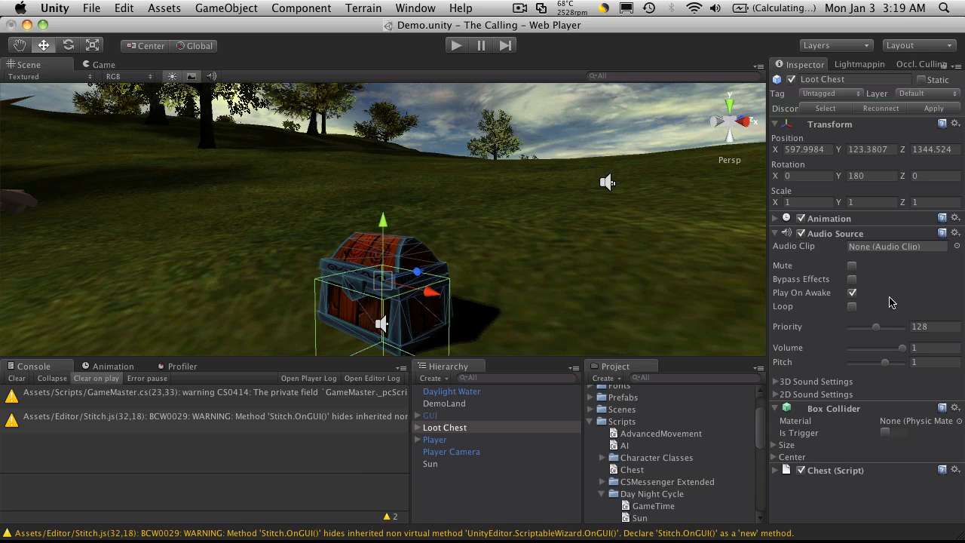
mouse_move(915, 279)
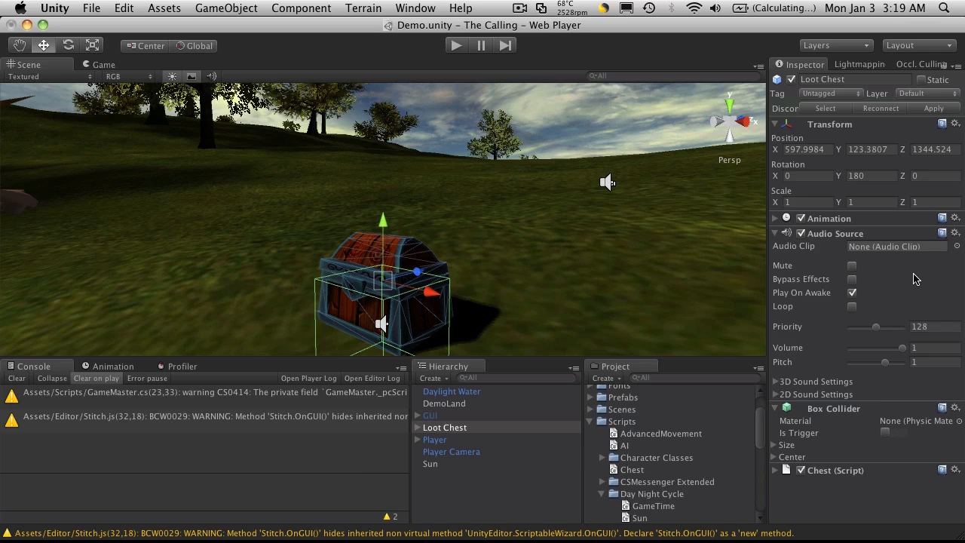